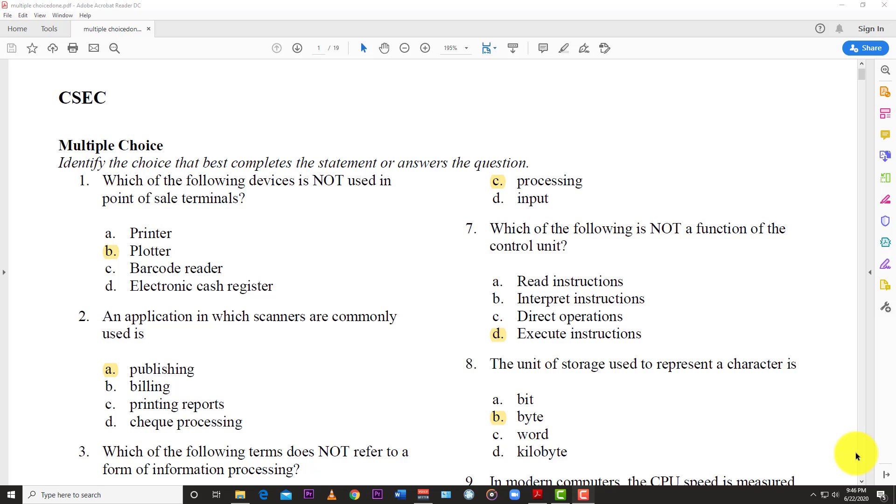
mouse_move(887, 324)
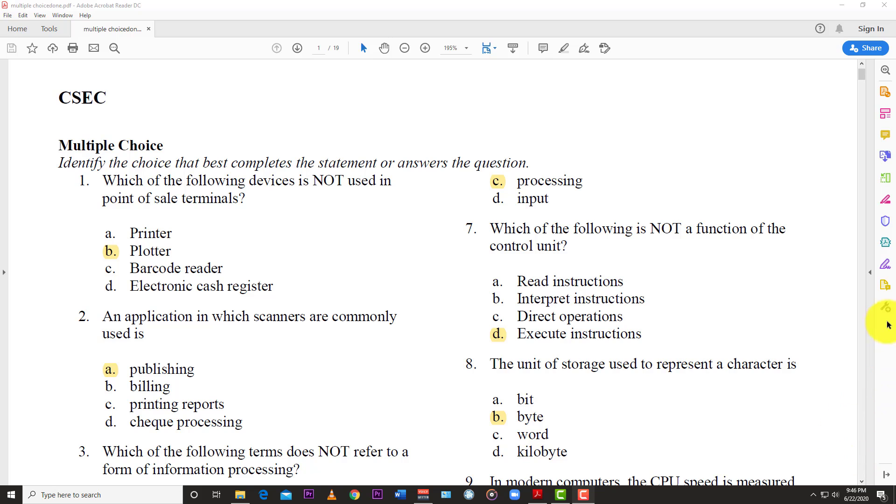
mouse_move(381, 271)
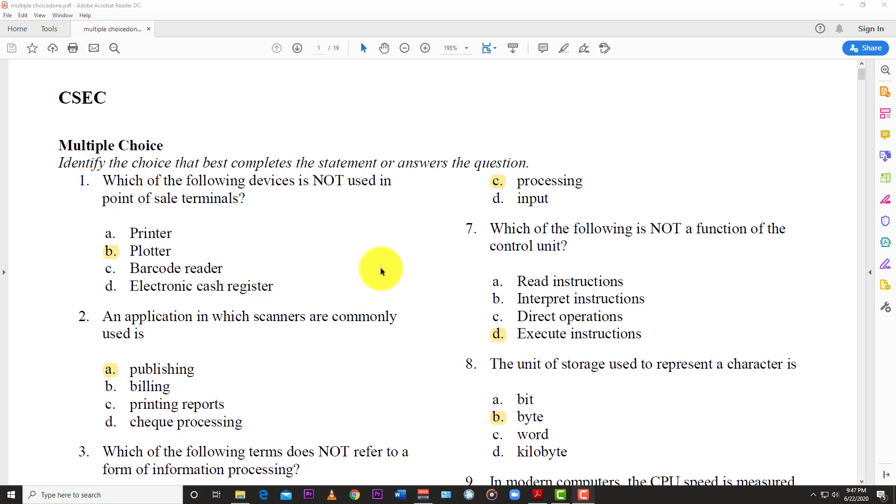
mouse_move(402, 213)
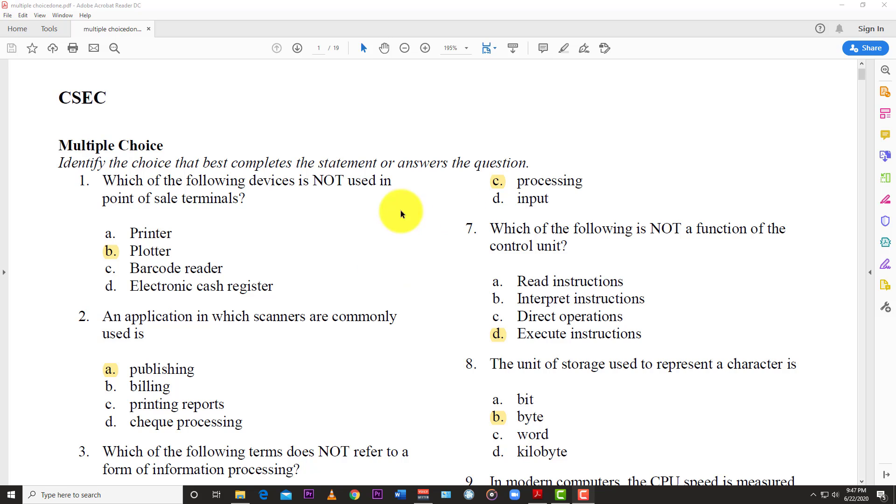
mouse_move(101, 227)
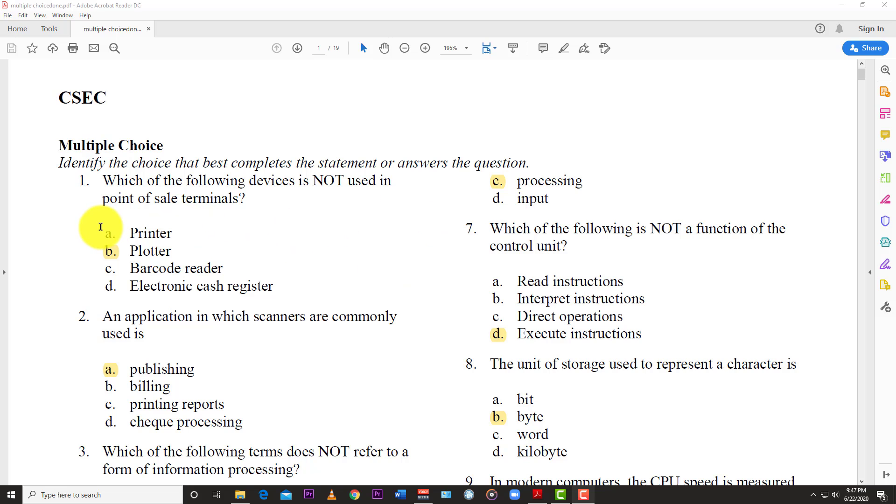
mouse_move(251, 204)
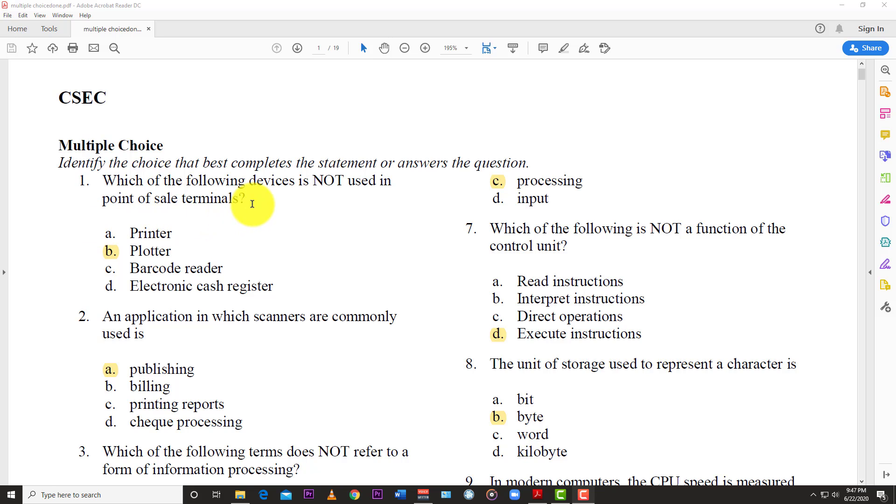
mouse_move(195, 236)
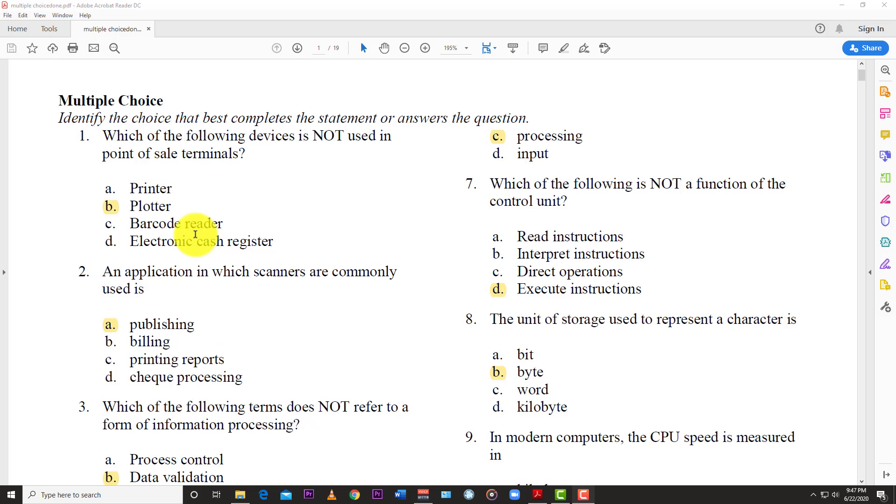
scroll("up", 3)
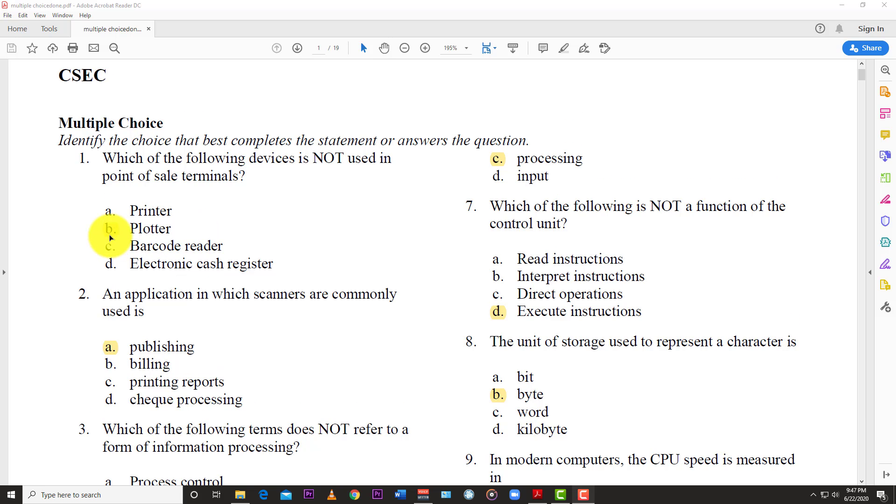
mouse_move(210, 231)
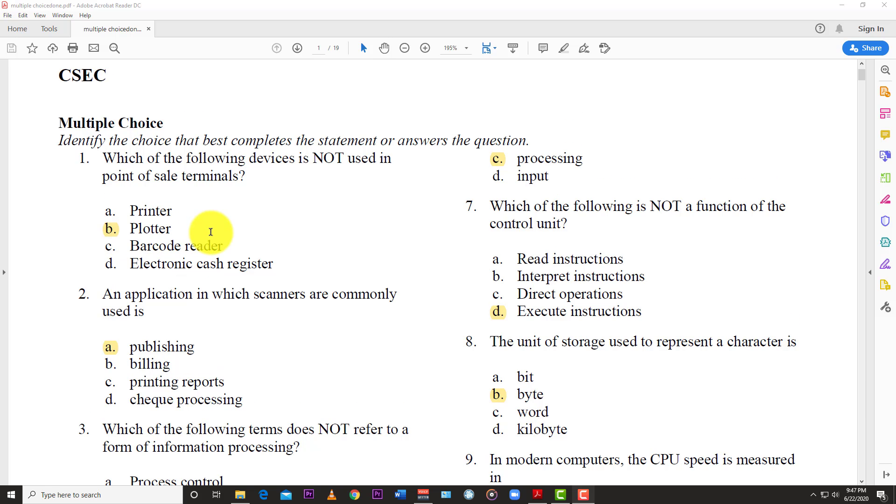
mouse_move(198, 272)
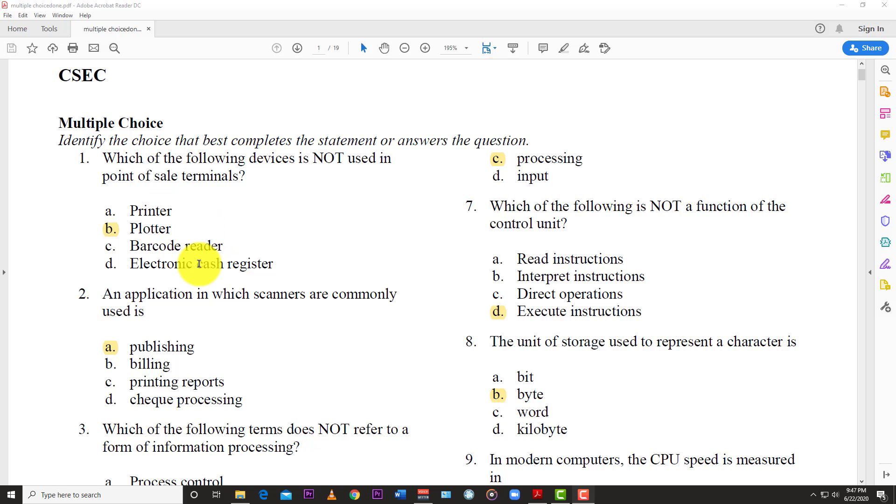
mouse_move(166, 275)
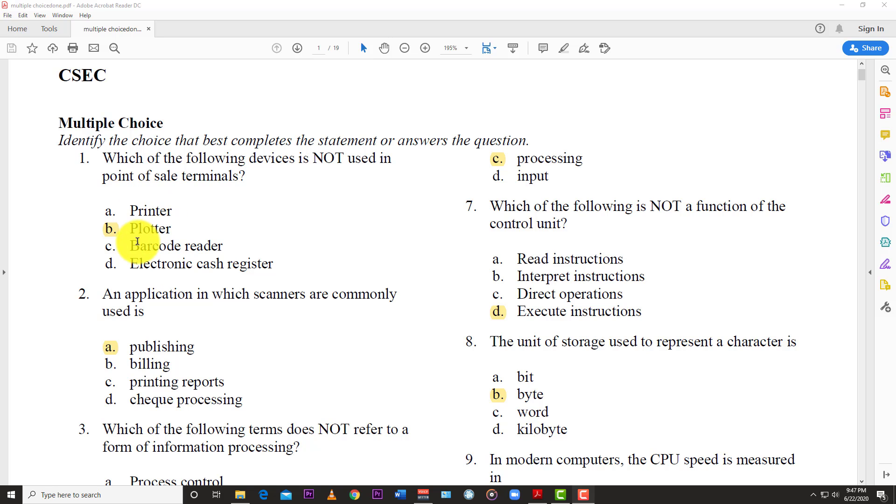
mouse_move(203, 229)
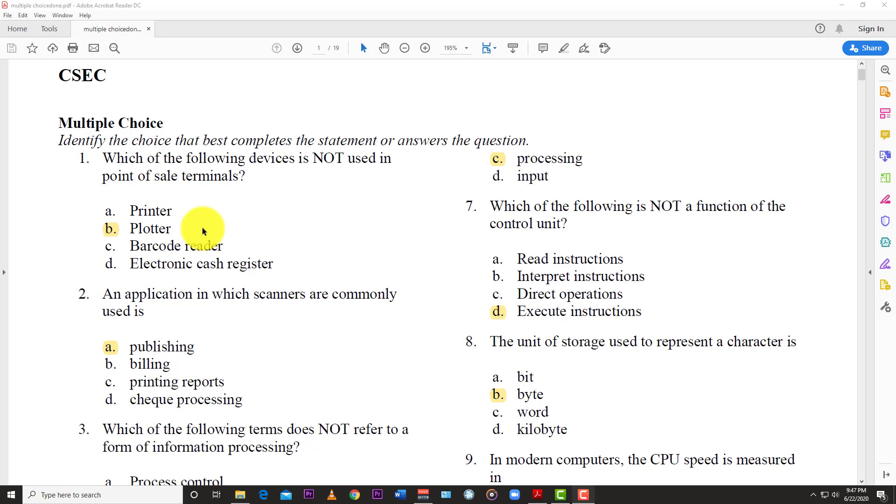
scroll("down", 3)
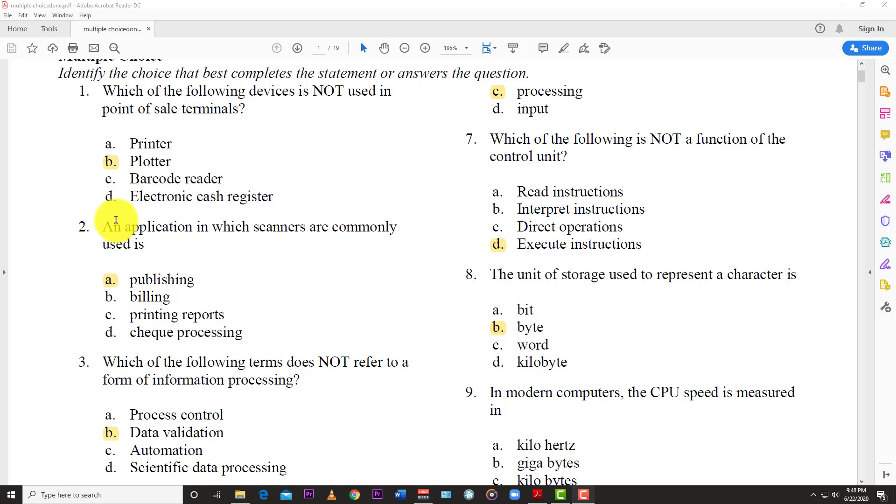
mouse_move(182, 247)
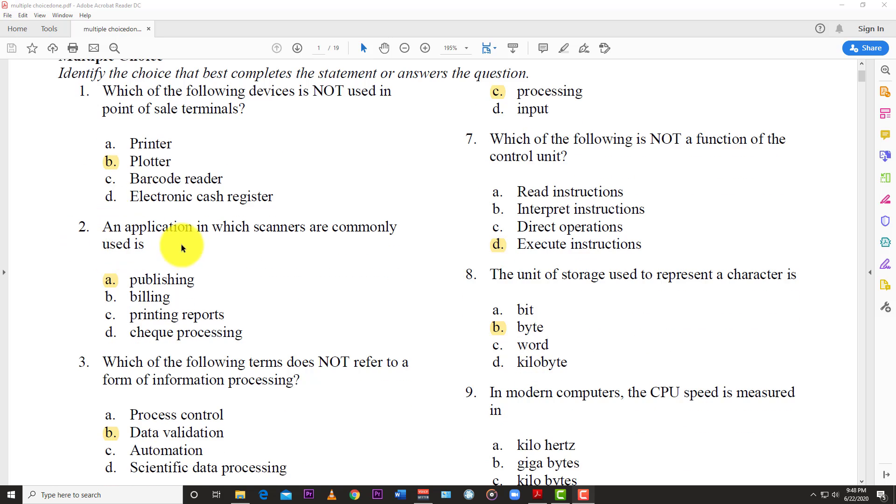
mouse_move(111, 278)
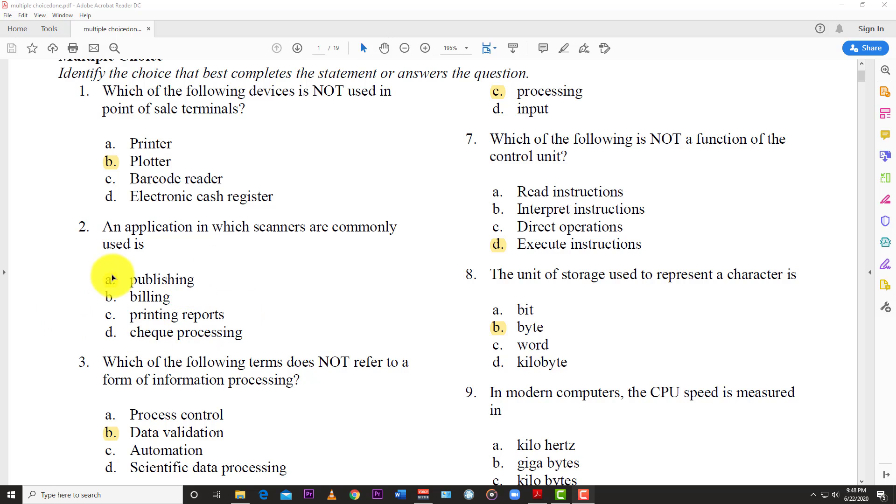
mouse_move(221, 282)
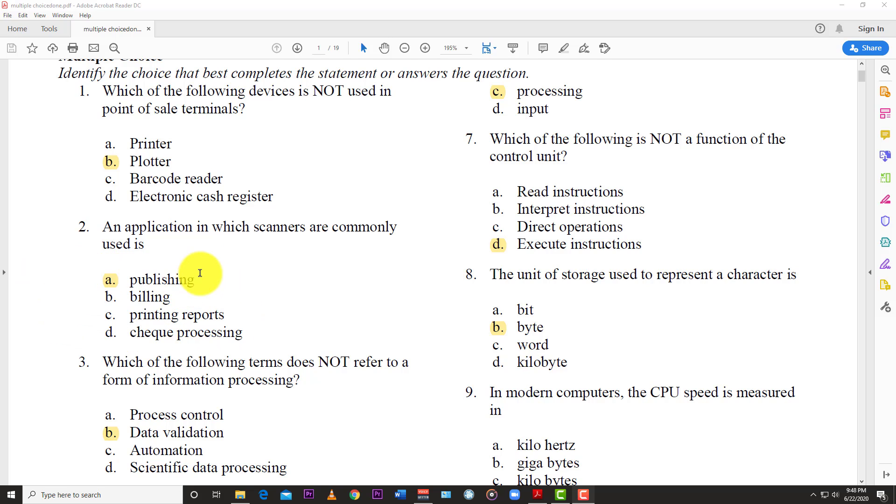
scroll("down", 3)
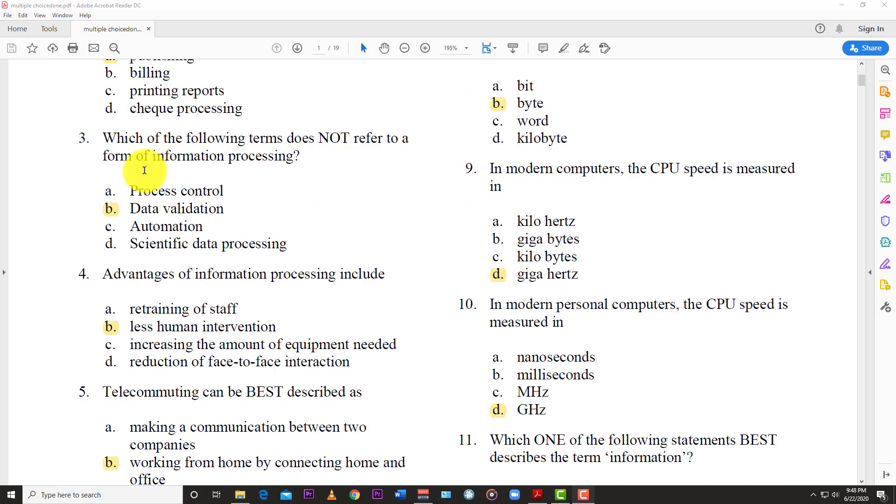
mouse_move(210, 151)
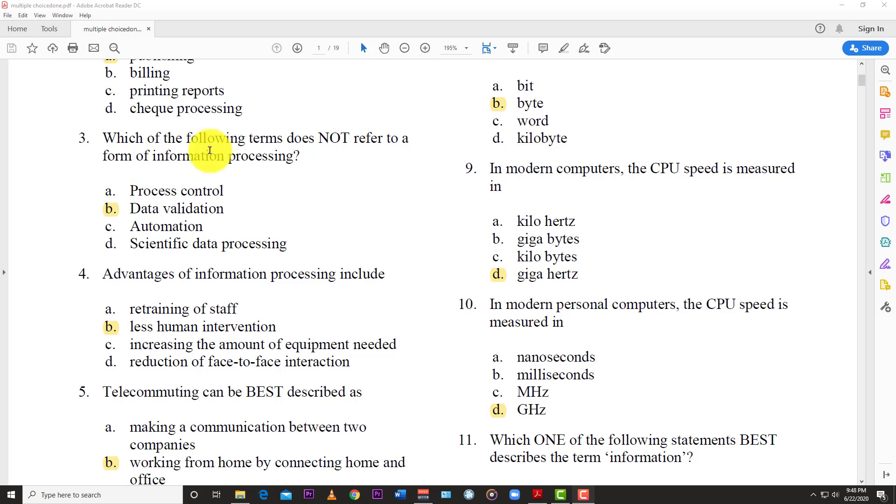
mouse_move(105, 223)
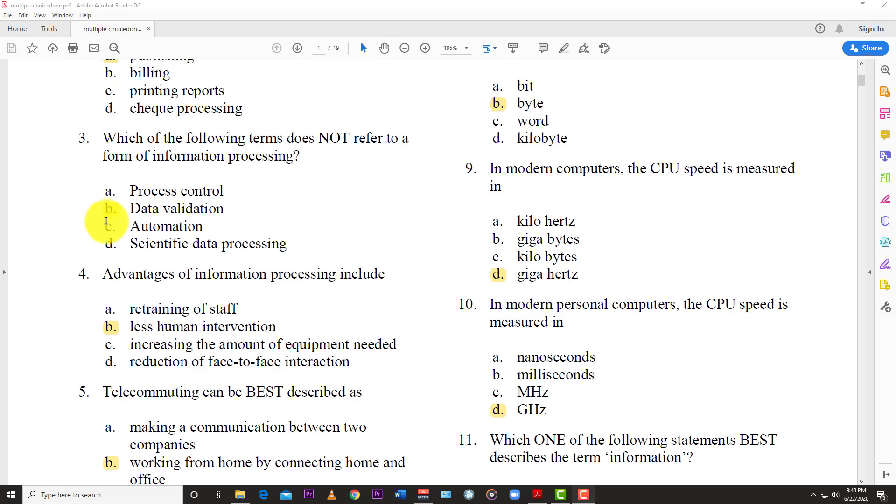
mouse_move(243, 229)
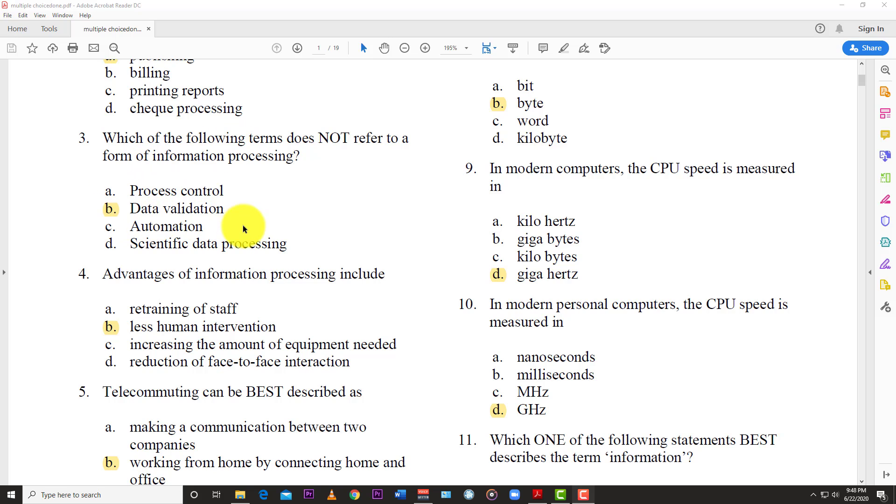
mouse_move(143, 208)
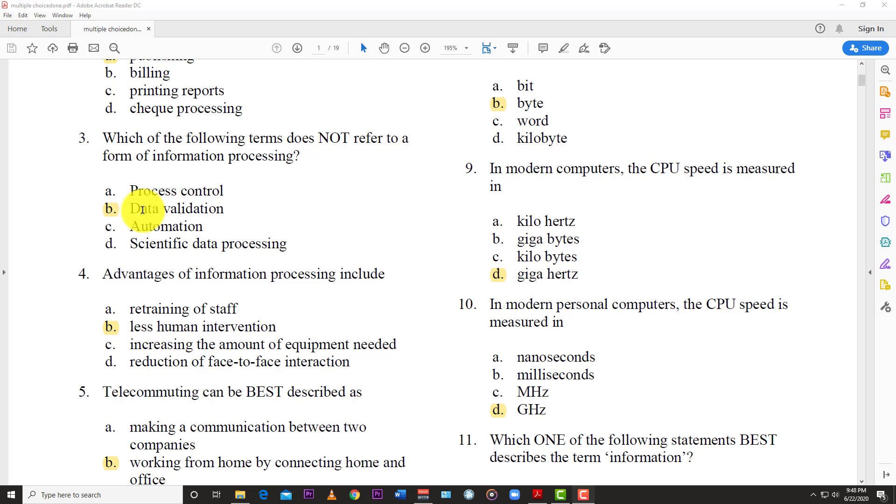
scroll("down", 3)
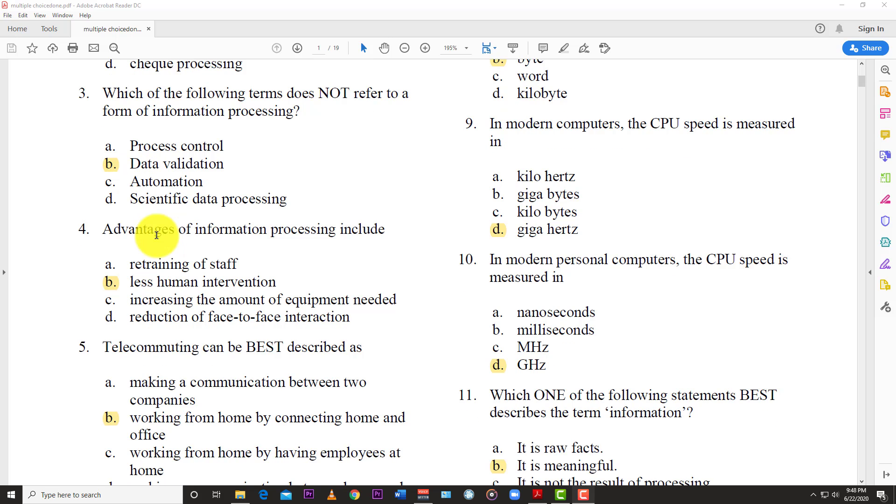
scroll("down", 3)
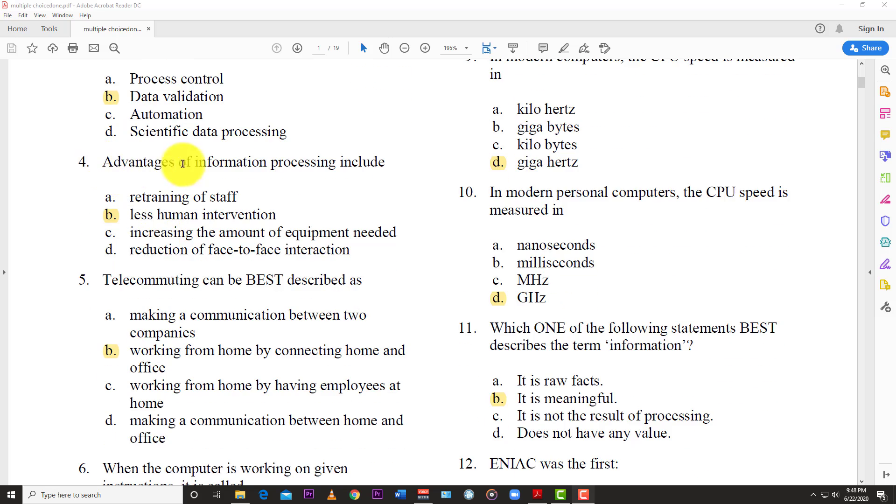
mouse_move(80, 202)
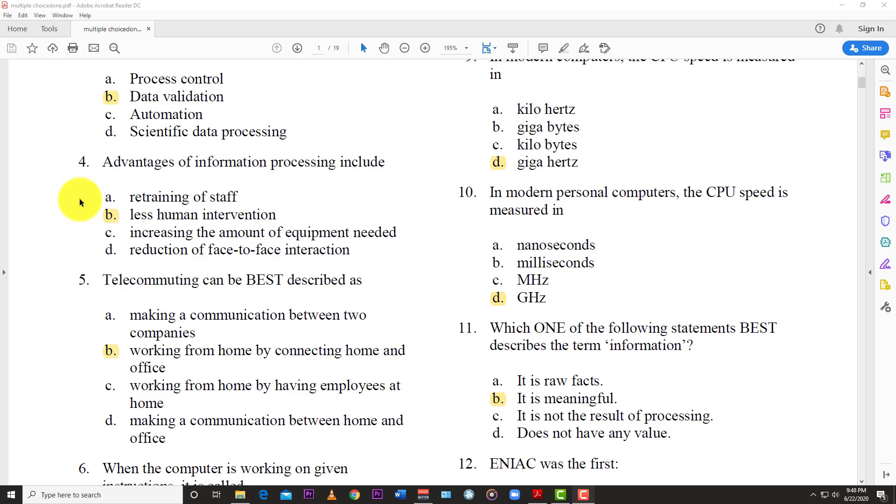
mouse_move(180, 245)
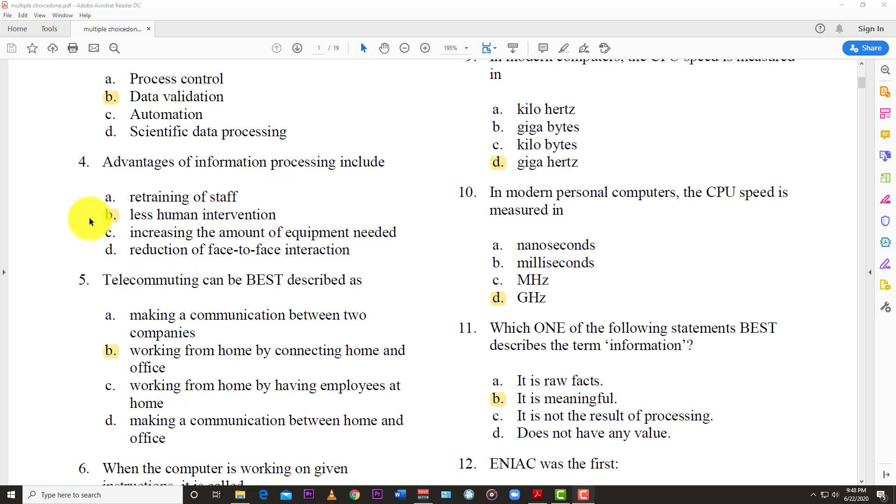
scroll("down", 3)
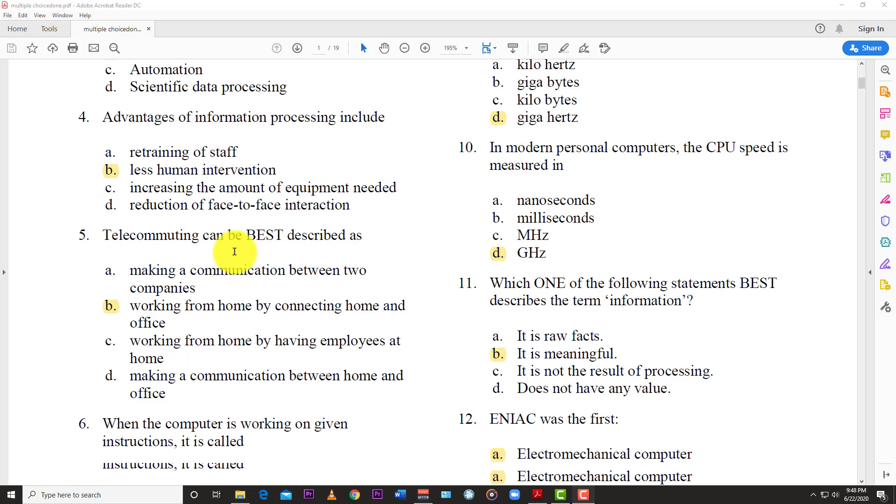
scroll("down", 3)
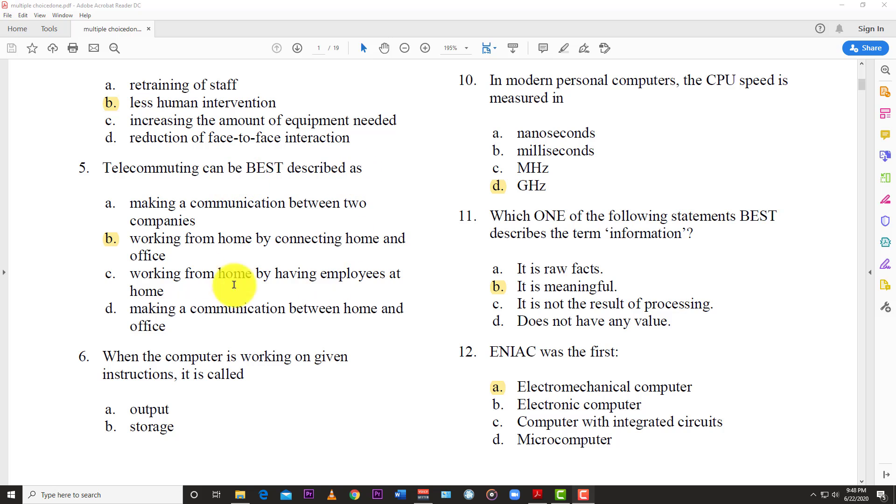
mouse_move(136, 247)
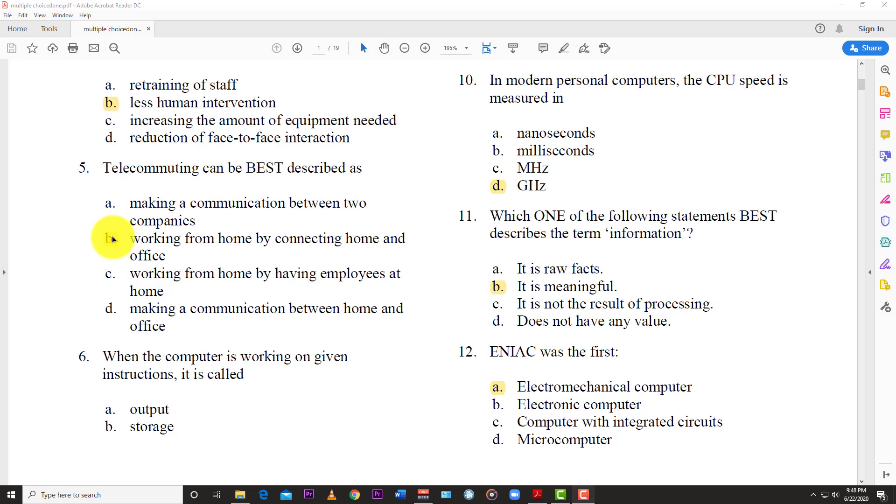
mouse_move(254, 261)
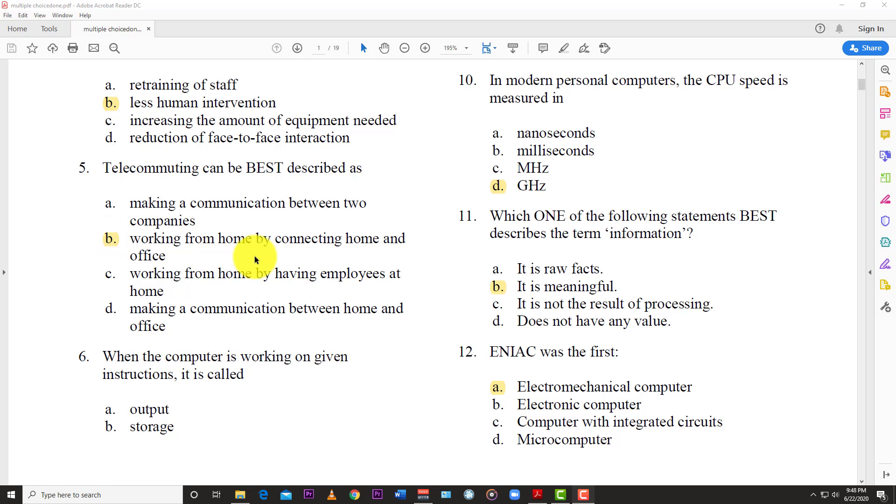
scroll("down", 3)
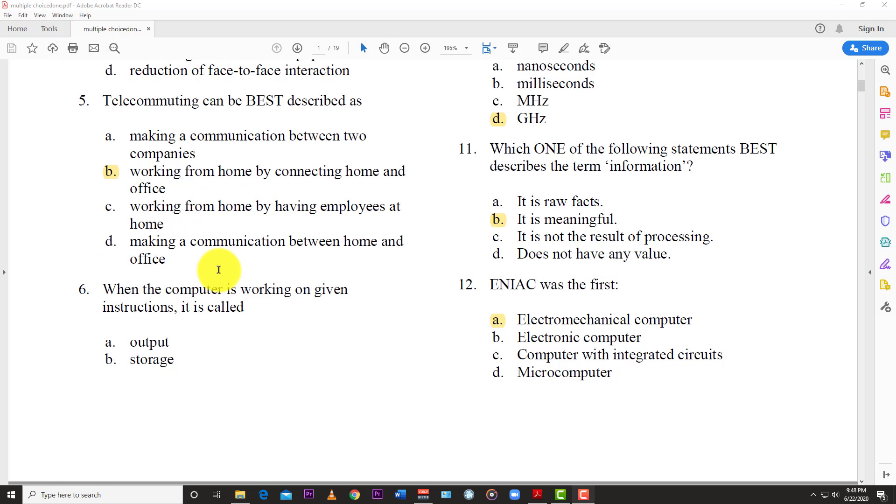
scroll("up", 3)
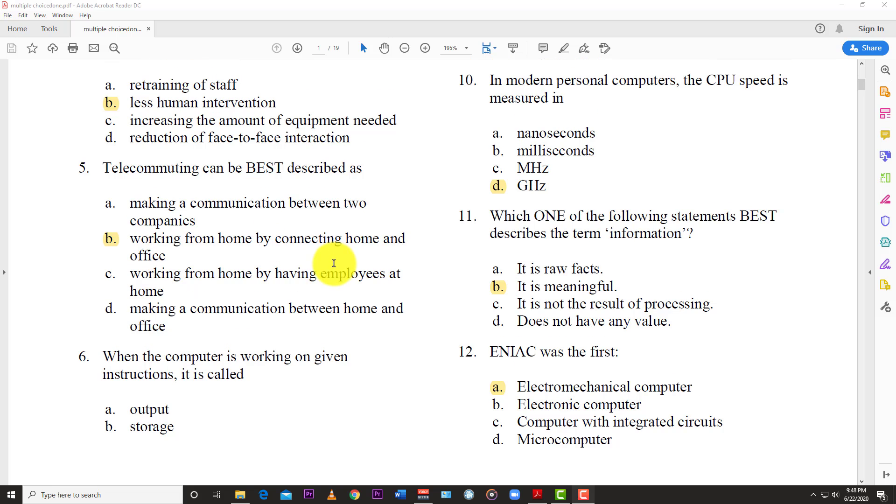
scroll("down", 3)
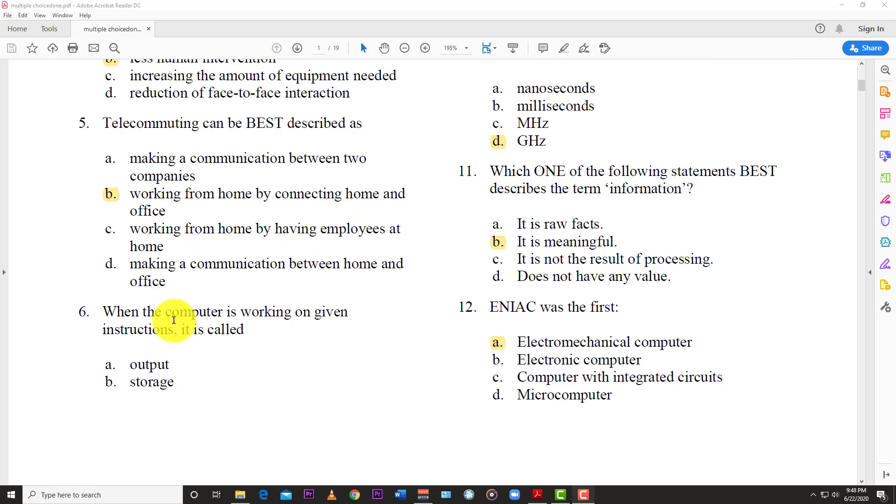
mouse_move(159, 350)
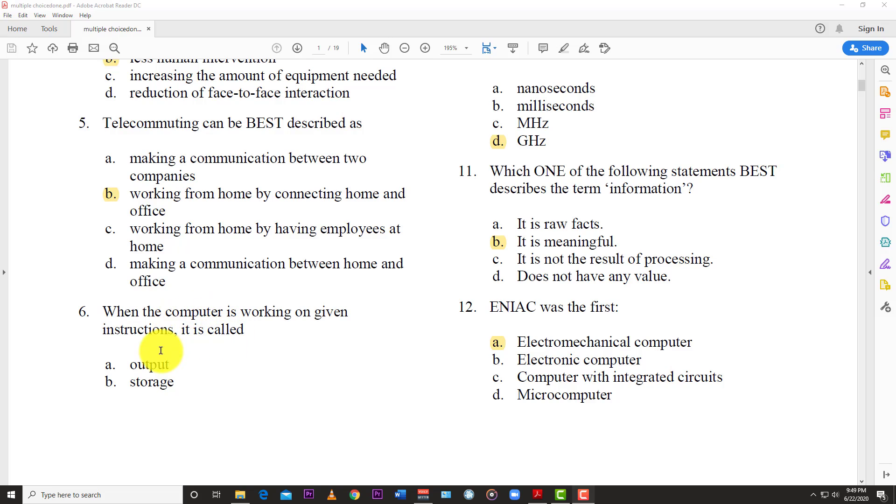
scroll("up", 3)
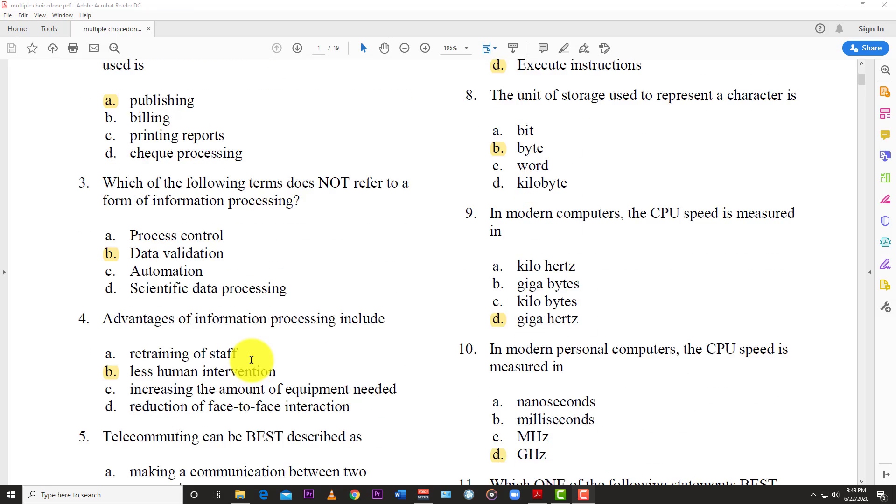
scroll("up", 3)
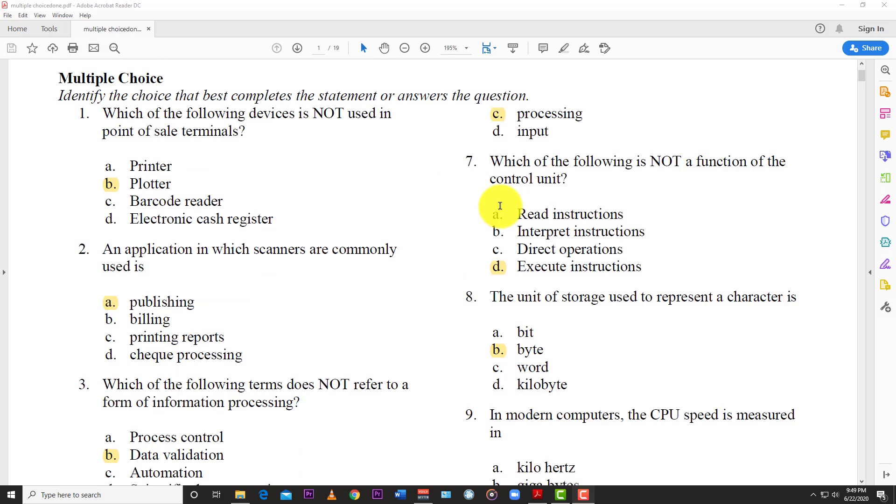
mouse_move(429, 231)
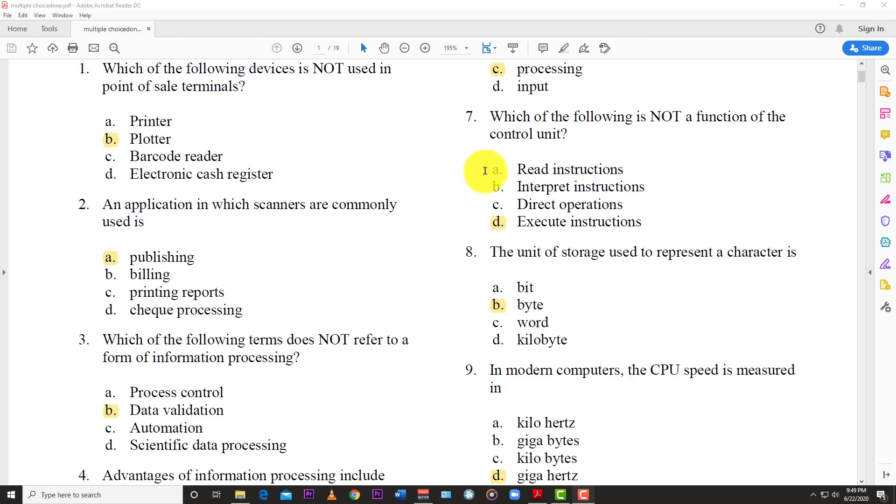
mouse_move(562, 161)
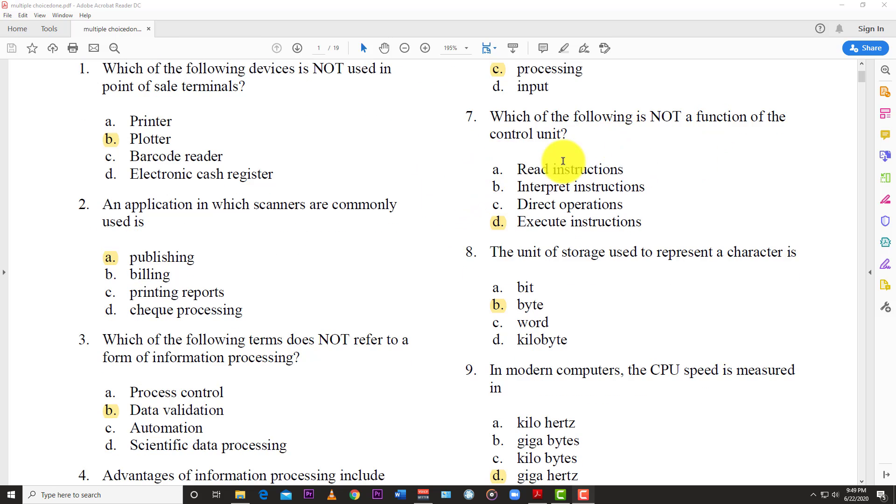
mouse_move(502, 200)
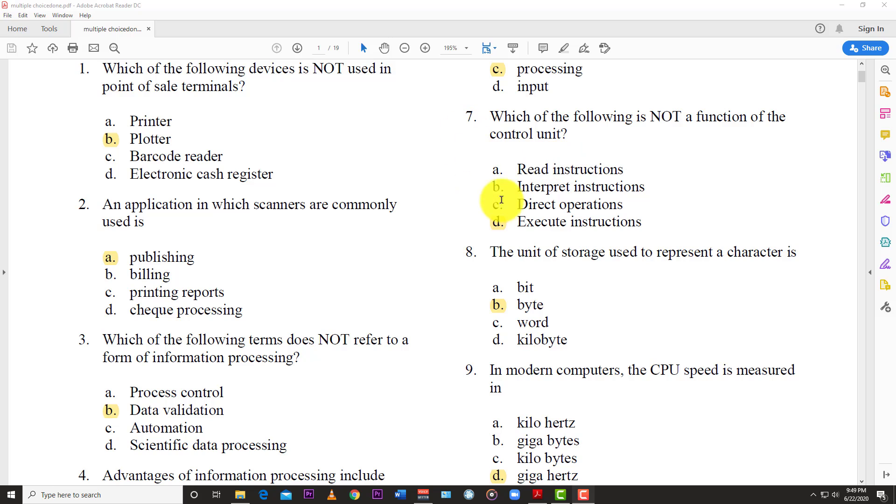
mouse_move(554, 228)
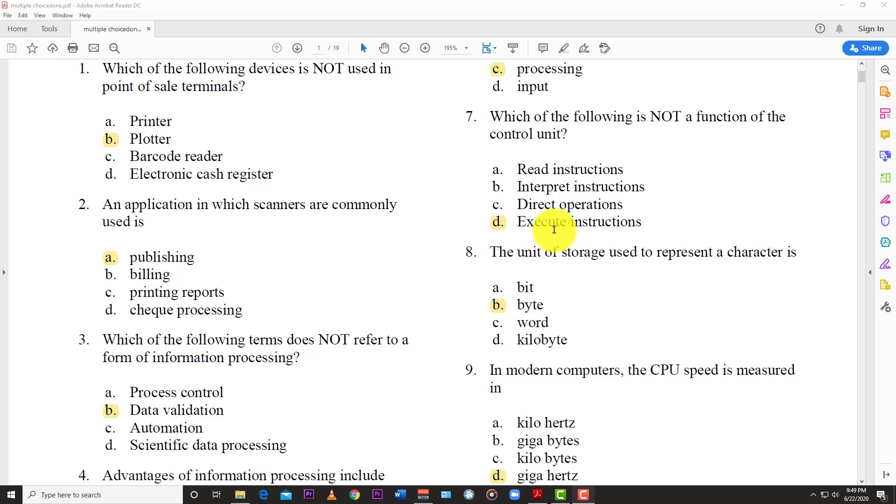
mouse_move(582, 224)
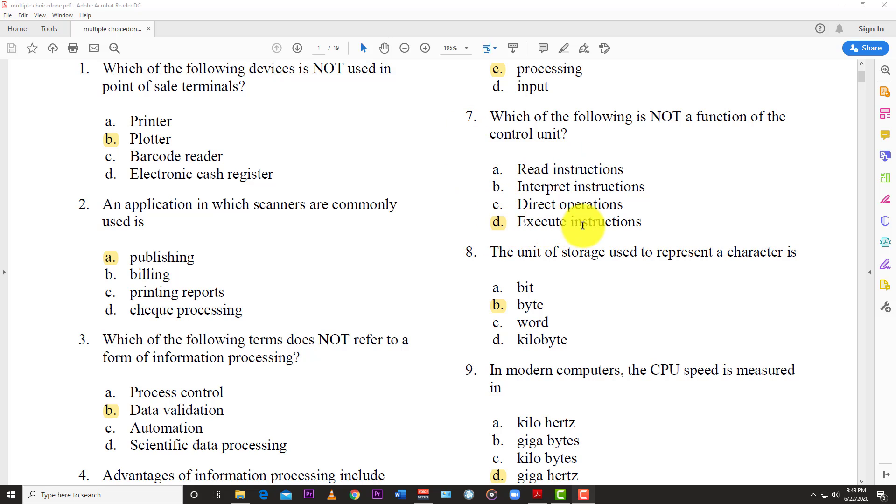
mouse_move(713, 155)
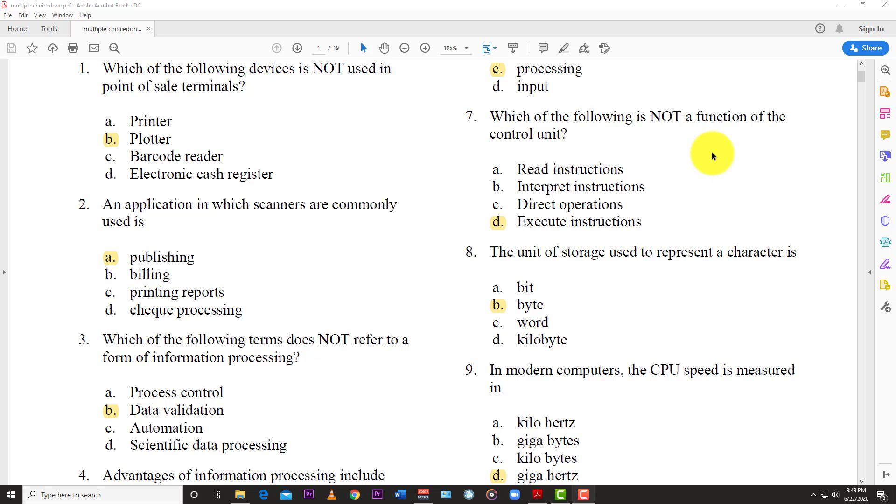
mouse_move(663, 235)
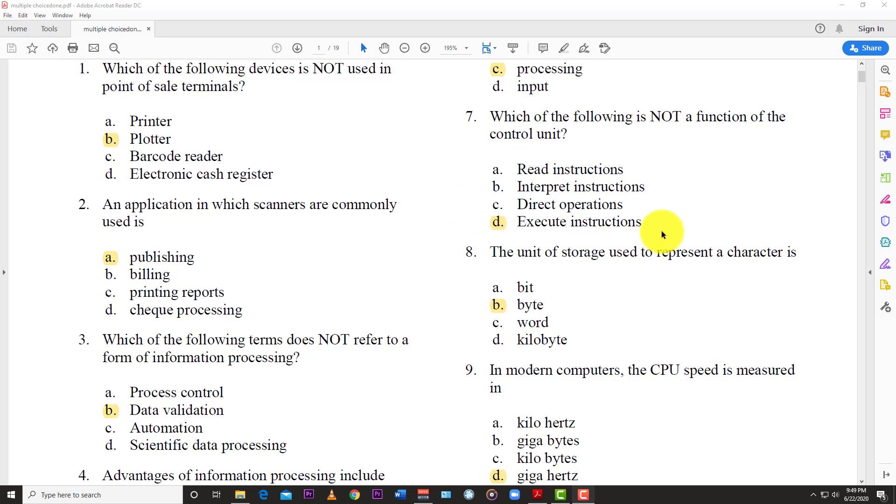
mouse_move(454, 234)
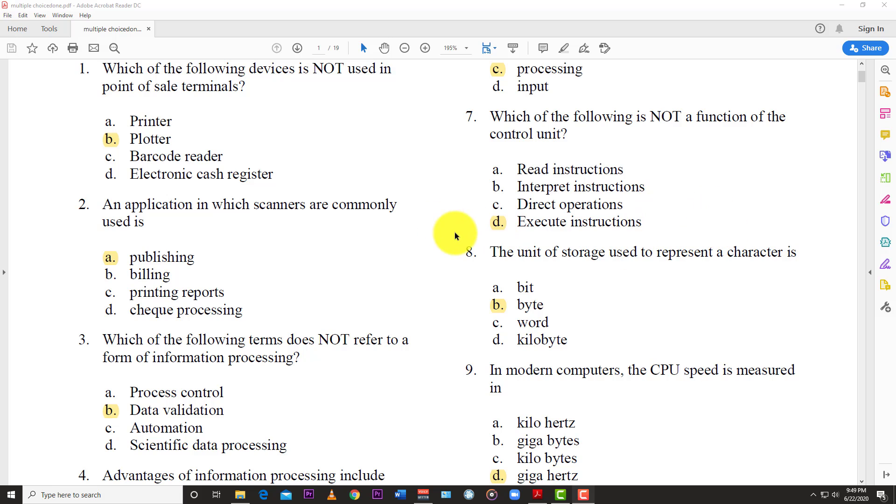
scroll("down", 3)
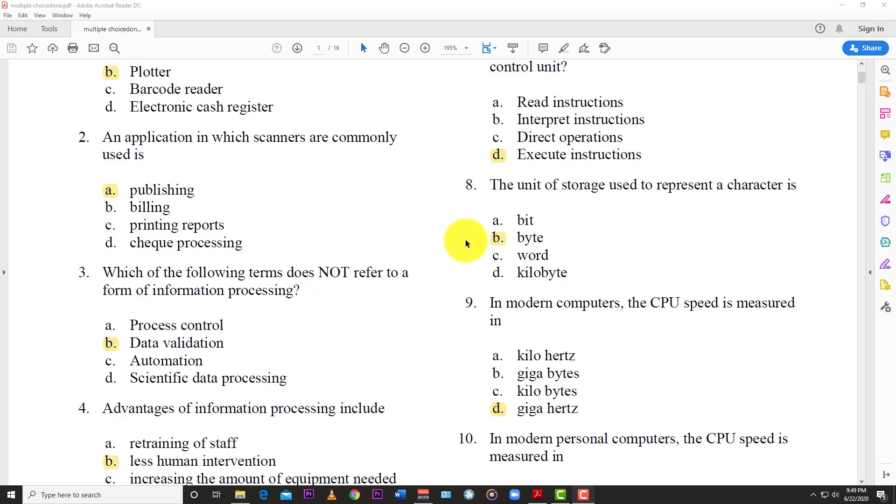
scroll("down", 3)
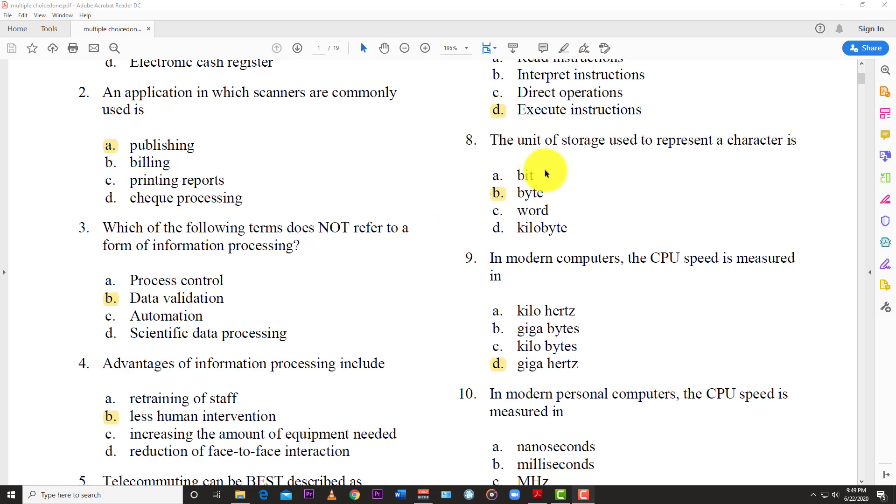
mouse_move(633, 172)
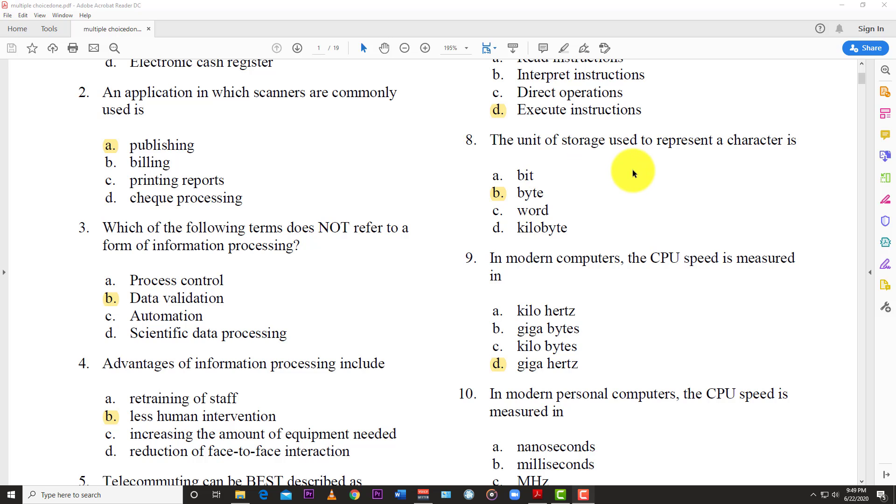
mouse_move(502, 205)
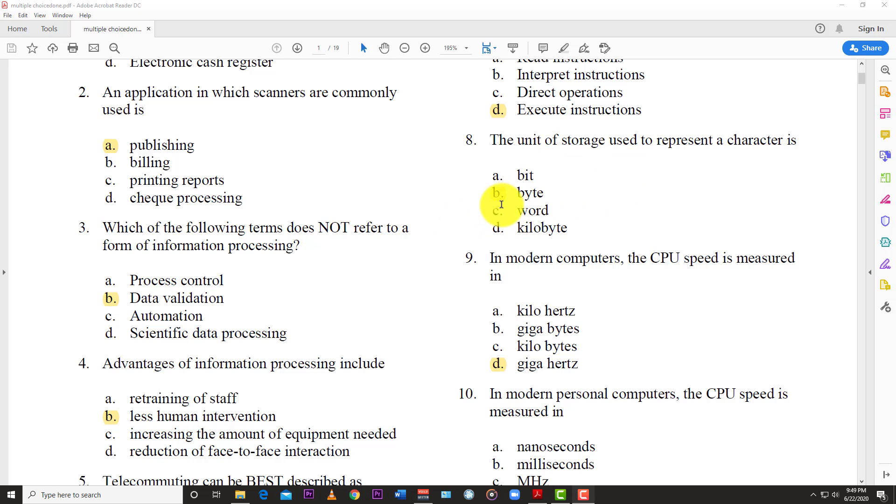
scroll("down", 3)
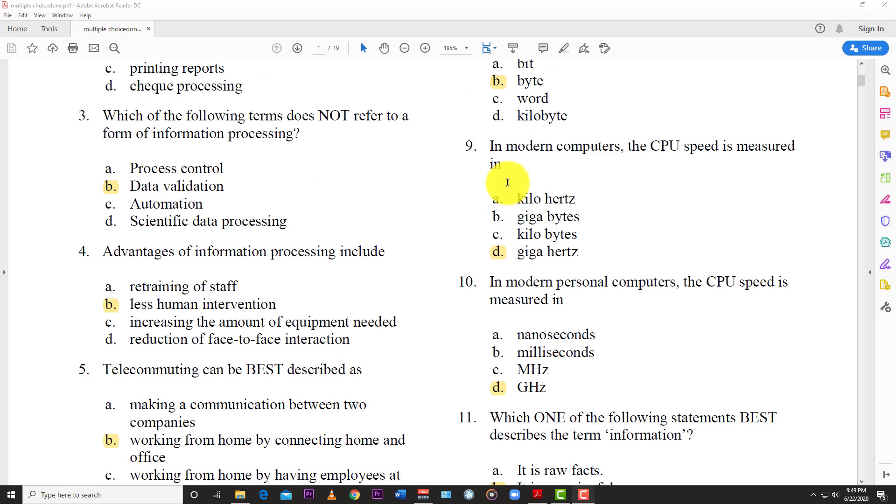
mouse_move(564, 174)
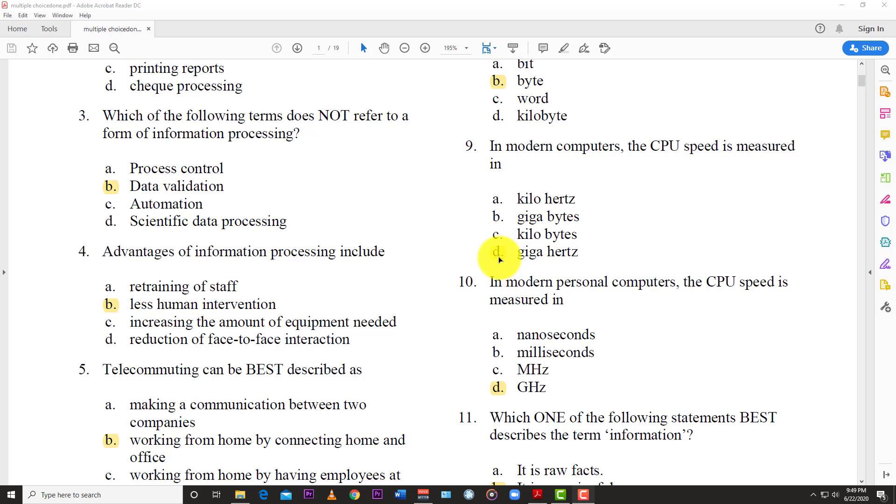
mouse_move(502, 266)
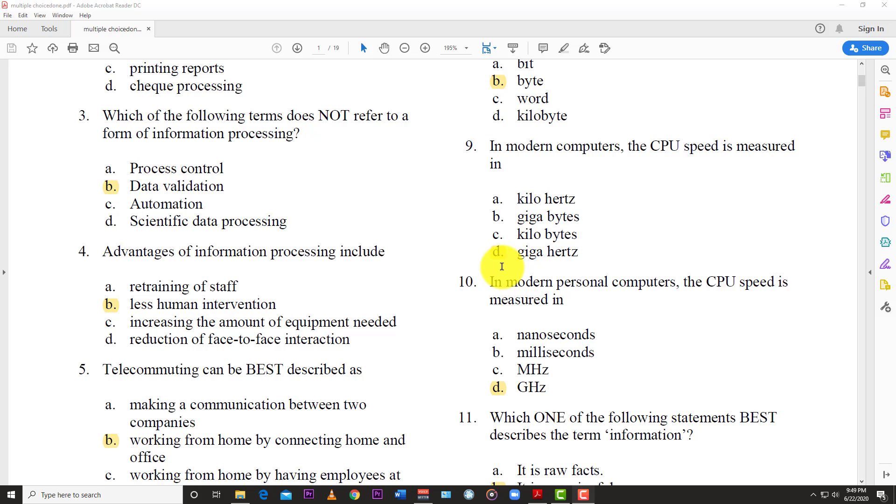
mouse_move(494, 240)
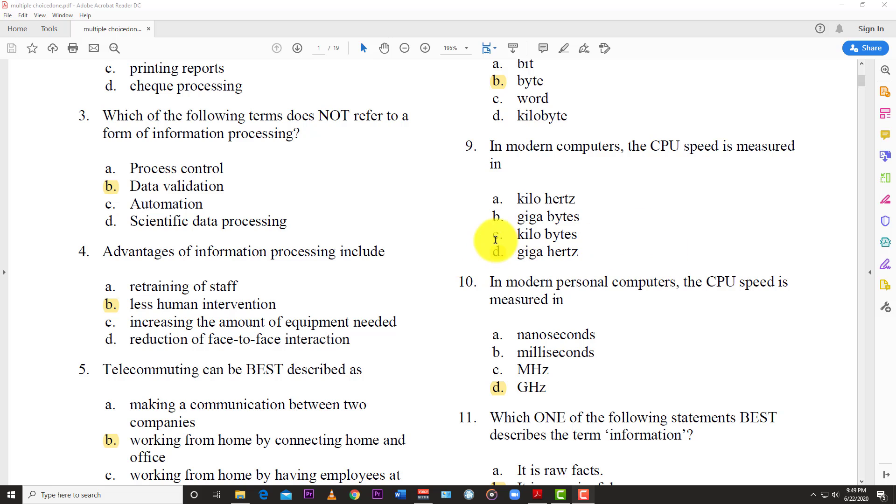
scroll("down", 3)
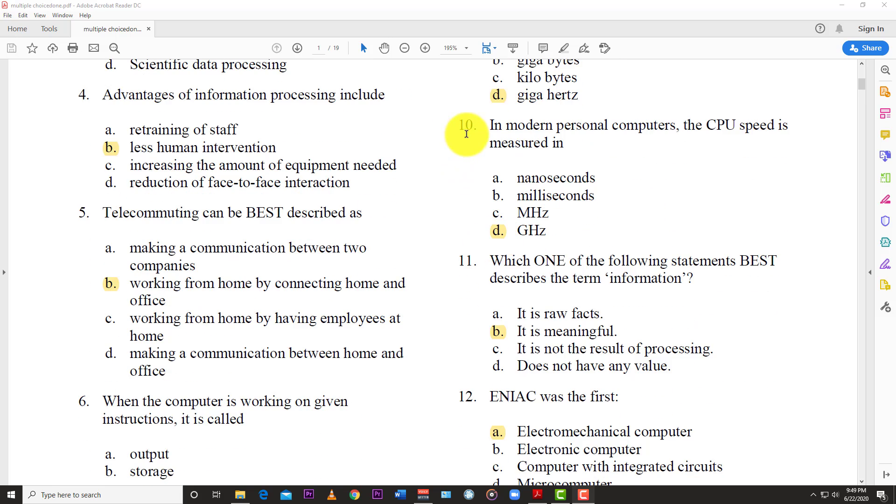
mouse_move(673, 126)
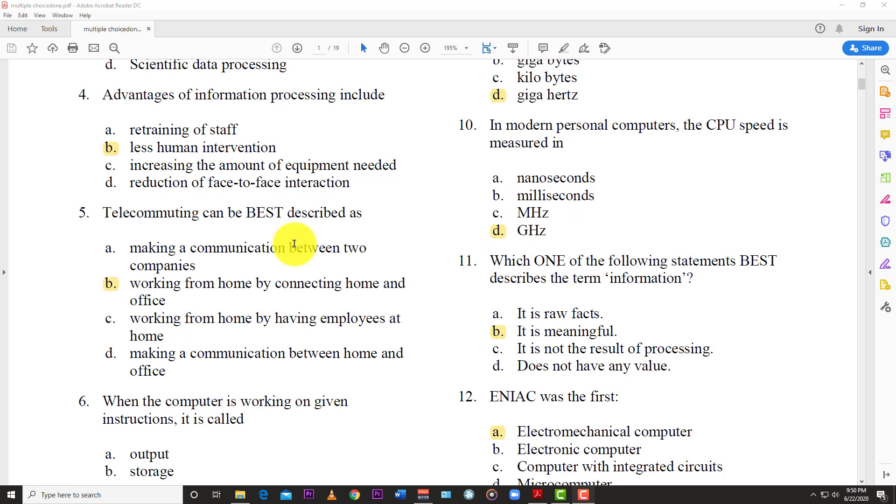
scroll("down", 3)
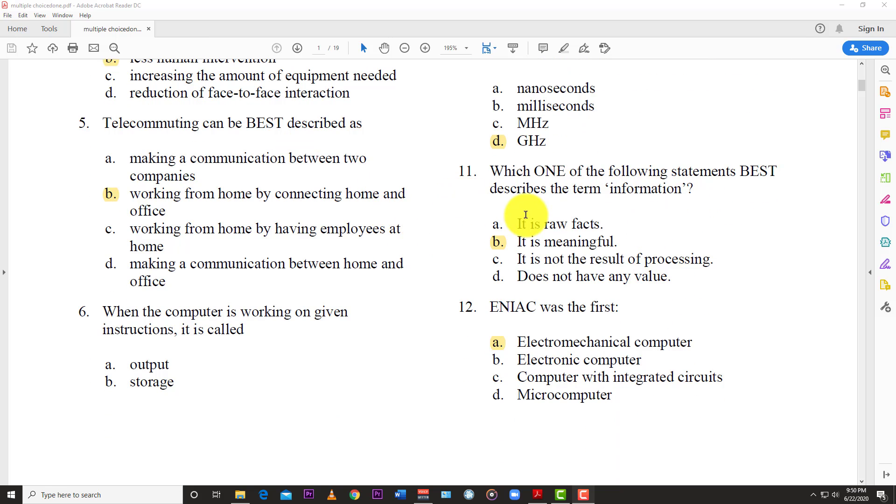
mouse_move(553, 227)
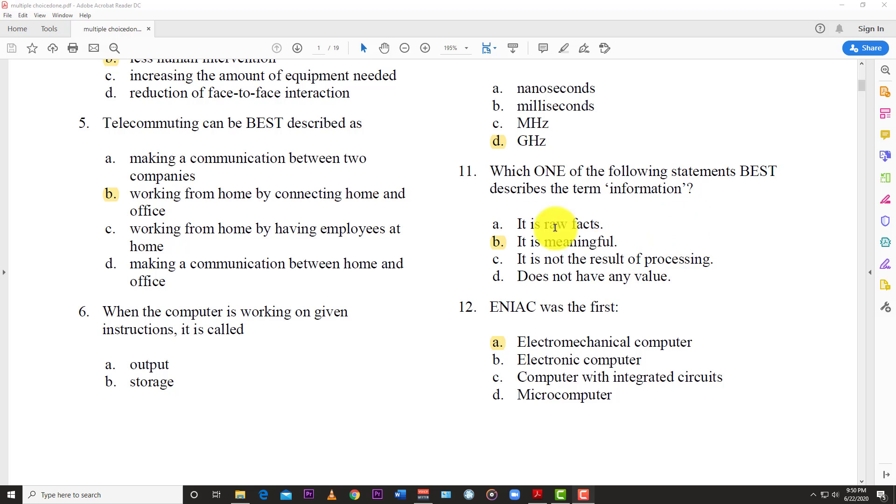
mouse_move(521, 253)
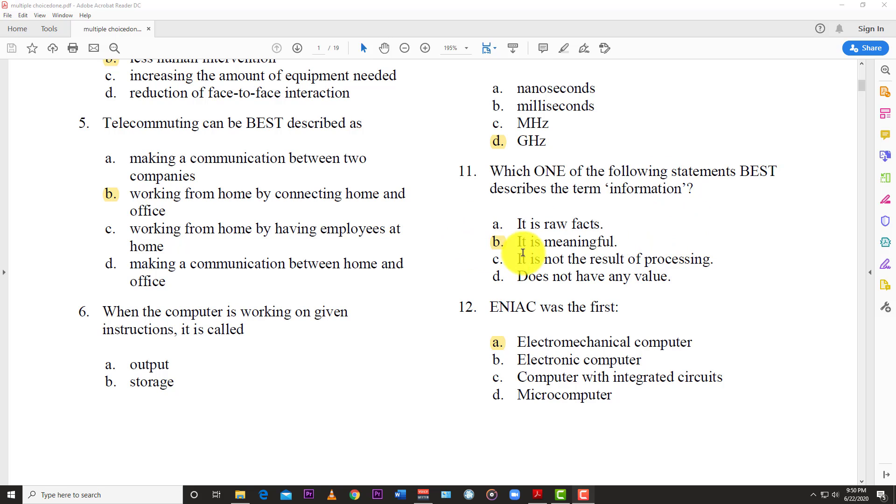
mouse_move(609, 244)
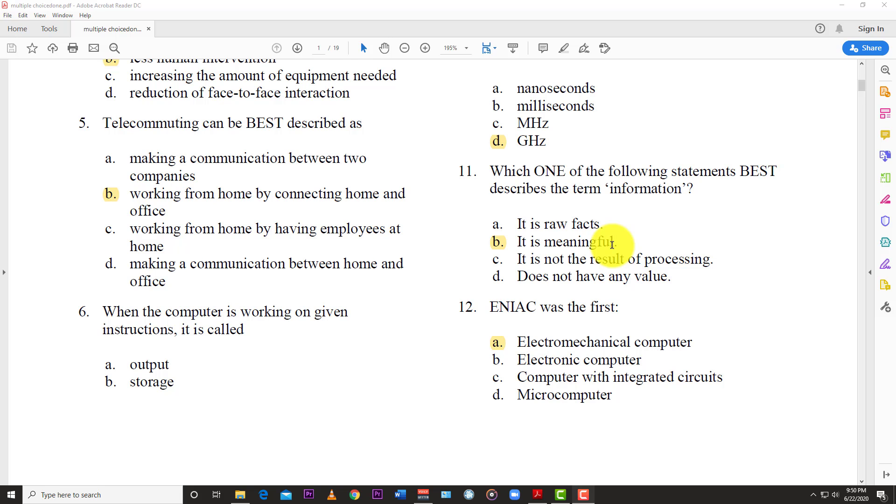
scroll("down", 3)
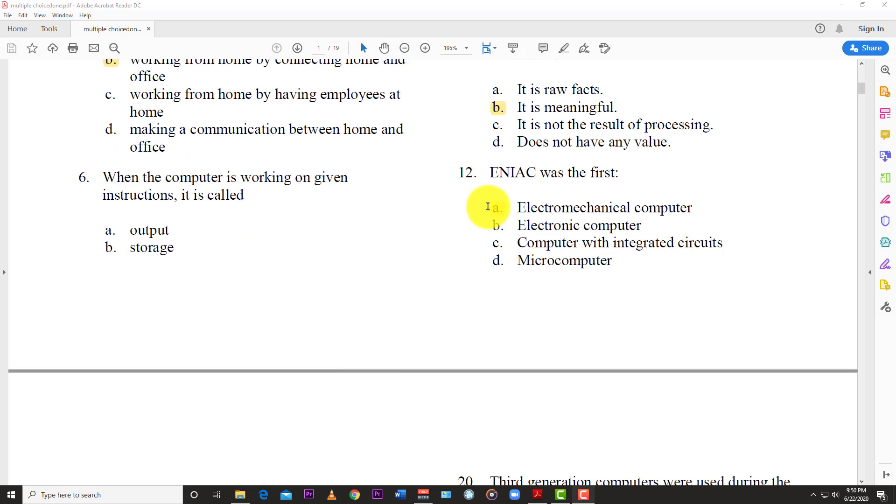
mouse_move(526, 186)
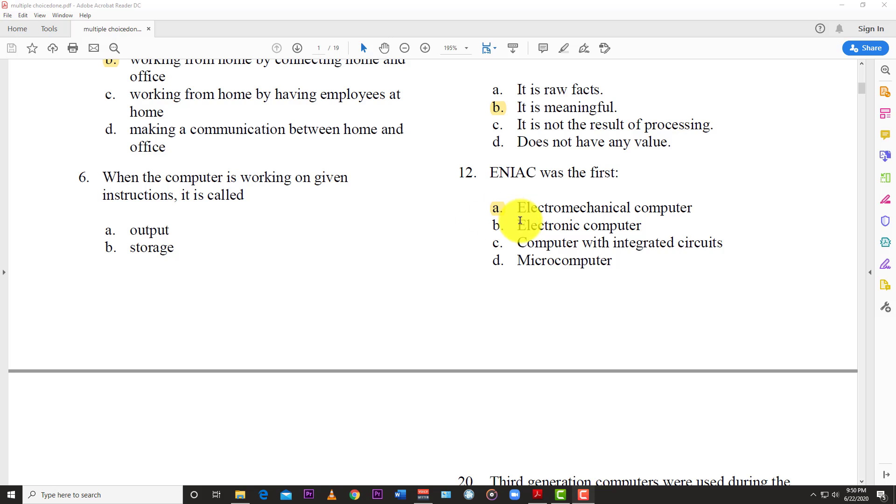
mouse_move(684, 210)
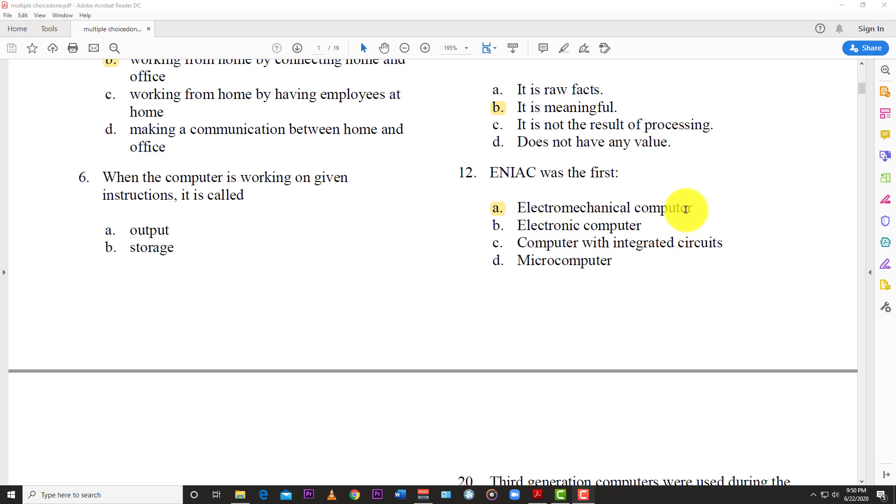
mouse_move(524, 283)
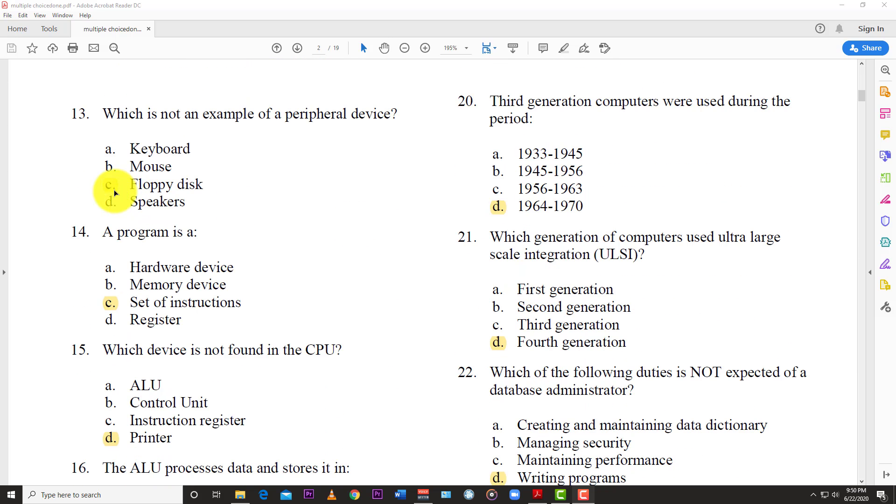
mouse_move(305, 114)
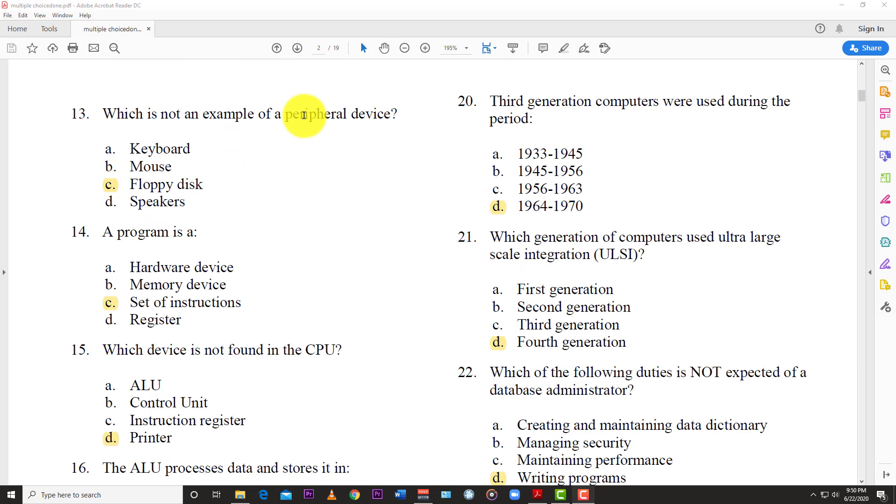
mouse_move(132, 169)
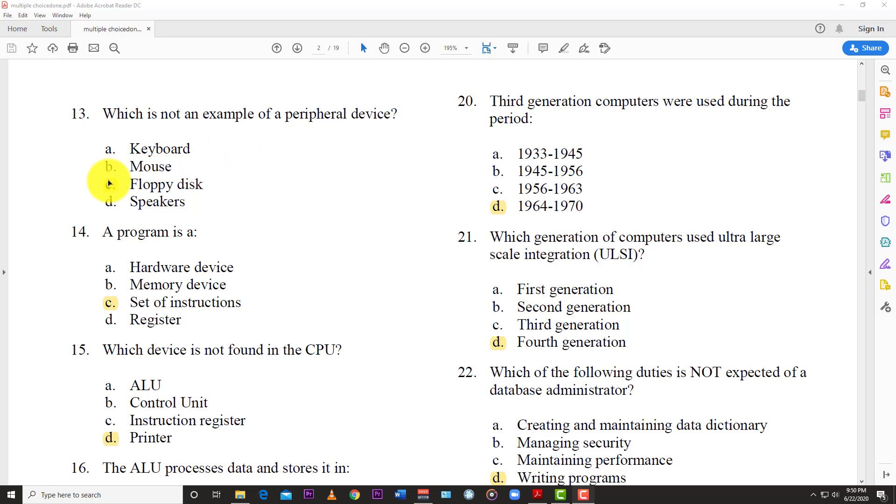
mouse_move(417, 380)
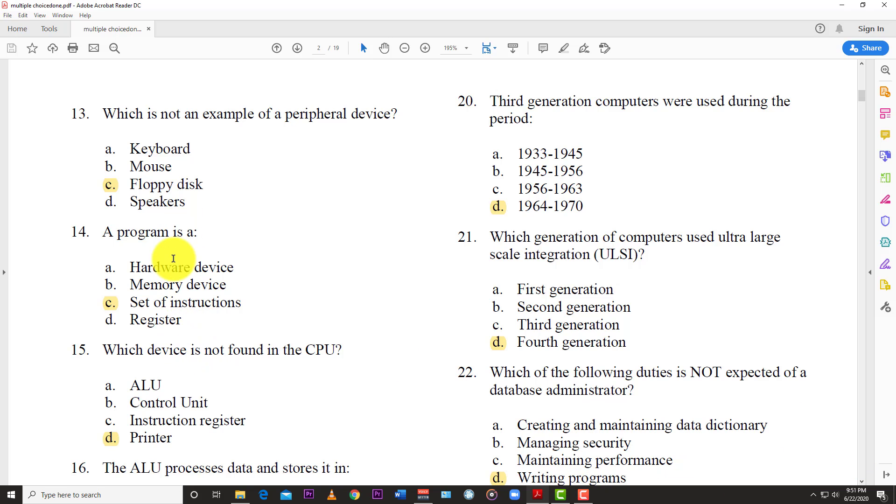
mouse_move(114, 312)
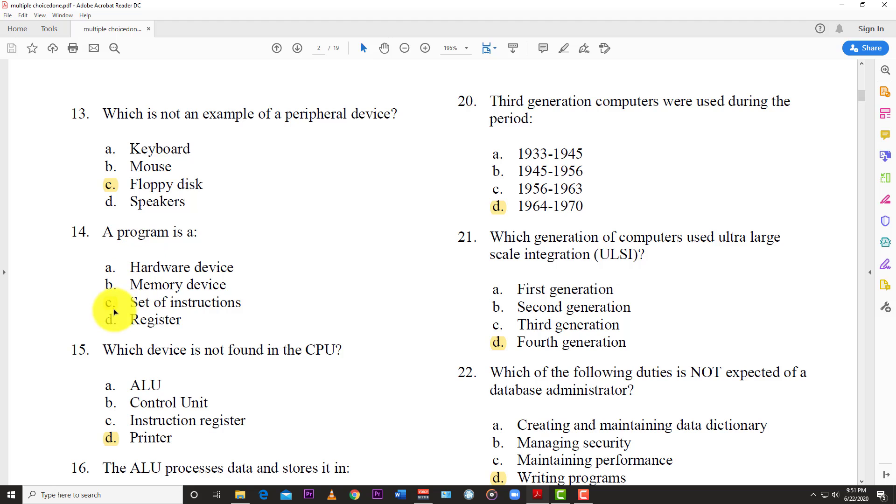
mouse_move(167, 310)
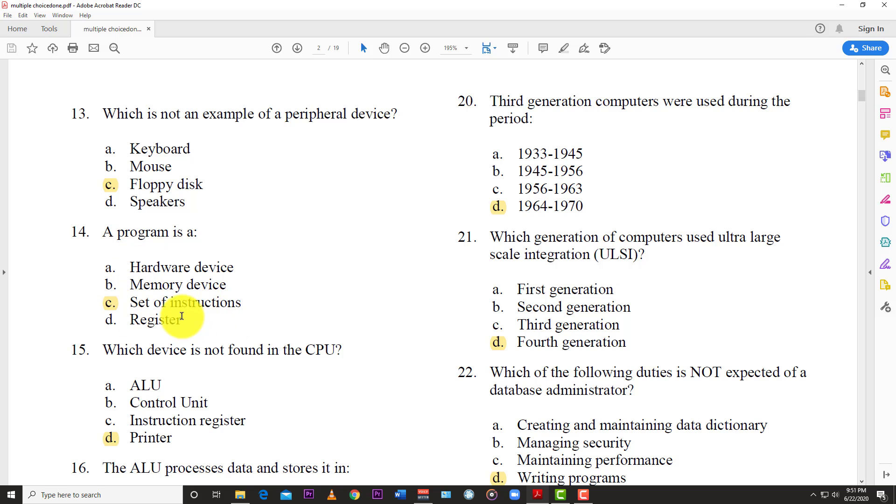
mouse_move(160, 294)
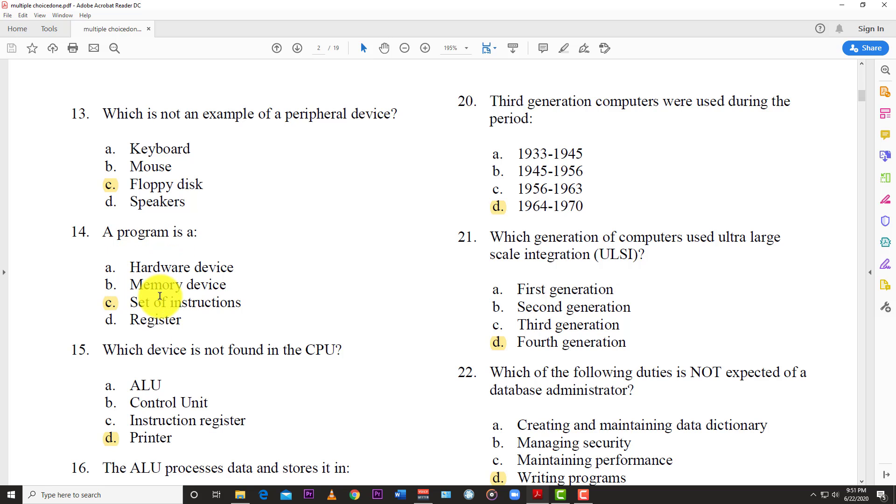
scroll("down", 3)
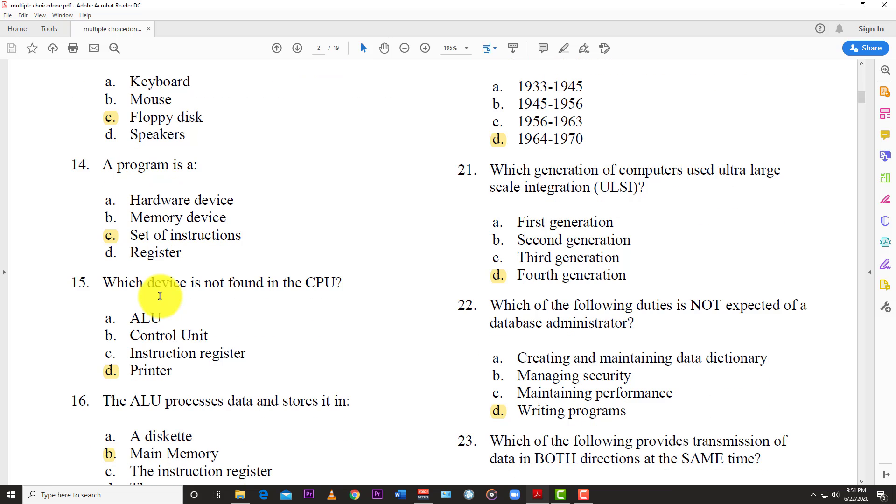
mouse_move(210, 305)
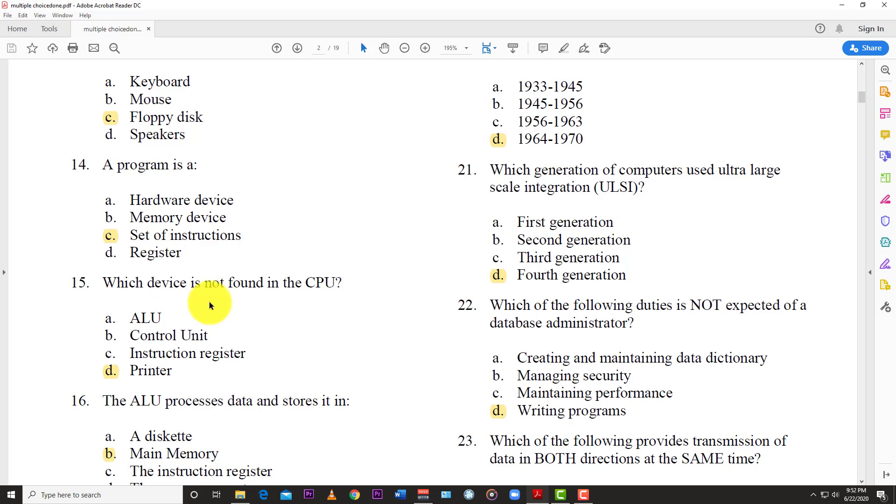
mouse_move(202, 292)
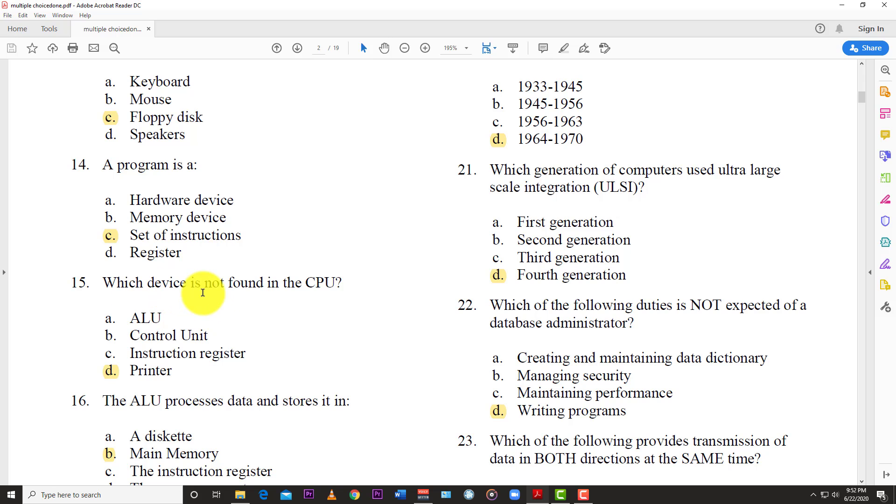
mouse_move(172, 355)
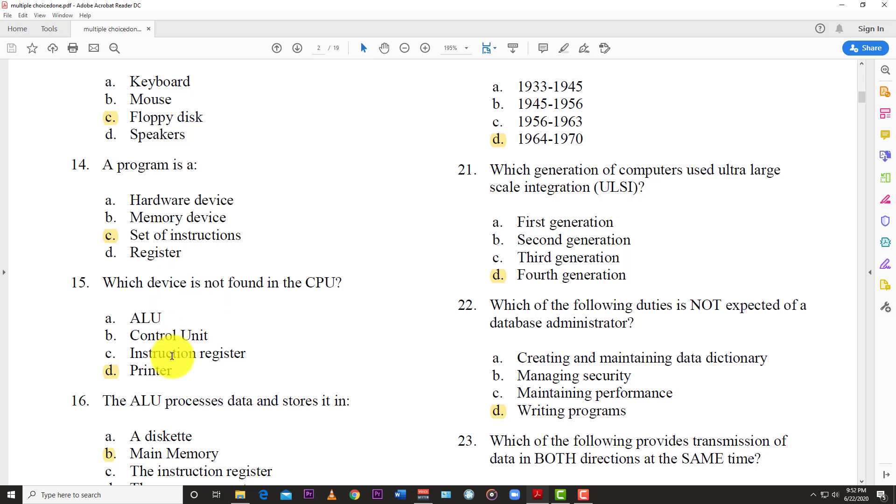
scroll("down", 3)
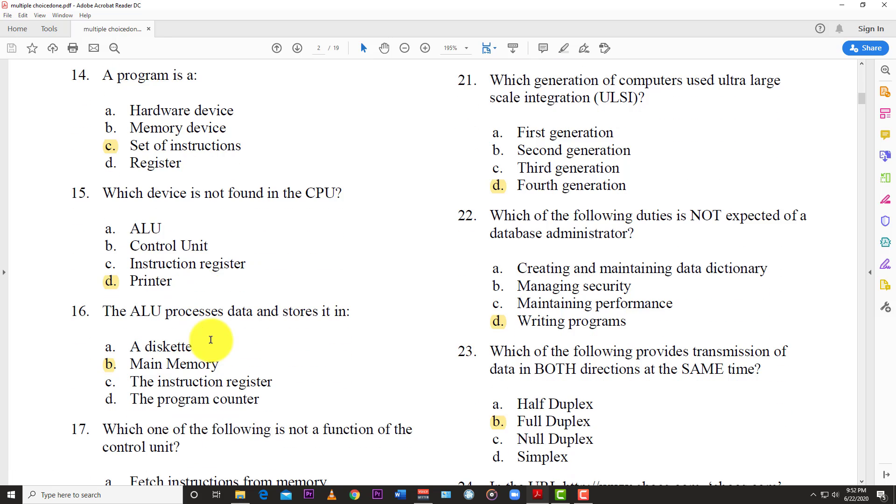
mouse_move(200, 281)
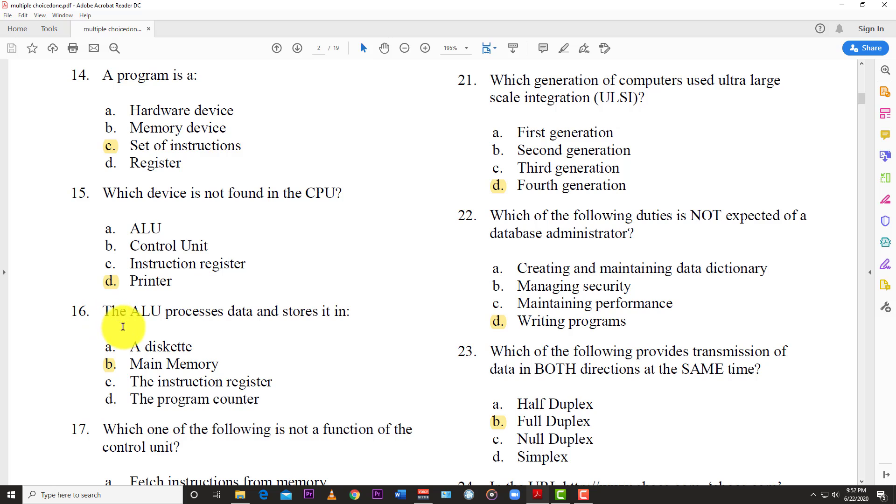
mouse_move(230, 344)
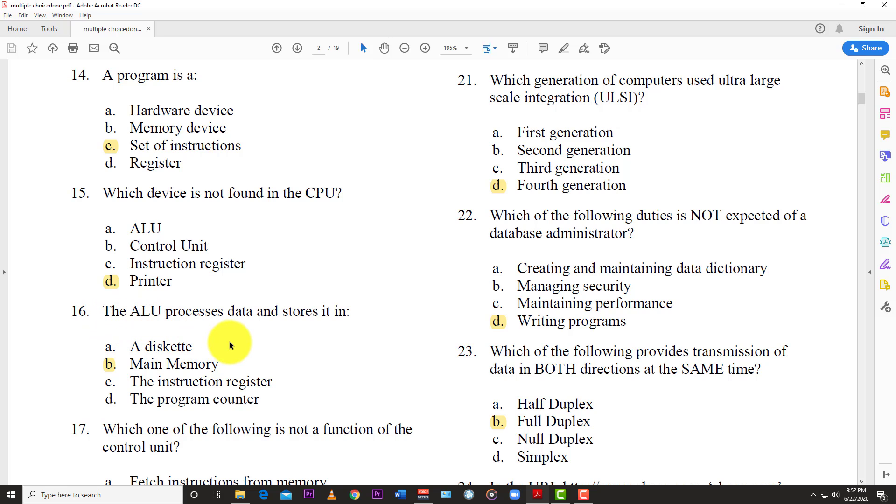
mouse_move(109, 377)
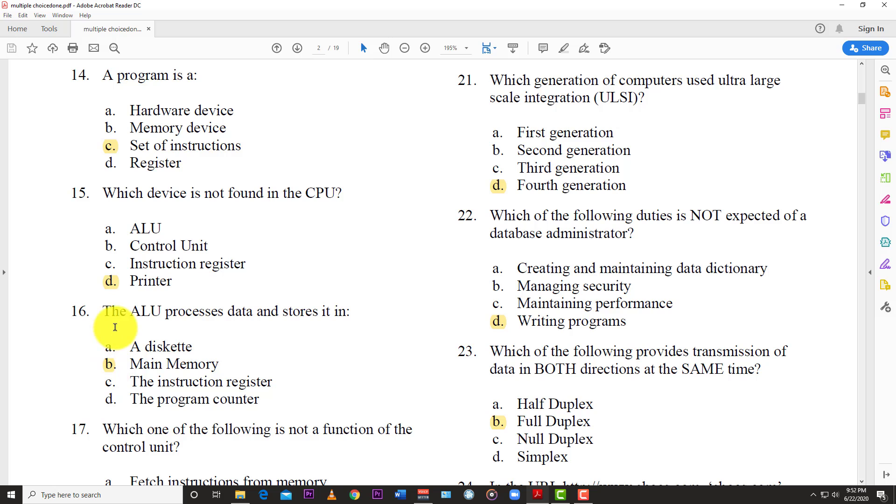
scroll("down", 3)
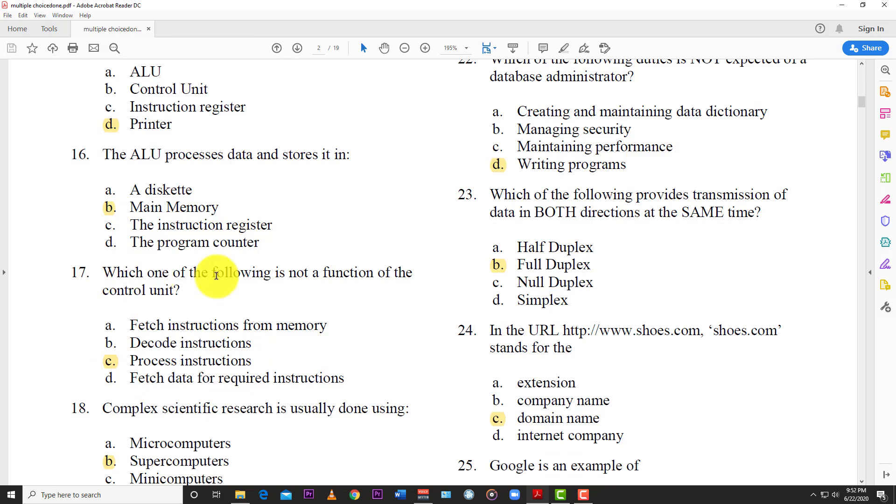
mouse_move(186, 333)
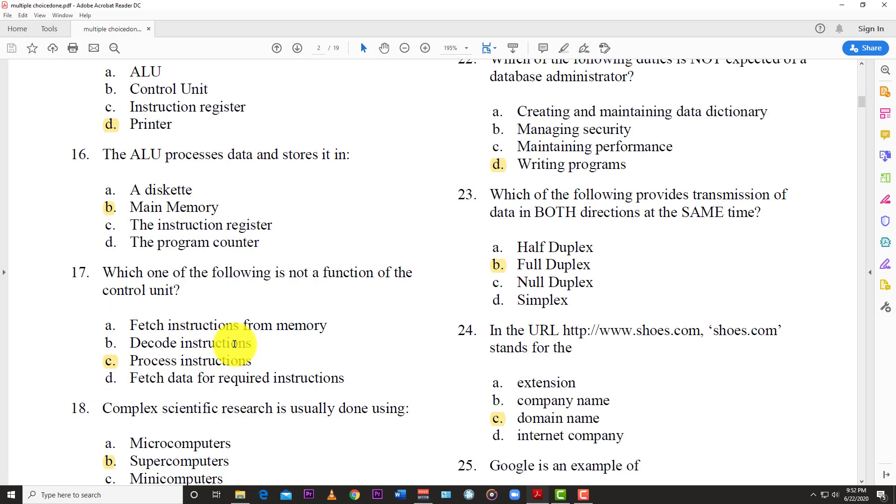
scroll("down", 3)
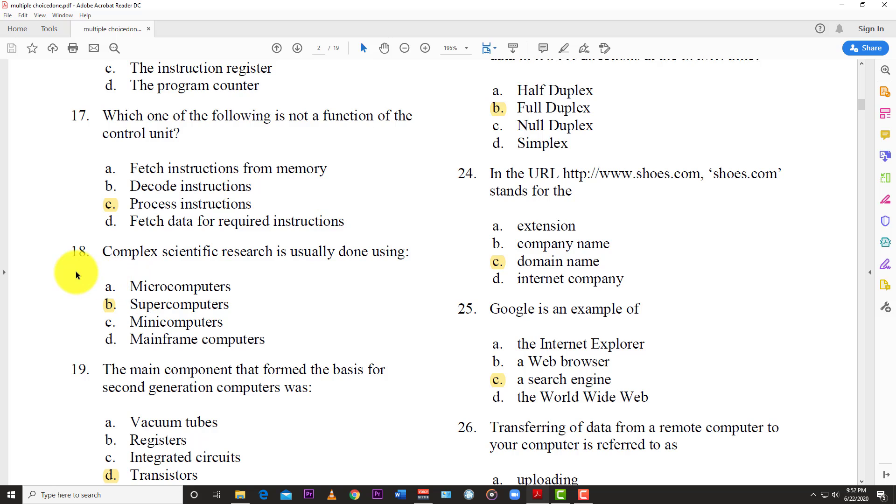
mouse_move(260, 269)
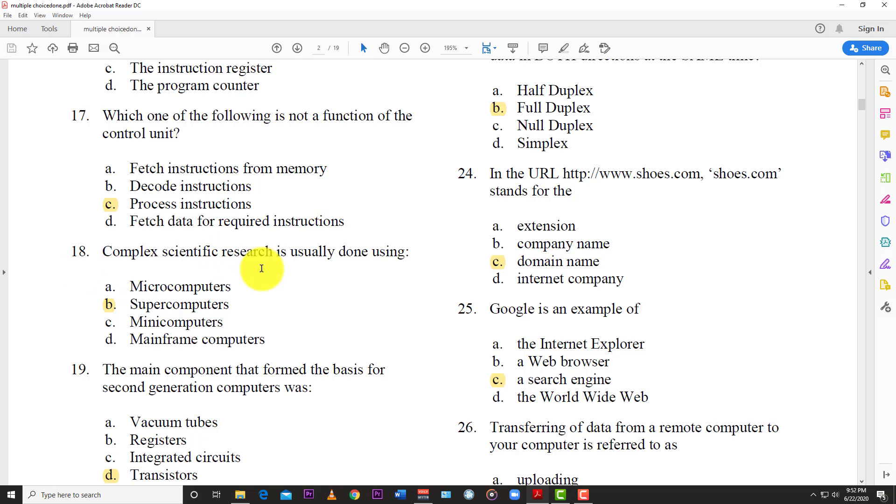
mouse_move(114, 324)
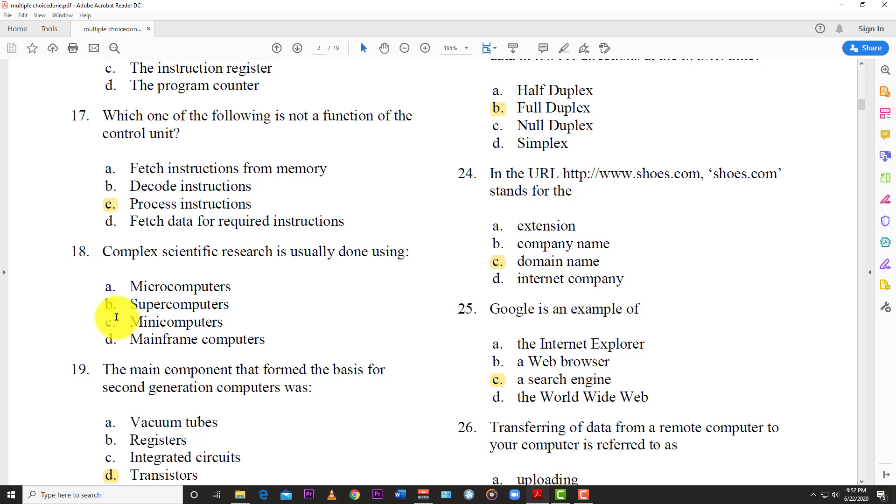
scroll("down", 3)
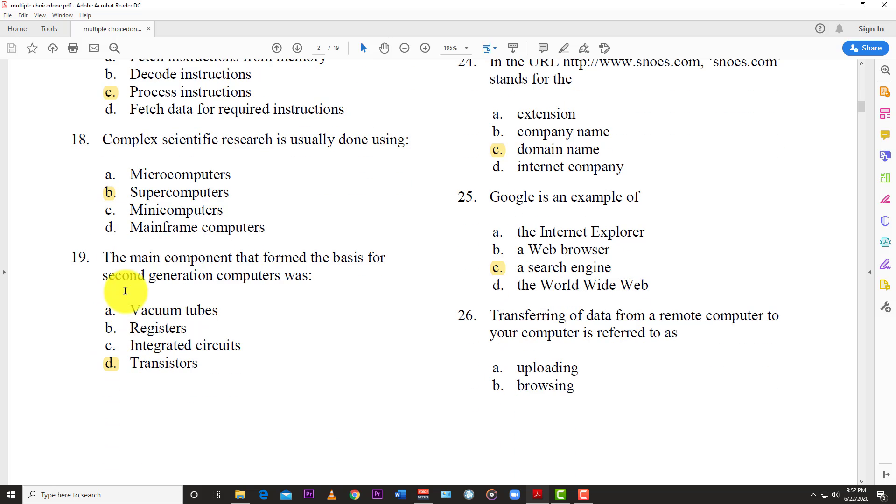
mouse_move(126, 296)
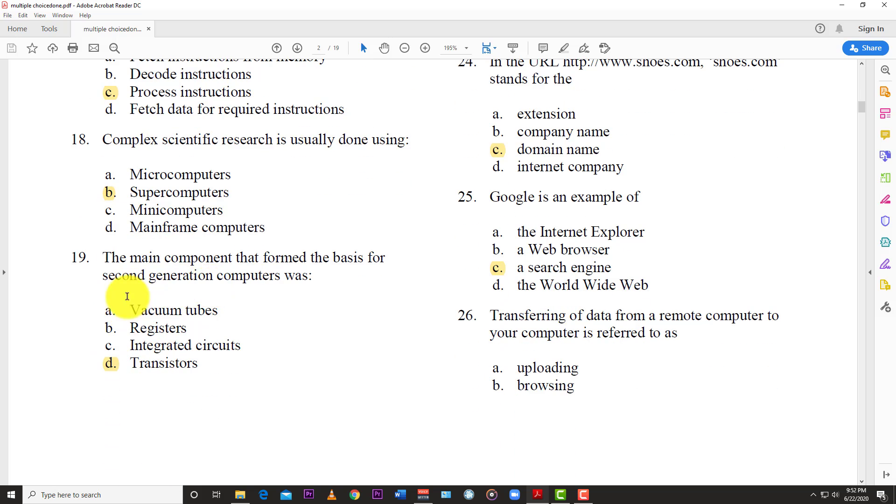
mouse_move(152, 406)
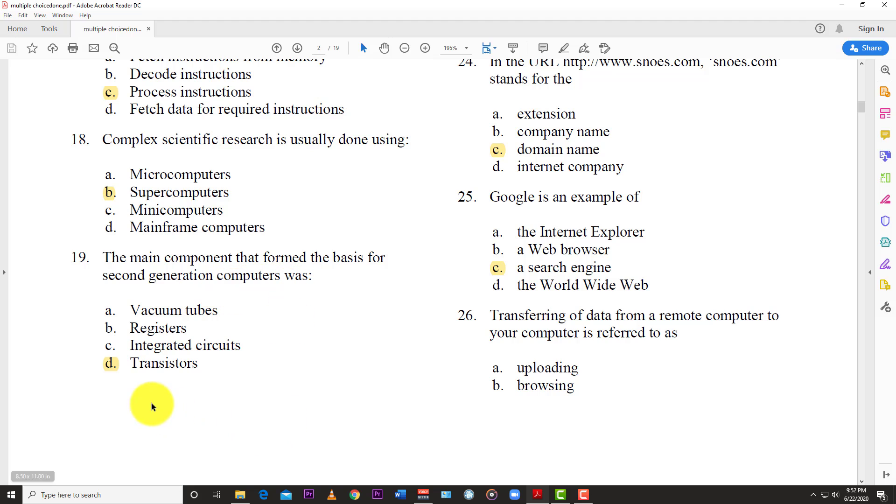
mouse_move(171, 363)
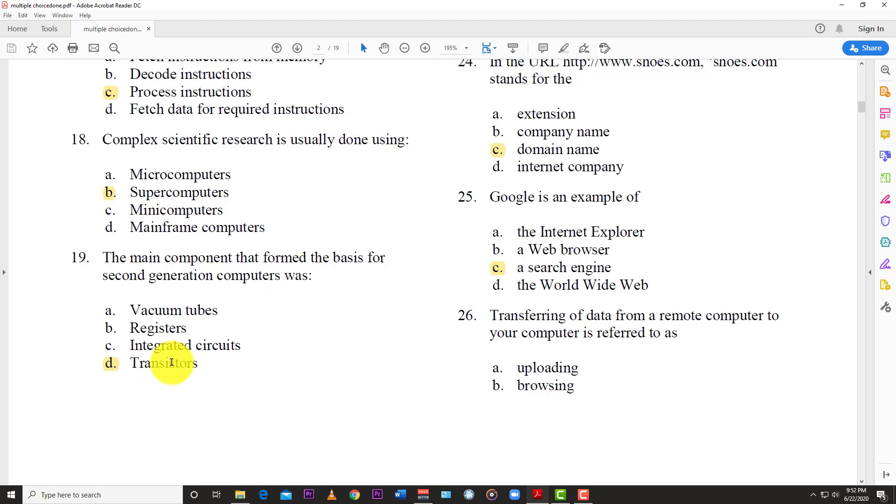
mouse_move(576, 494)
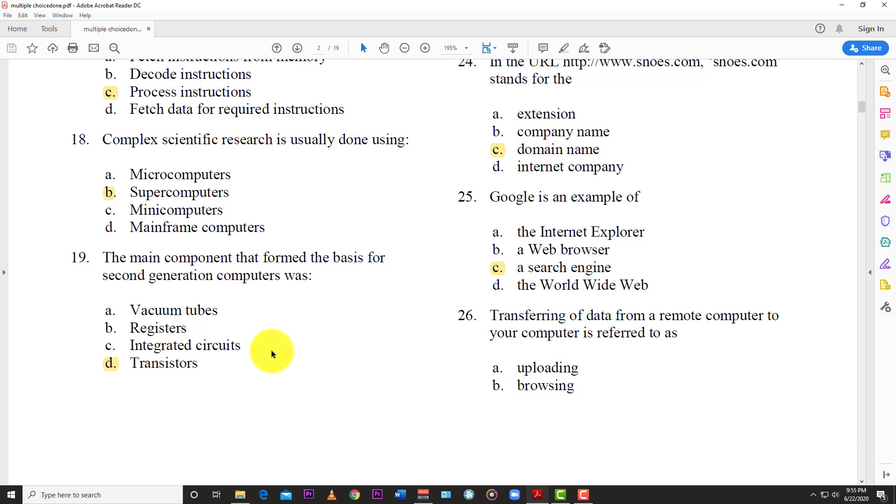
mouse_move(279, 345)
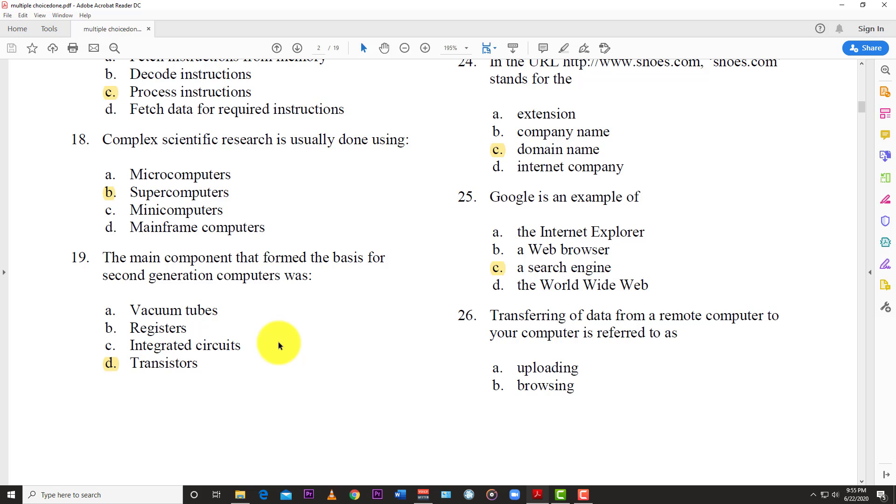
mouse_move(305, 361)
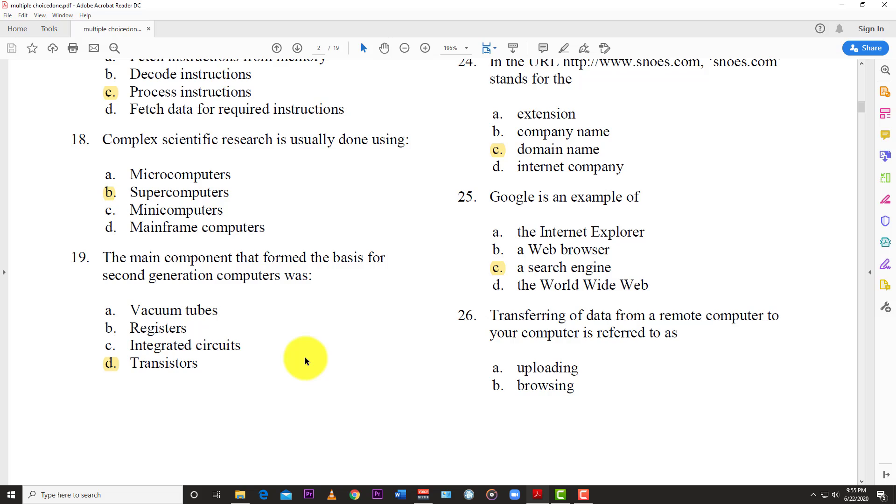
scroll("up", 3)
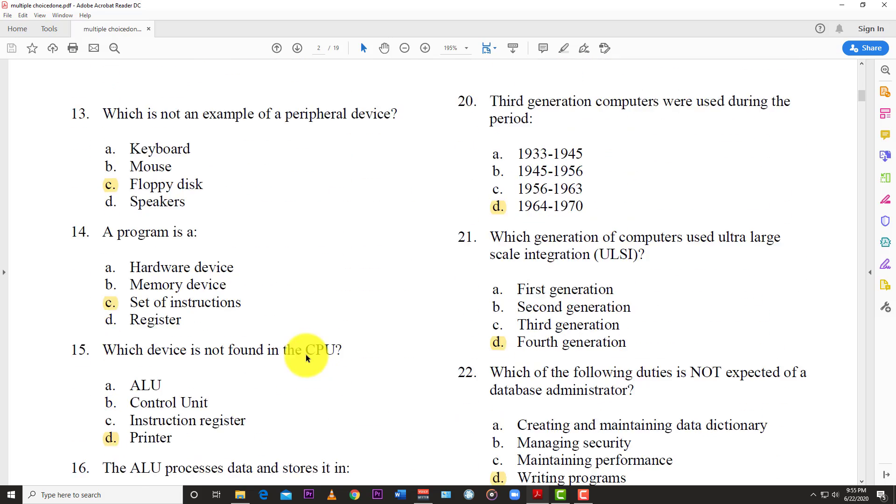
mouse_move(589, 110)
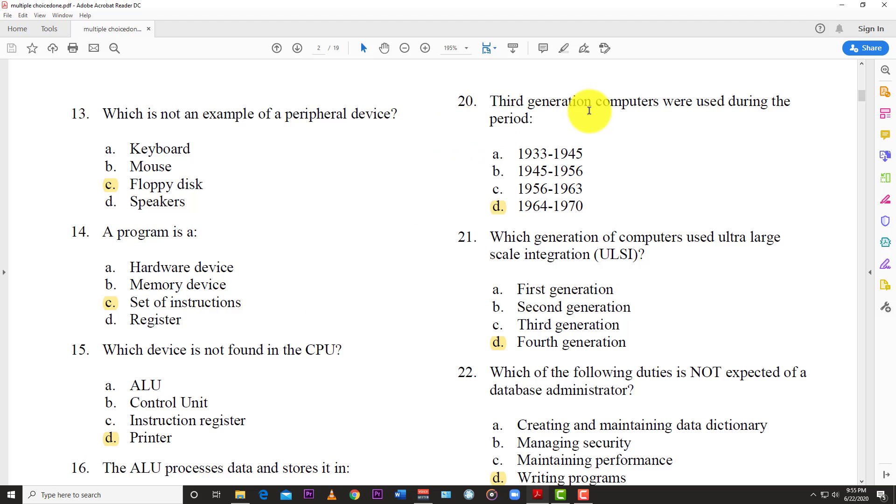
mouse_move(582, 130)
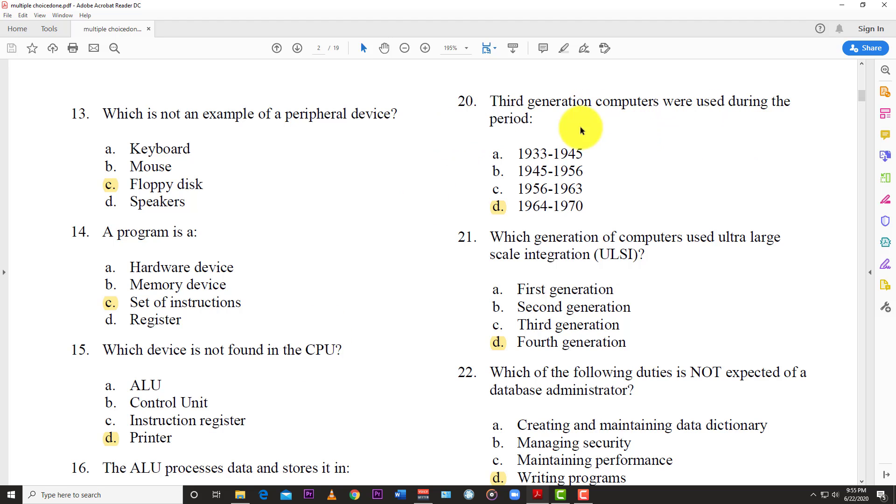
mouse_move(508, 215)
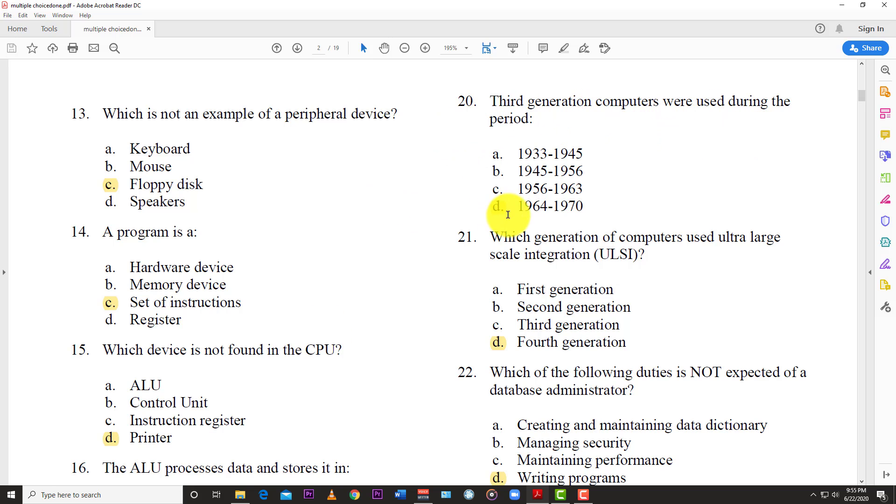
mouse_move(494, 275)
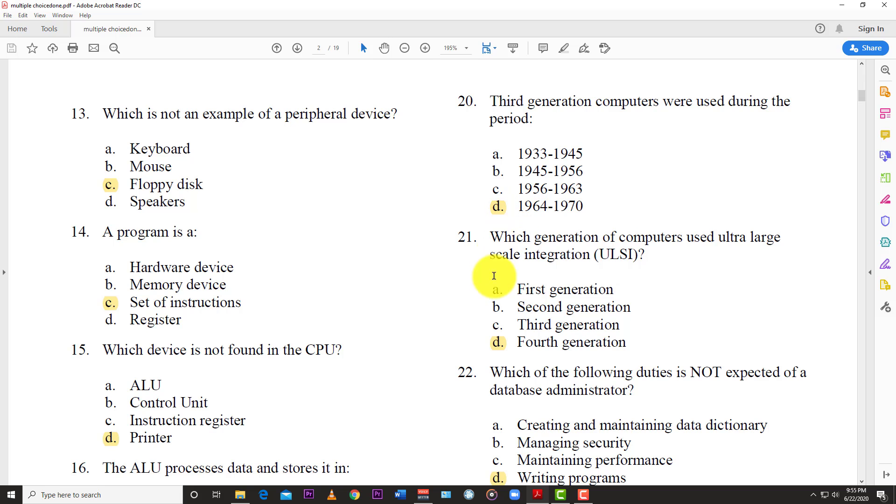
scroll("down", 3)
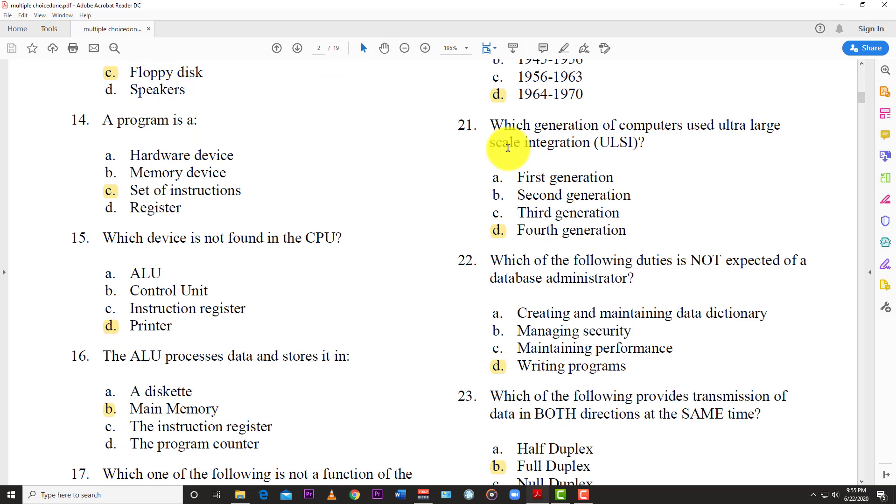
mouse_move(495, 210)
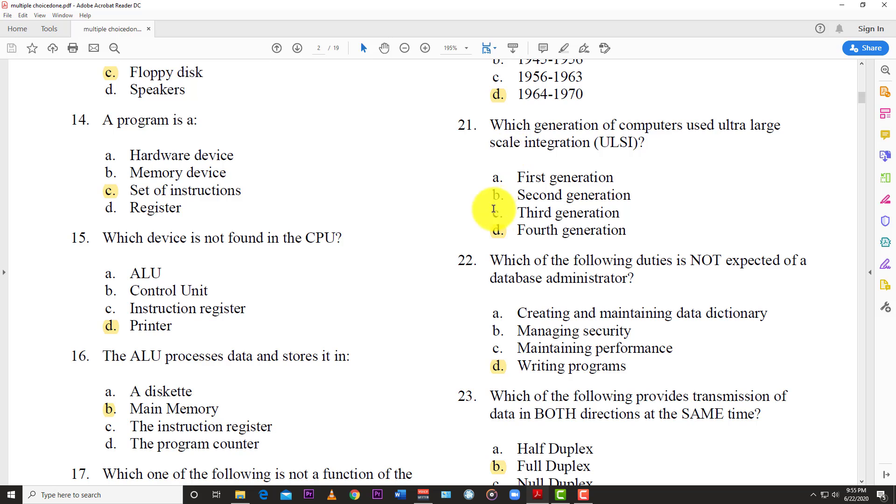
mouse_move(604, 149)
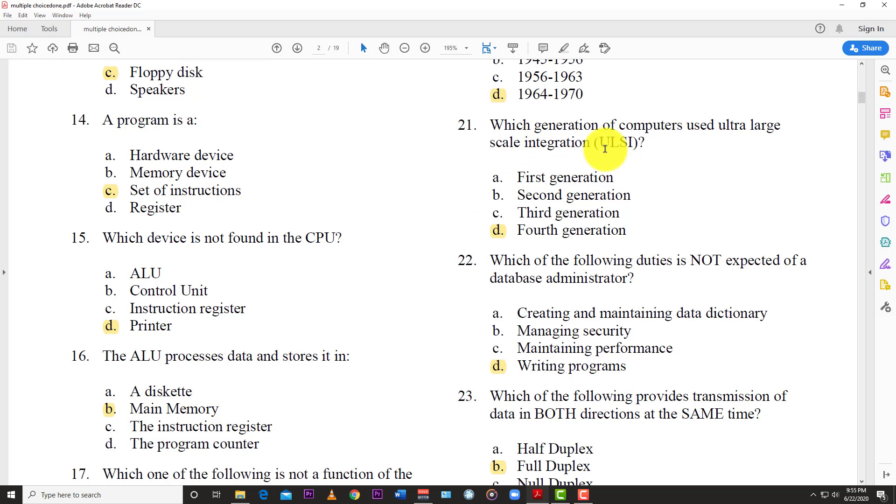
mouse_move(550, 221)
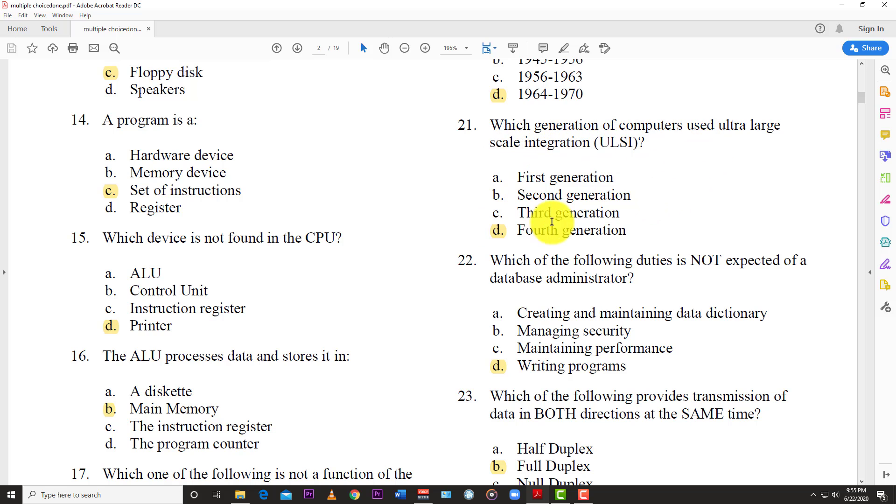
scroll("down", 3)
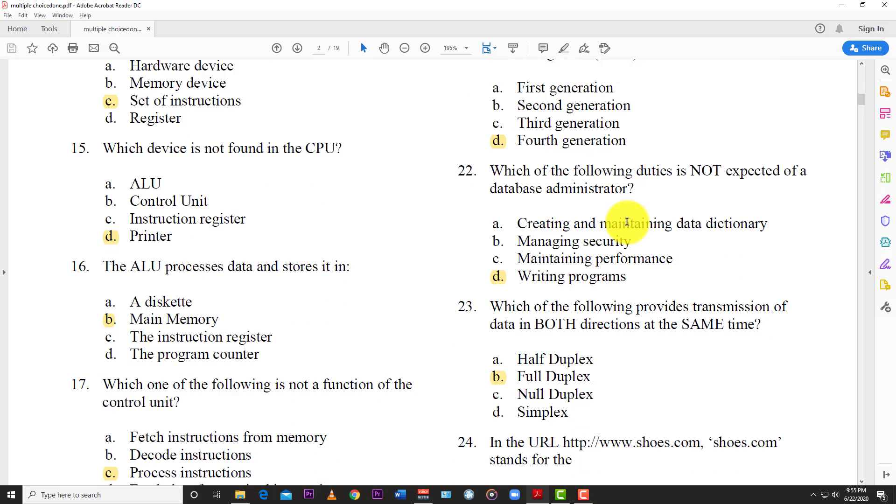
scroll("down", 3)
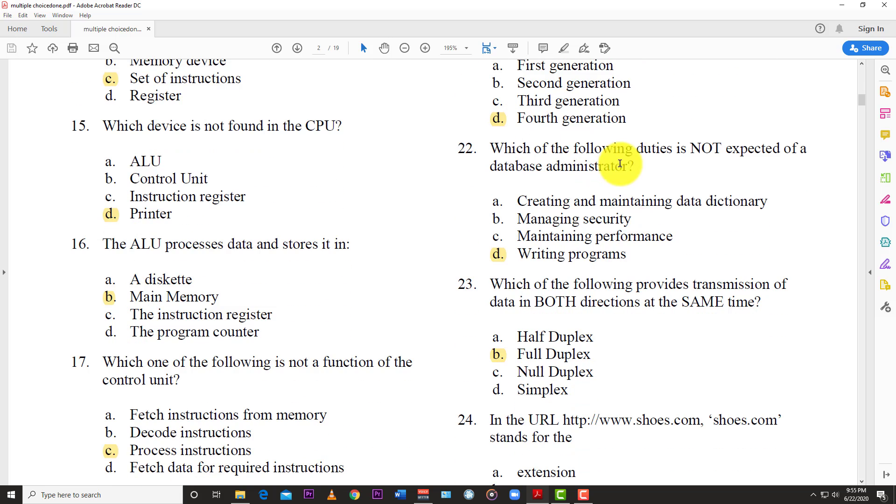
mouse_move(593, 208)
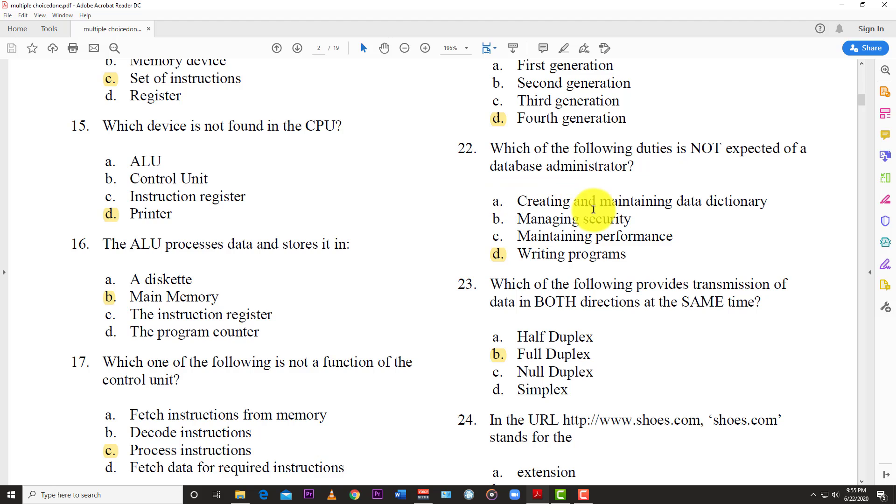
scroll("down", 3)
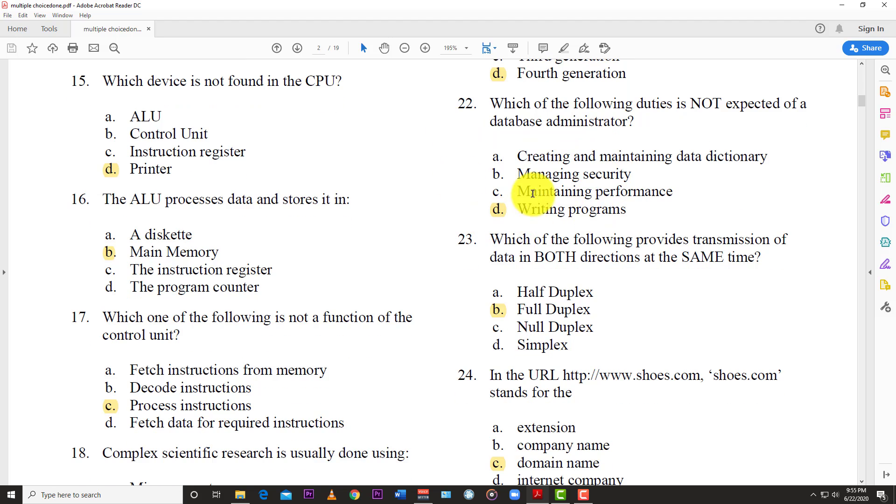
mouse_move(495, 217)
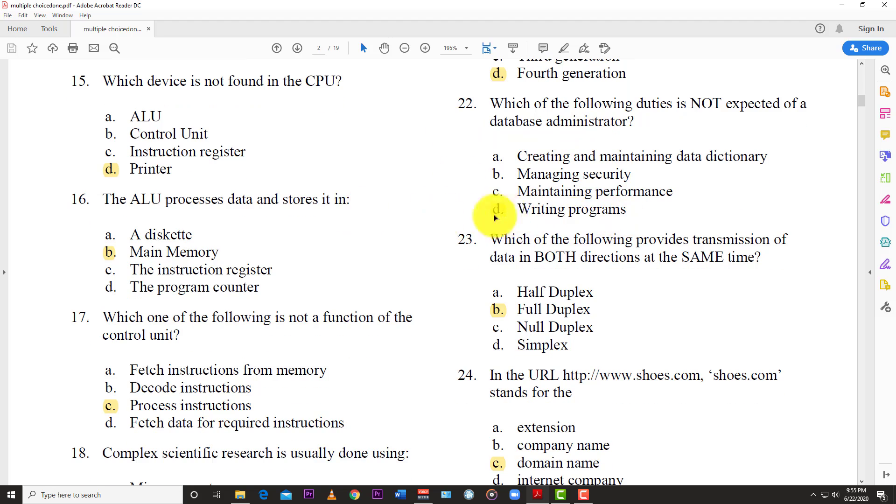
mouse_move(558, 136)
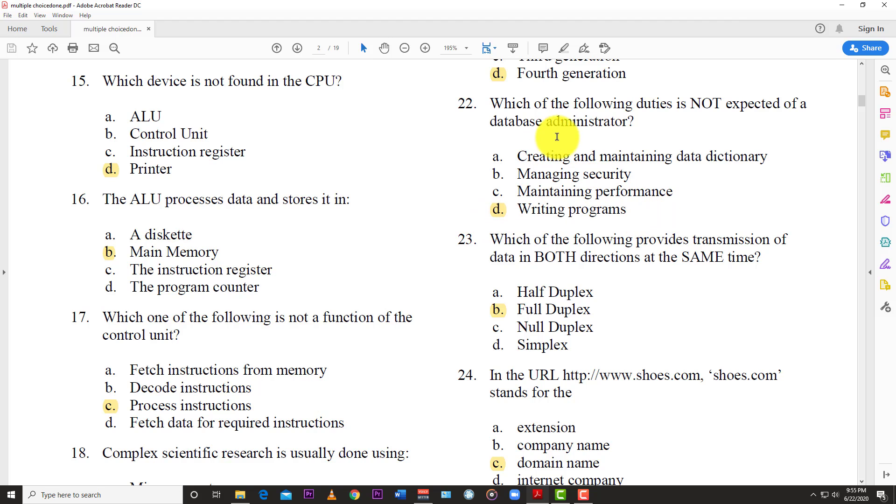
mouse_move(676, 180)
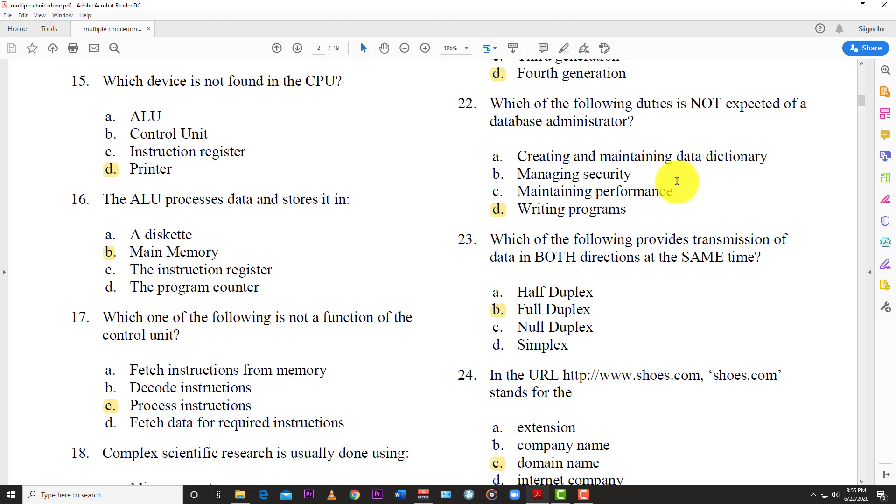
scroll("down", 3)
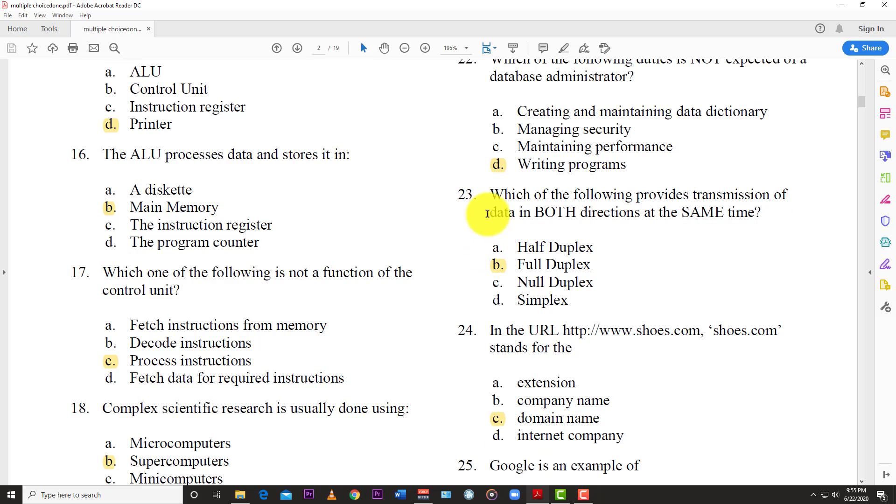
mouse_move(549, 210)
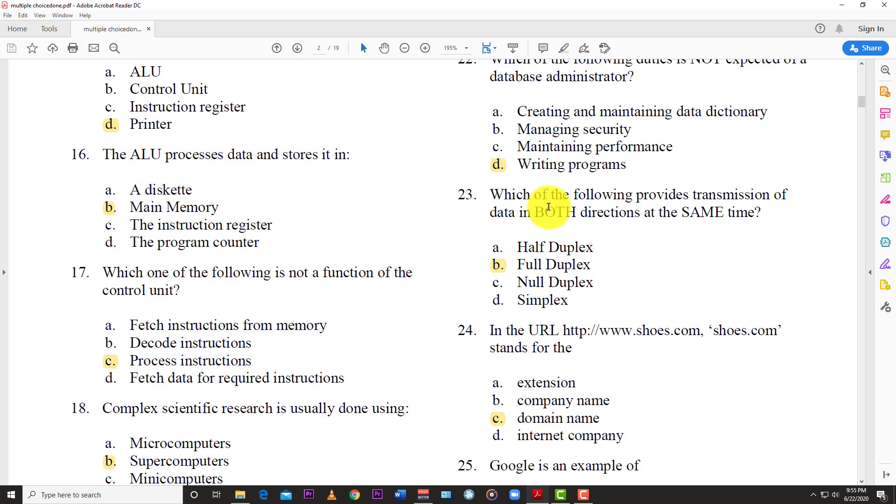
mouse_move(575, 224)
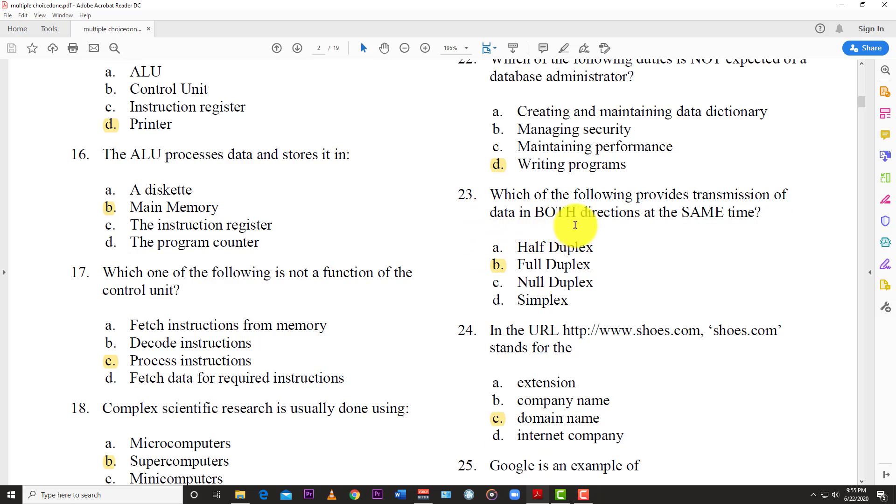
mouse_move(645, 236)
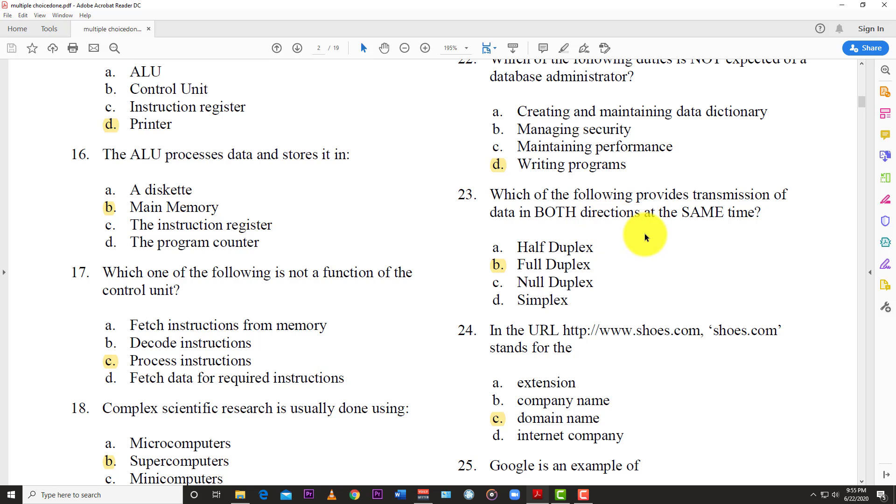
mouse_move(485, 275)
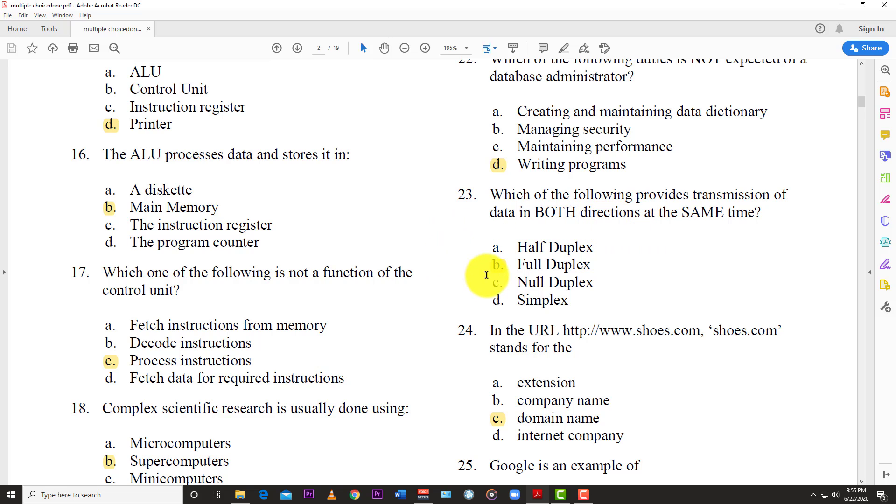
mouse_move(508, 274)
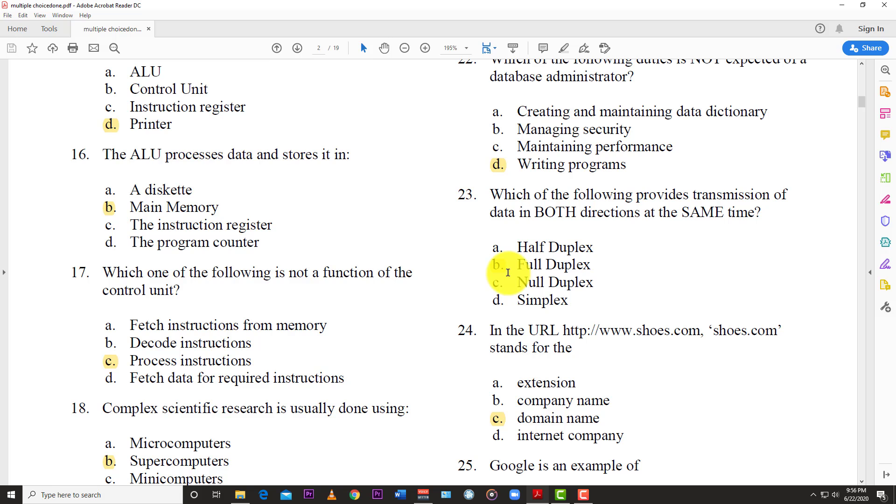
scroll("down", 3)
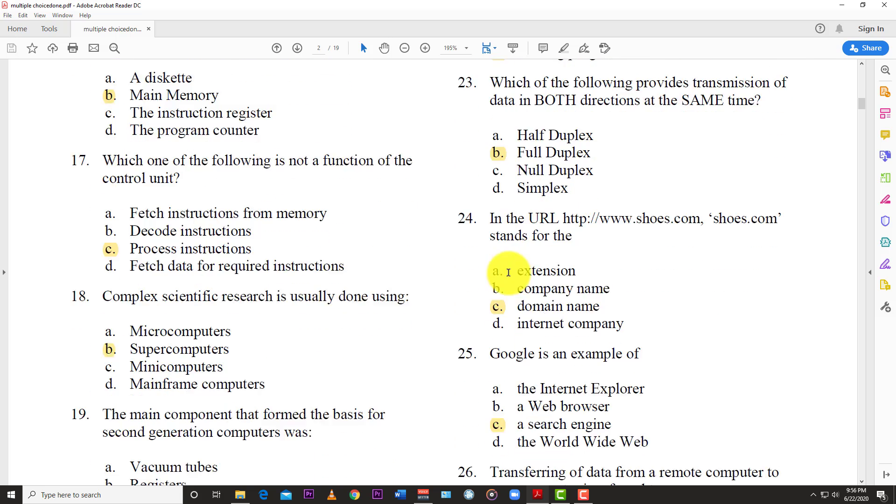
scroll("down", 3)
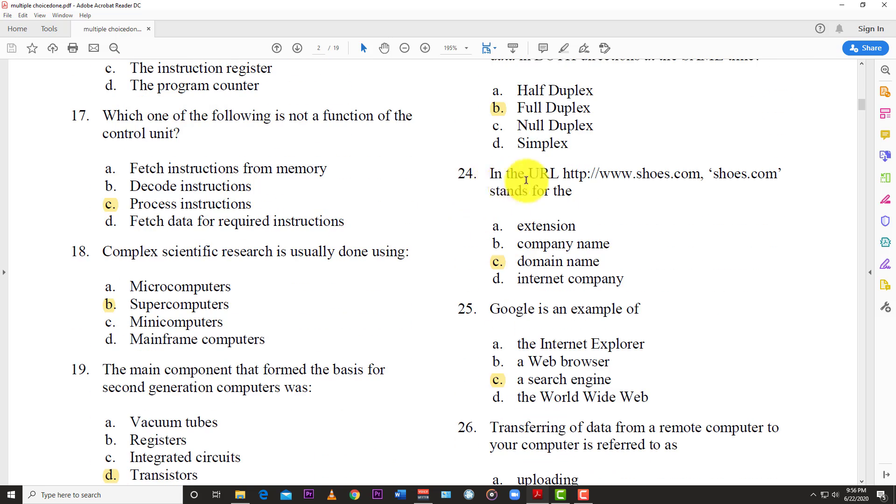
mouse_move(704, 183)
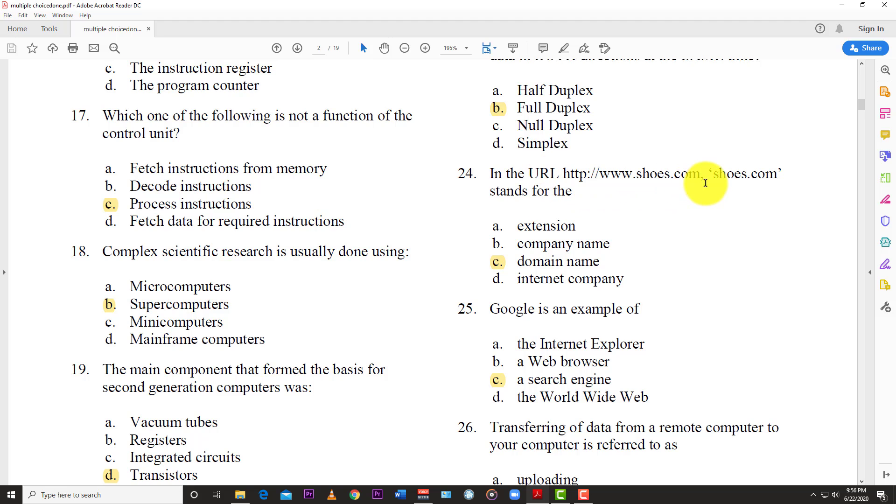
mouse_move(496, 268)
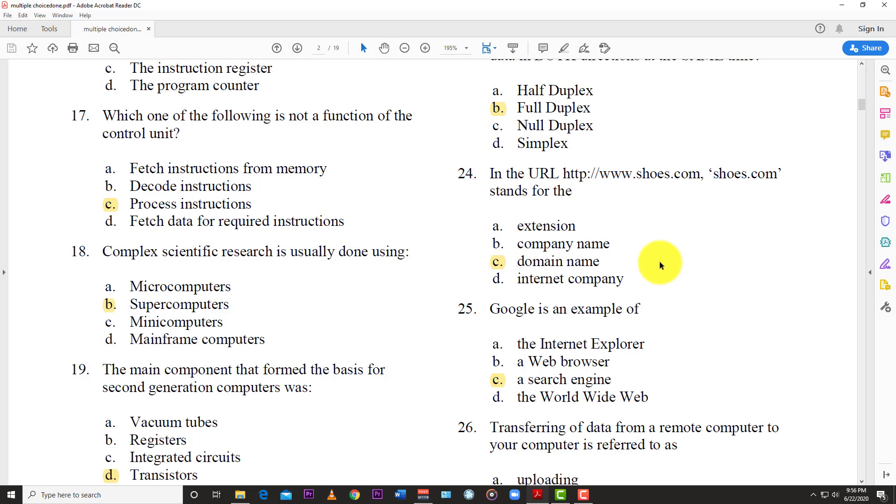
scroll("down", 3)
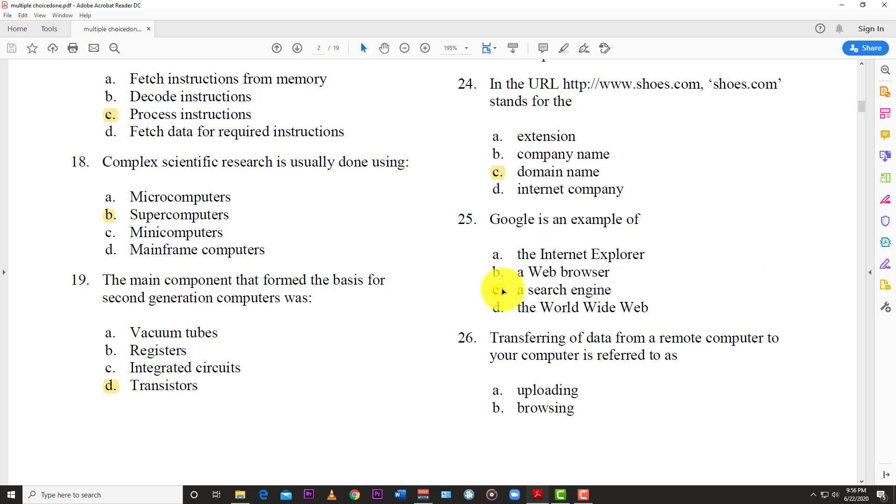
mouse_move(546, 296)
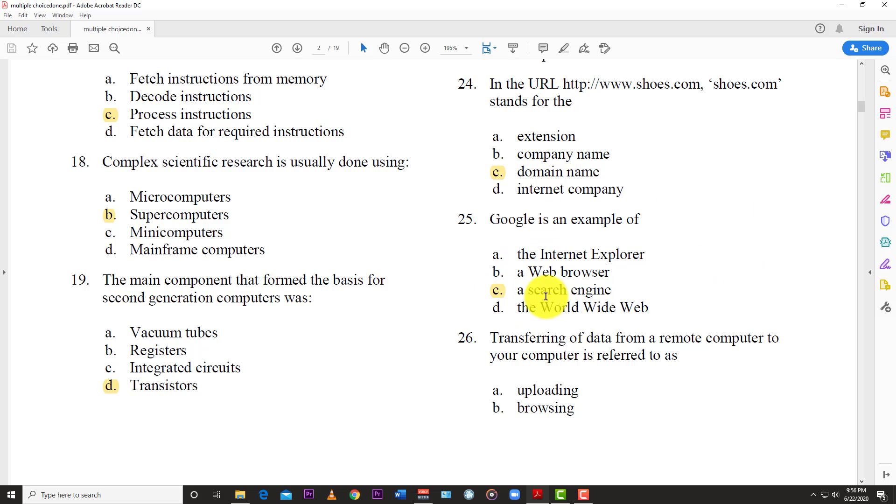
scroll("down", 3)
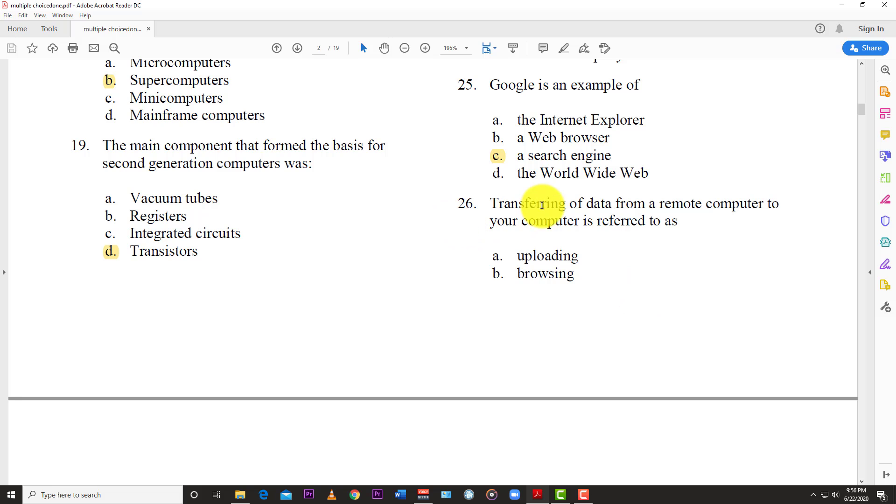
mouse_move(663, 205)
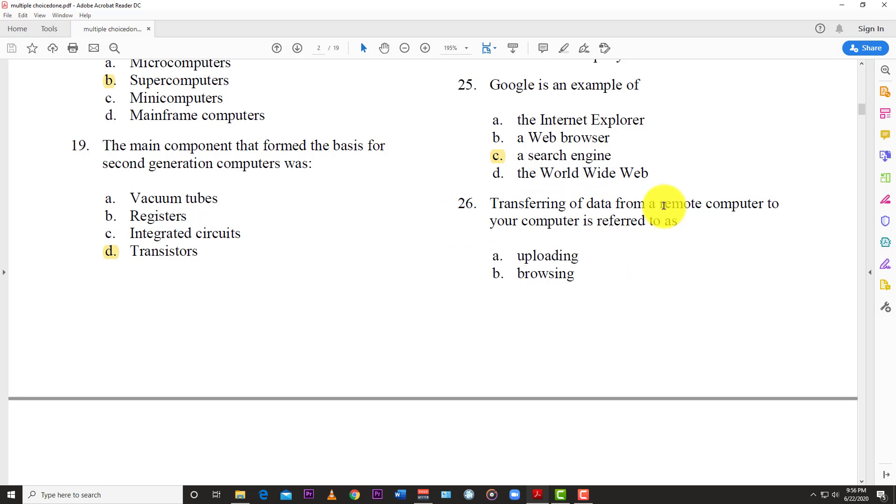
scroll("down", 3)
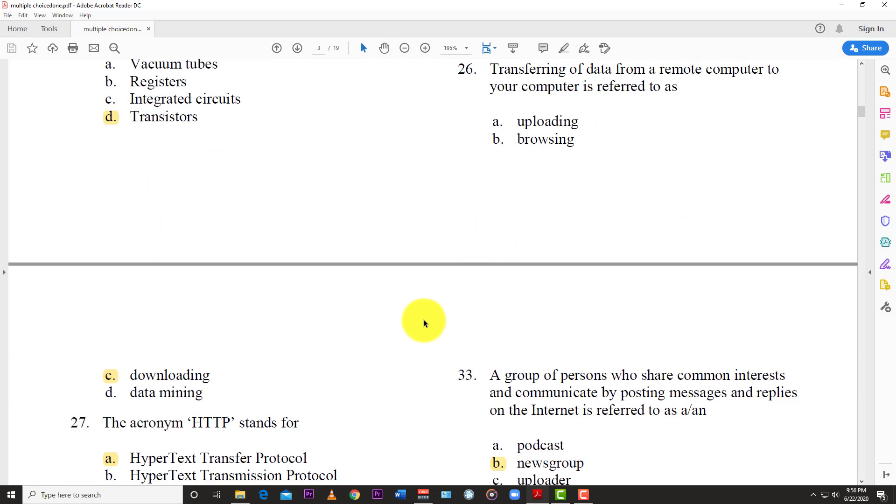
scroll("down", 3)
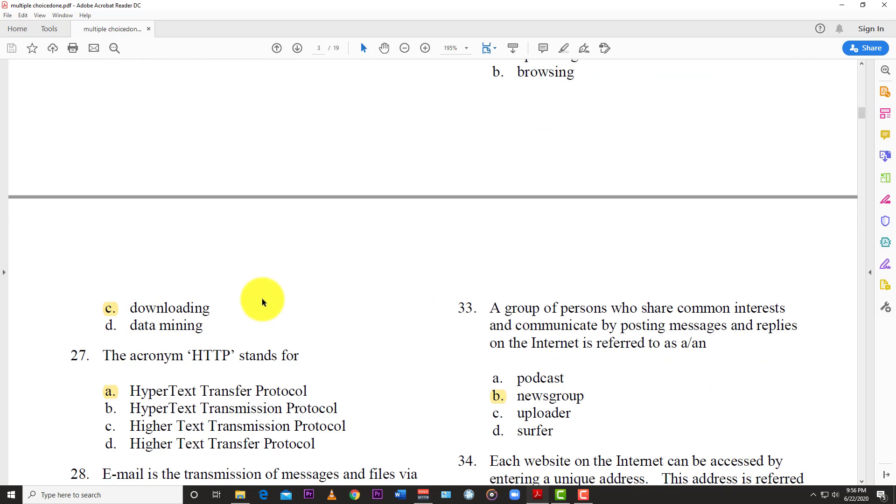
scroll("down", 3)
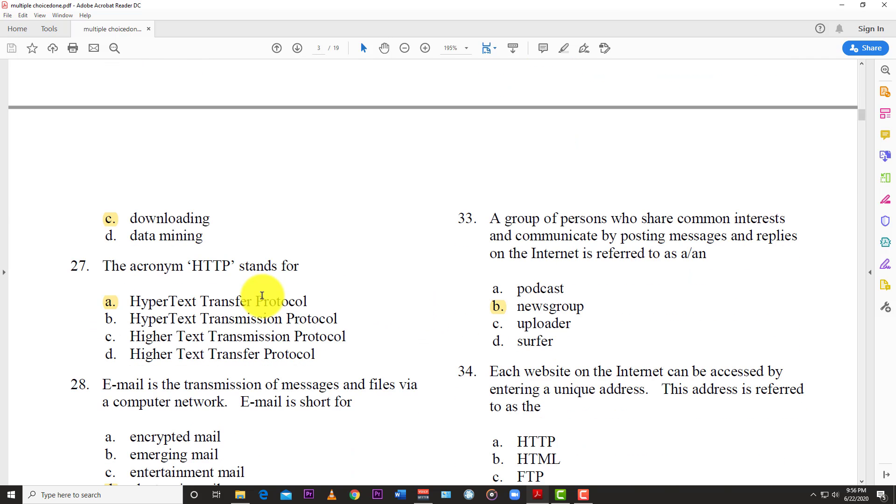
mouse_move(170, 266)
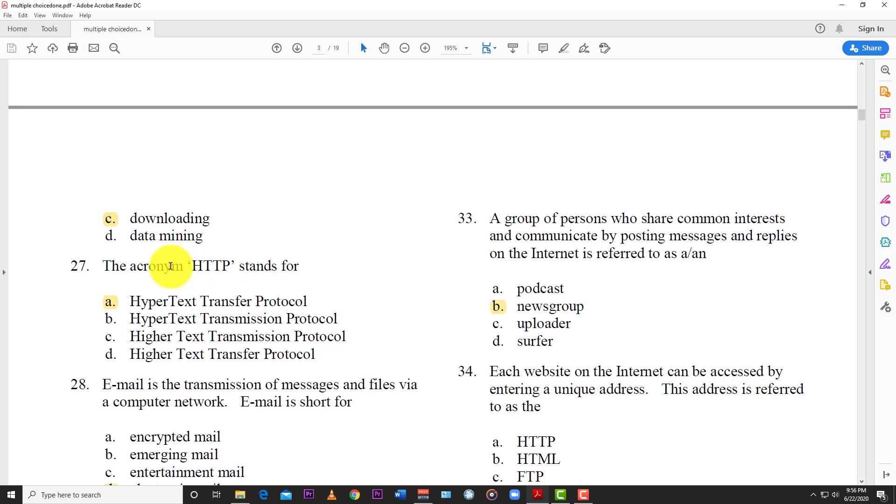
mouse_move(229, 278)
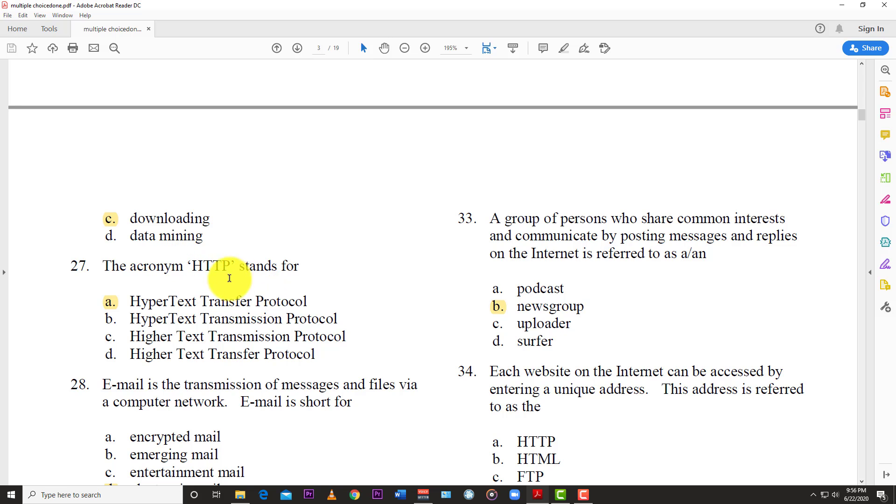
mouse_move(178, 299)
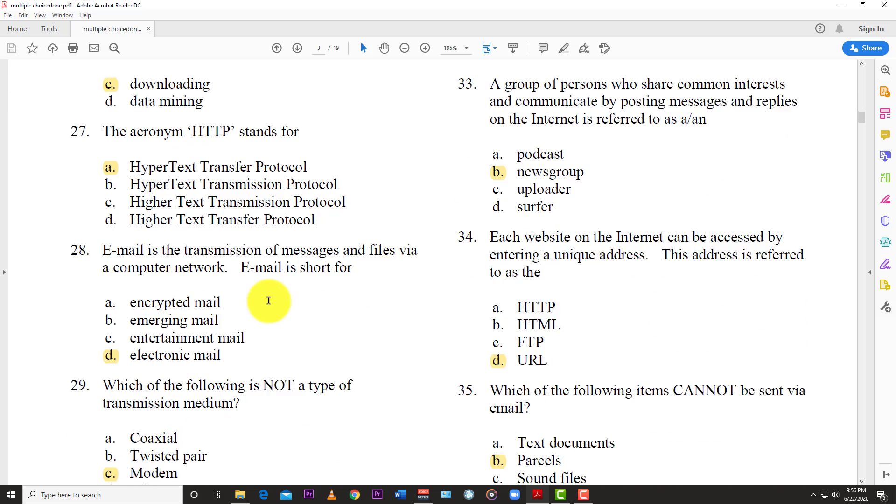
scroll("down", 3)
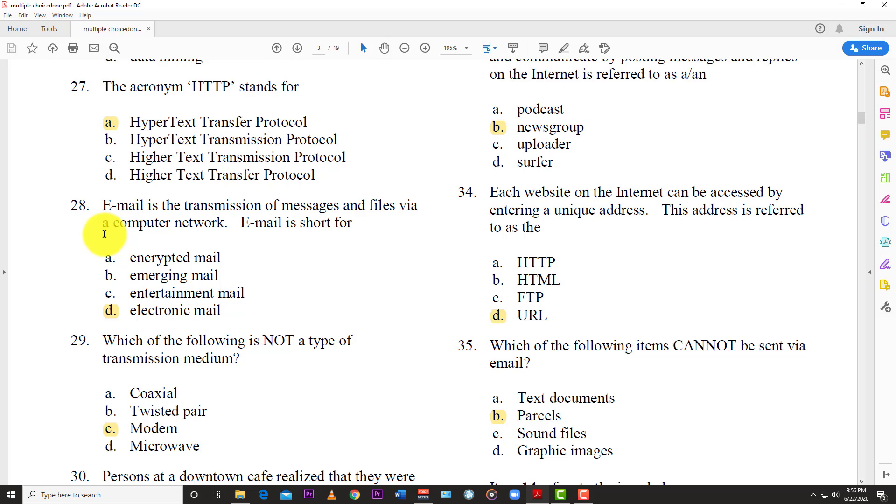
mouse_move(108, 317)
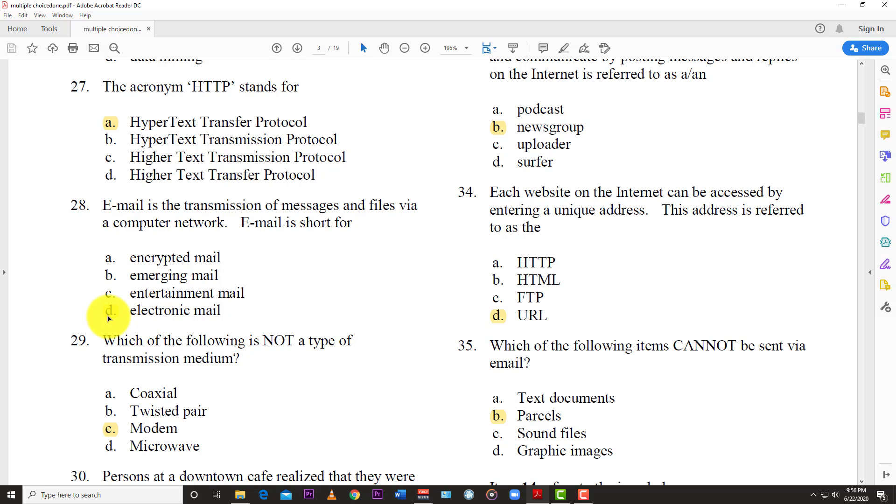
scroll("down", 3)
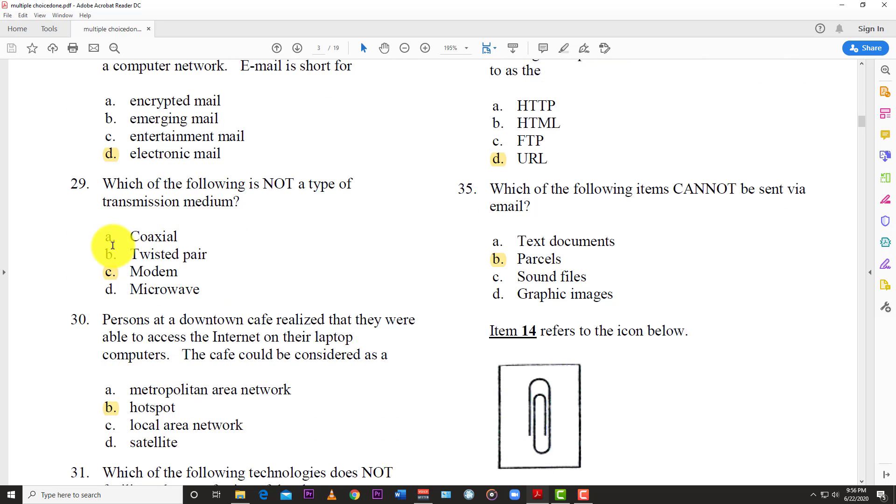
mouse_move(215, 210)
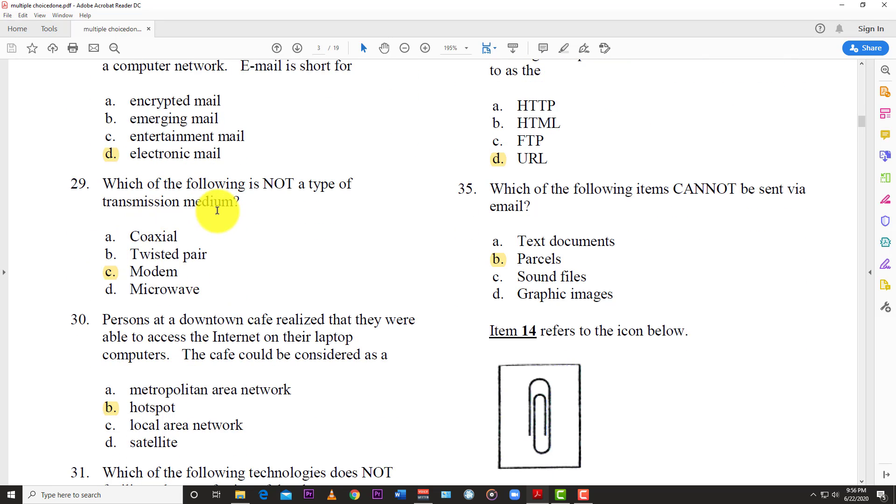
mouse_move(63, 243)
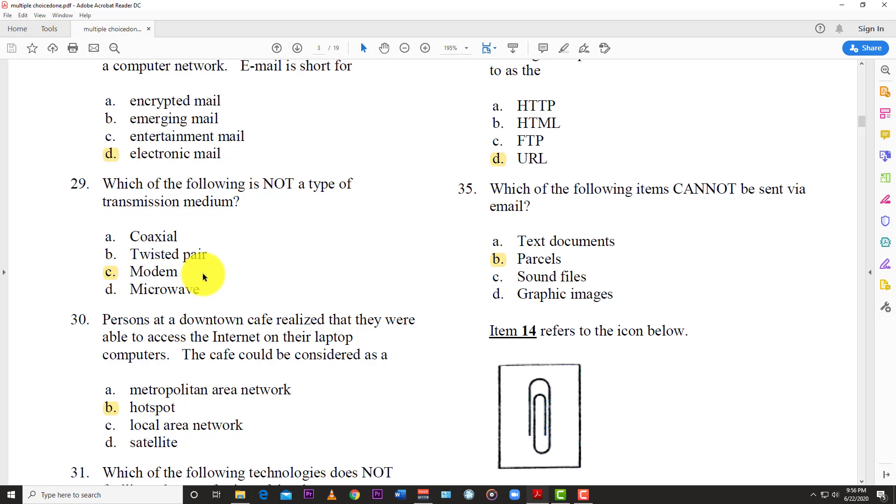
scroll("down", 3)
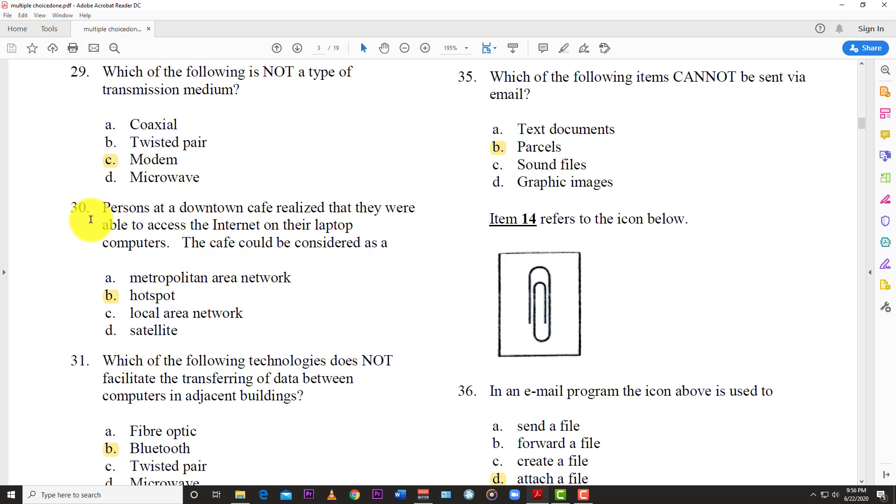
mouse_move(197, 219)
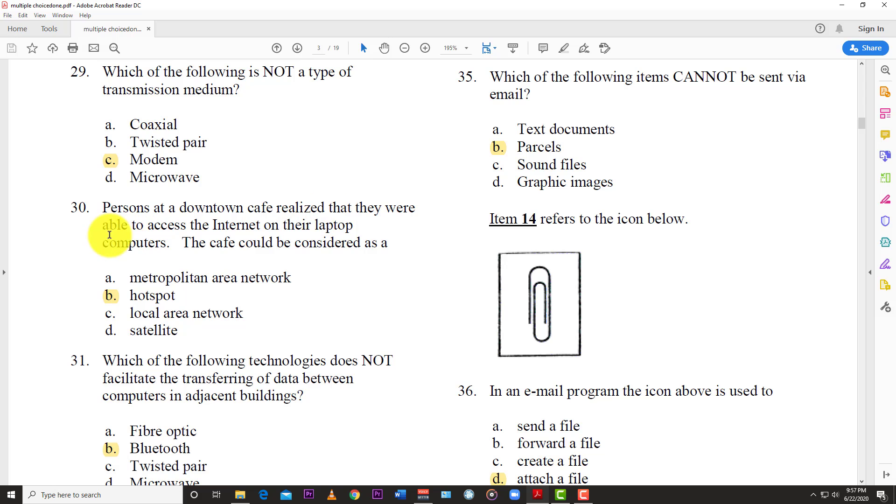
mouse_move(144, 256)
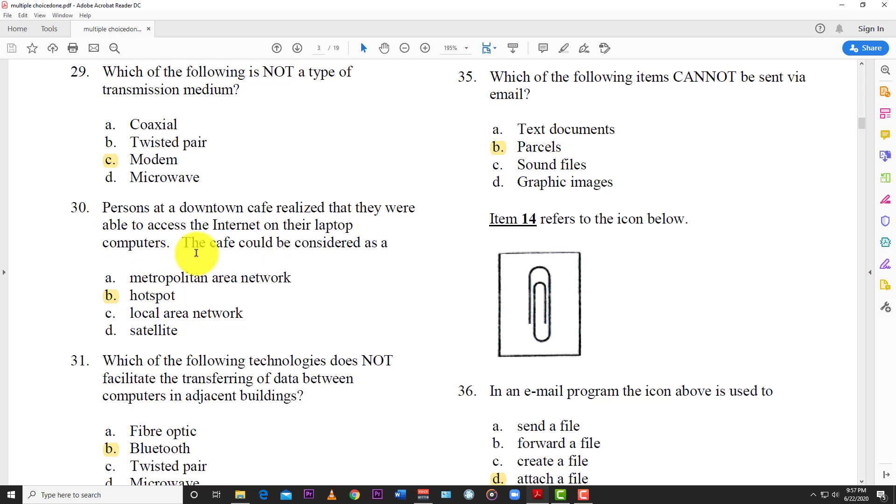
mouse_move(110, 302)
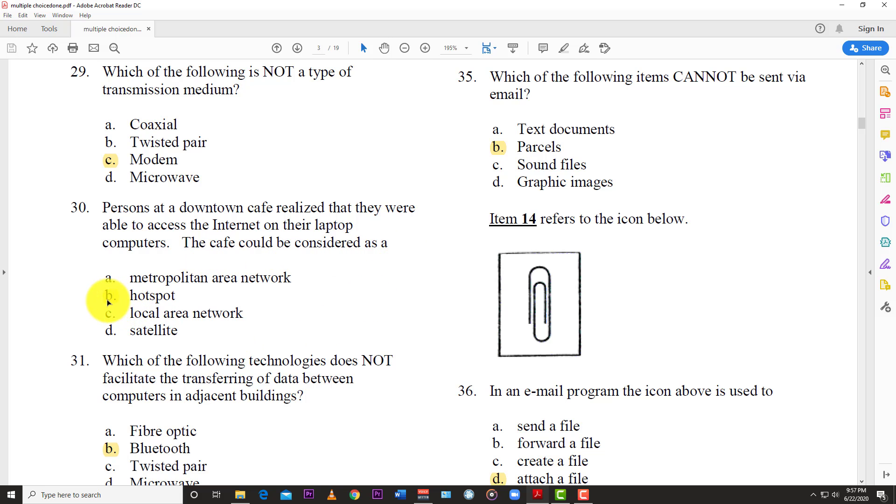
scroll("down", 3)
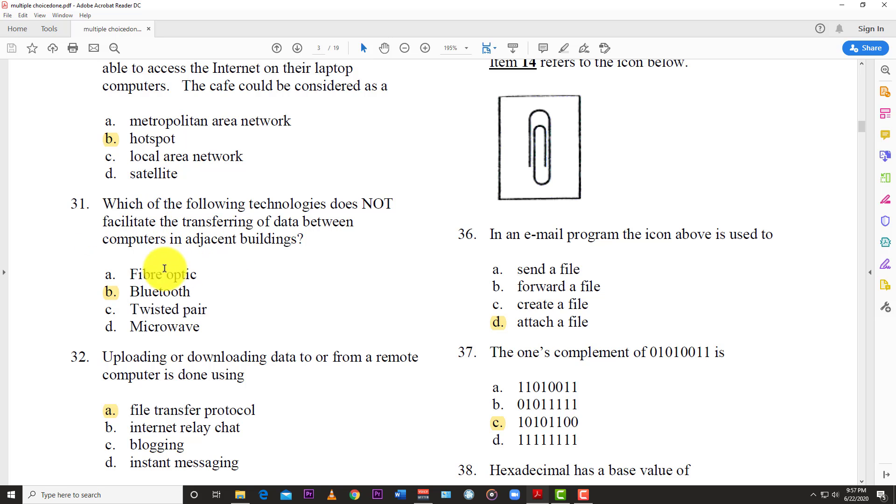
mouse_move(214, 269)
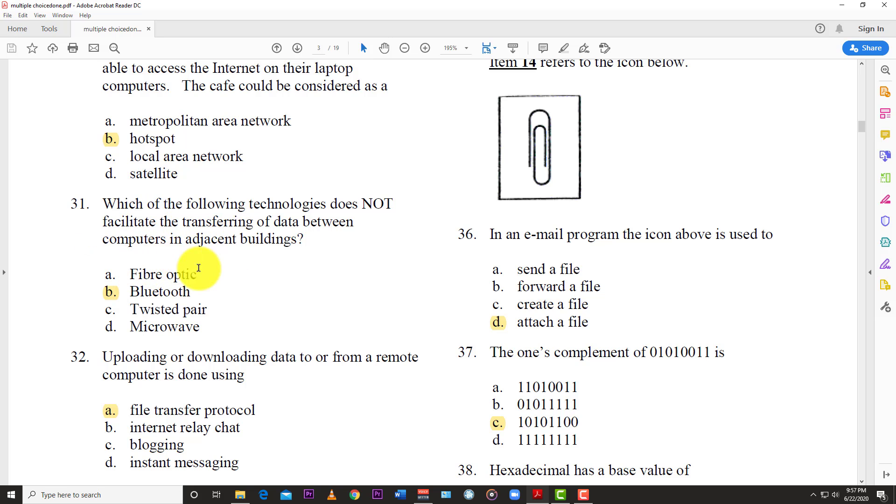
mouse_move(88, 291)
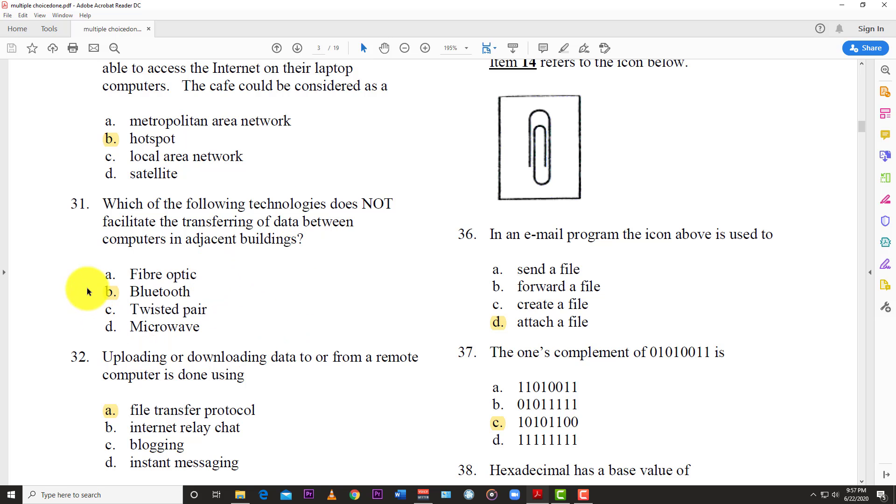
mouse_move(179, 294)
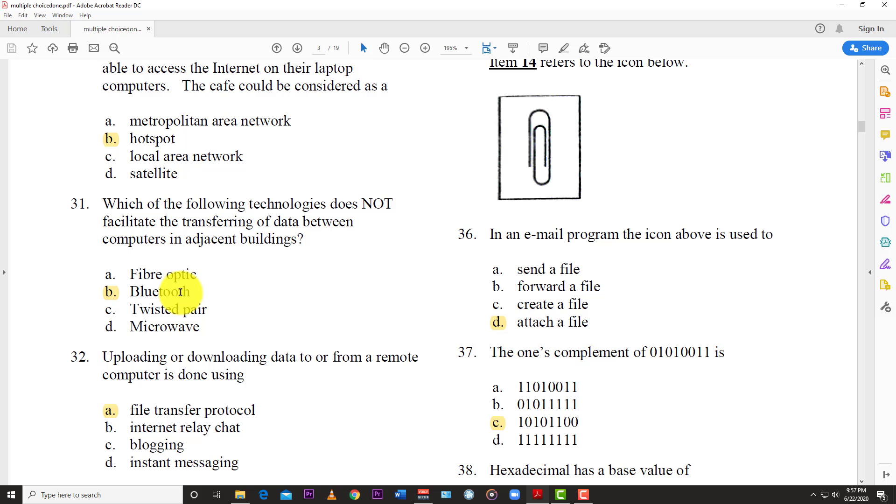
scroll("down", 3)
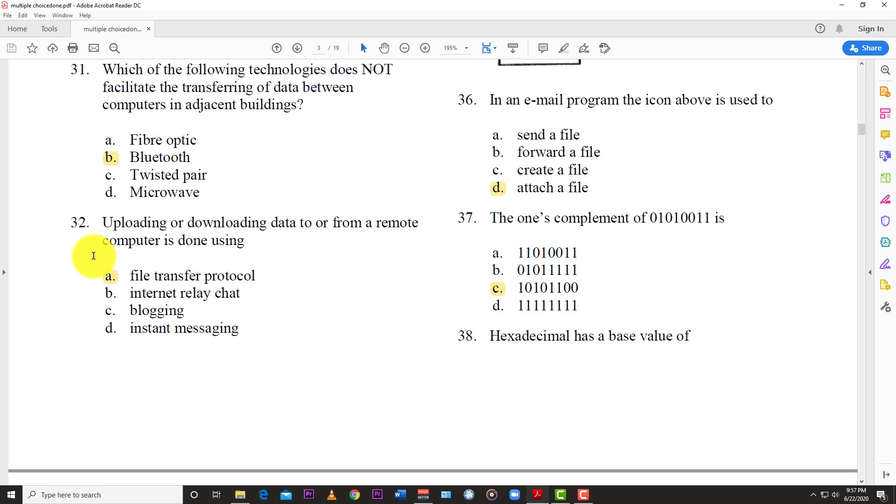
mouse_move(254, 261)
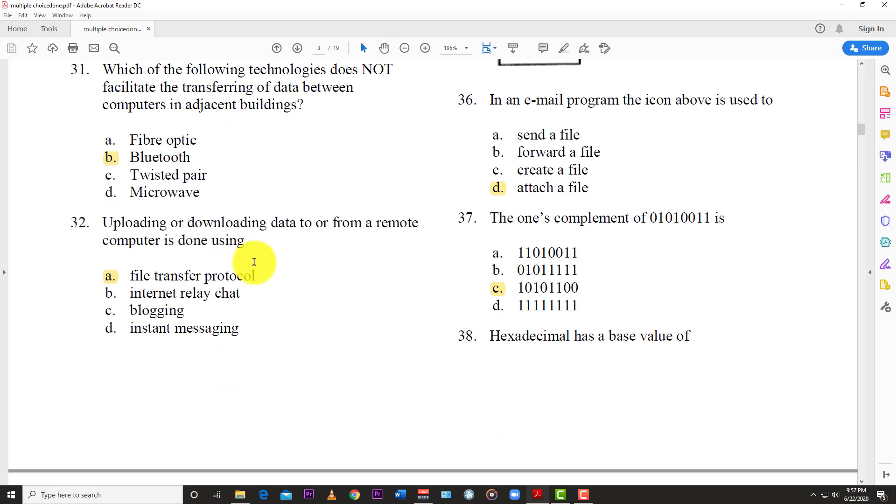
mouse_move(231, 321)
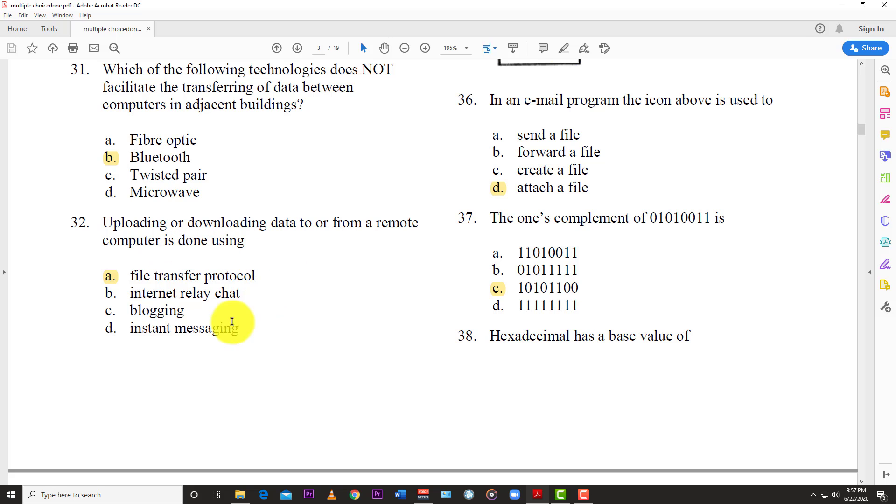
mouse_move(227, 314)
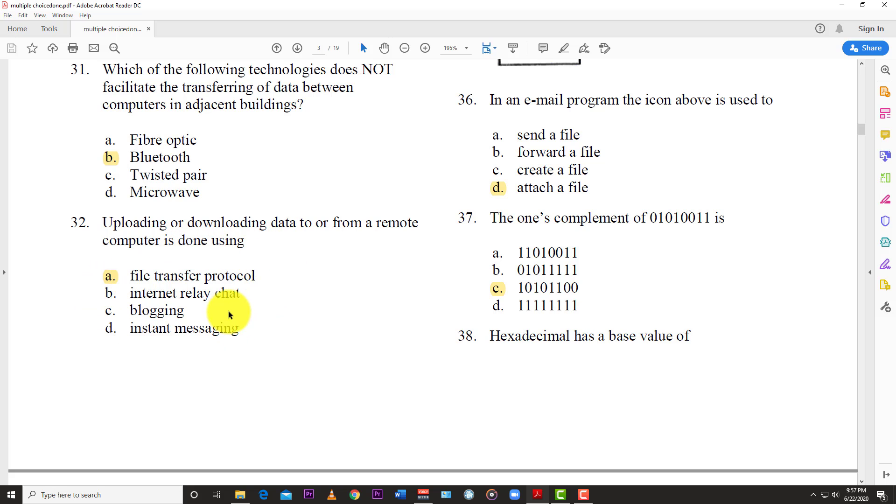
mouse_move(271, 313)
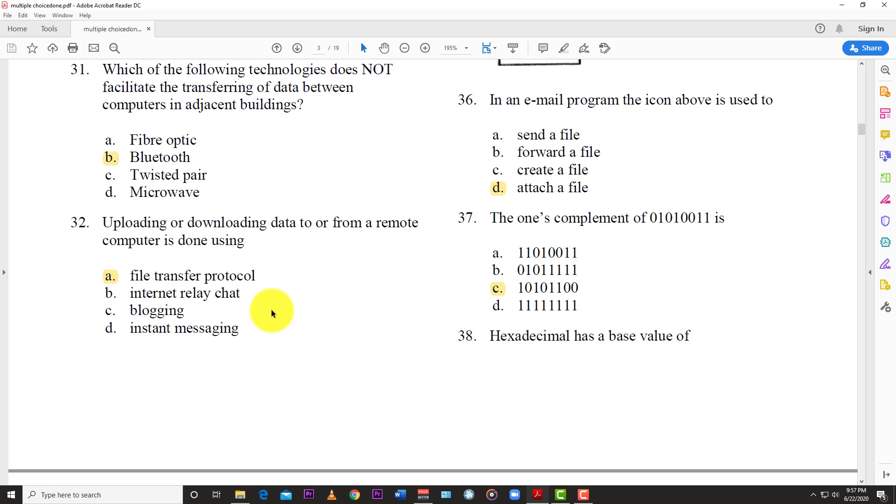
mouse_move(543, 371)
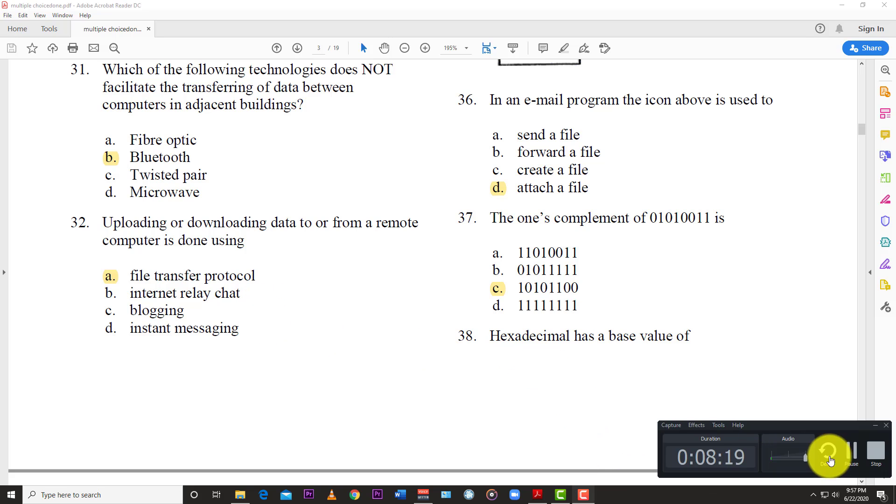
scroll("up", 3)
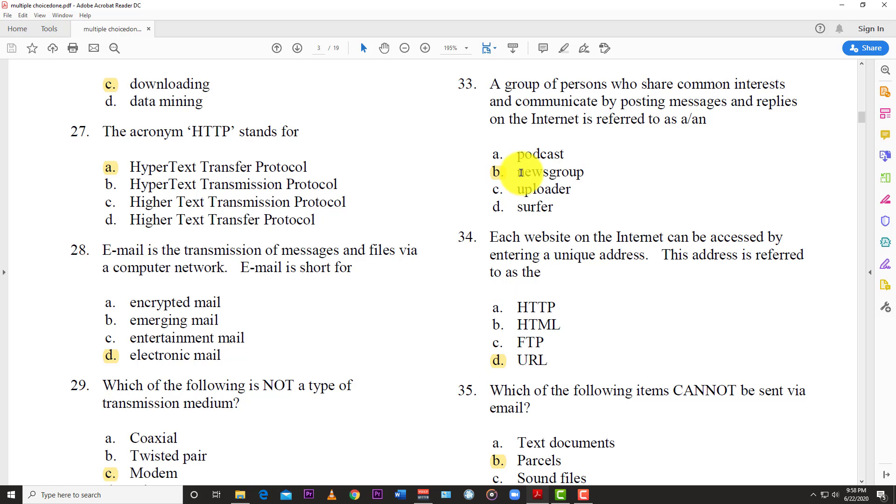
mouse_move(475, 274)
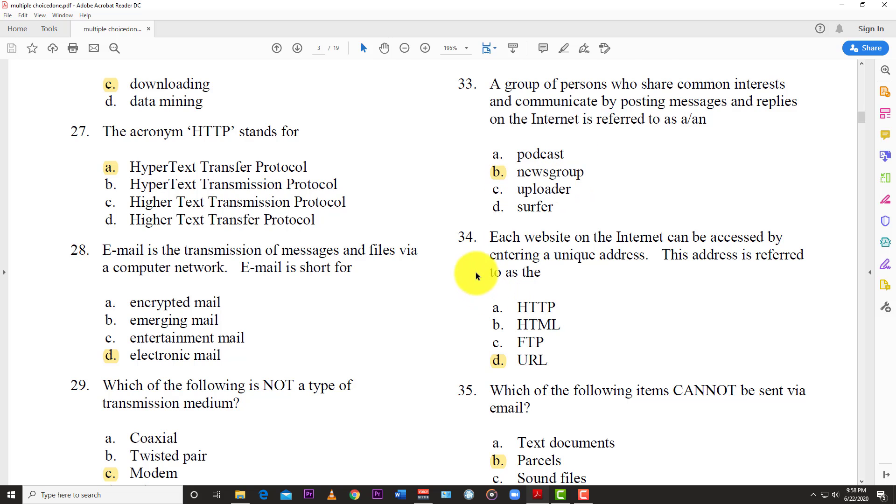
scroll("down", 3)
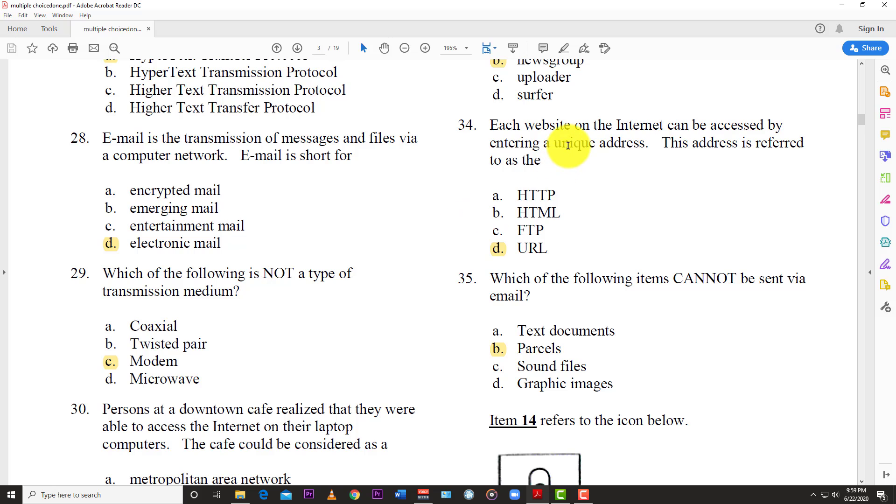
mouse_move(536, 168)
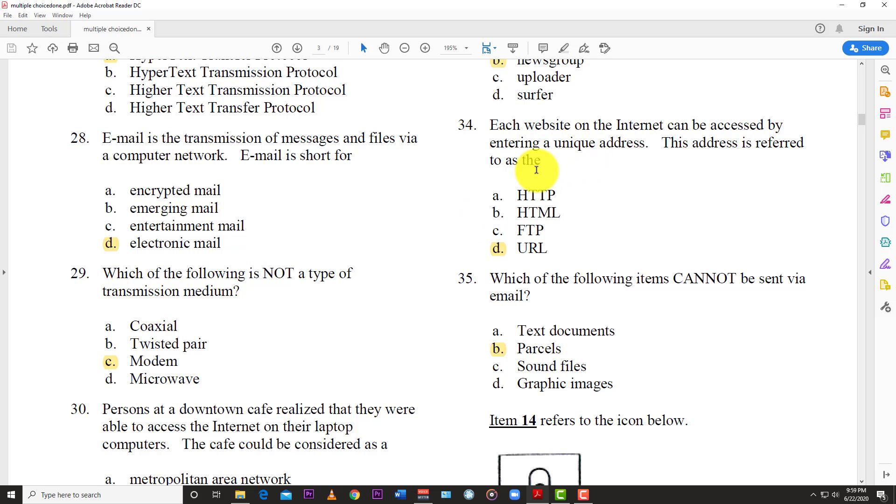
mouse_move(670, 173)
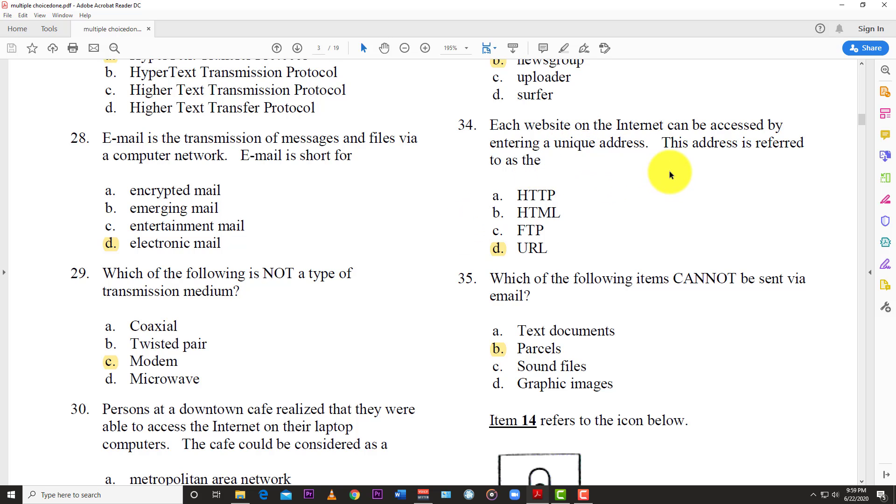
mouse_move(533, 190)
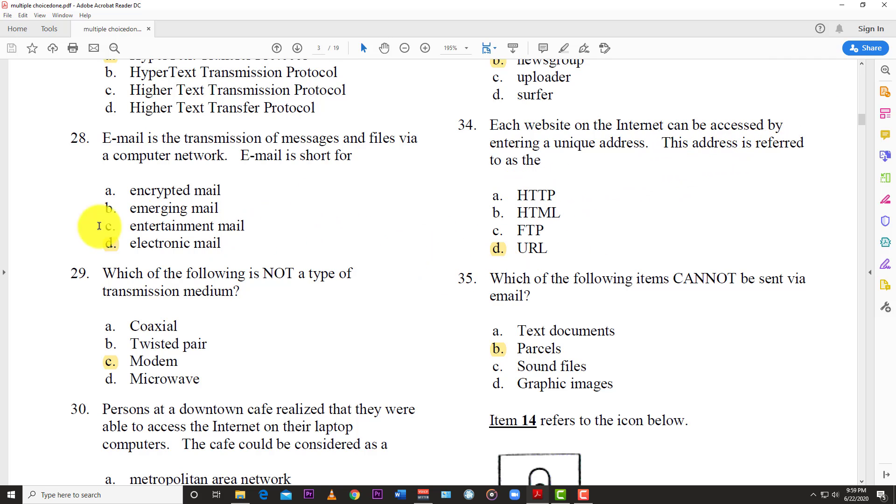
scroll("down", 3)
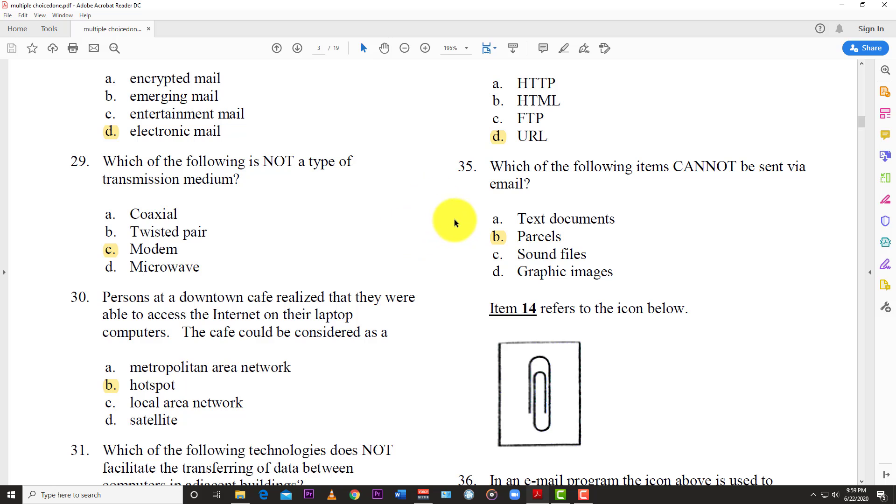
scroll("up", 3)
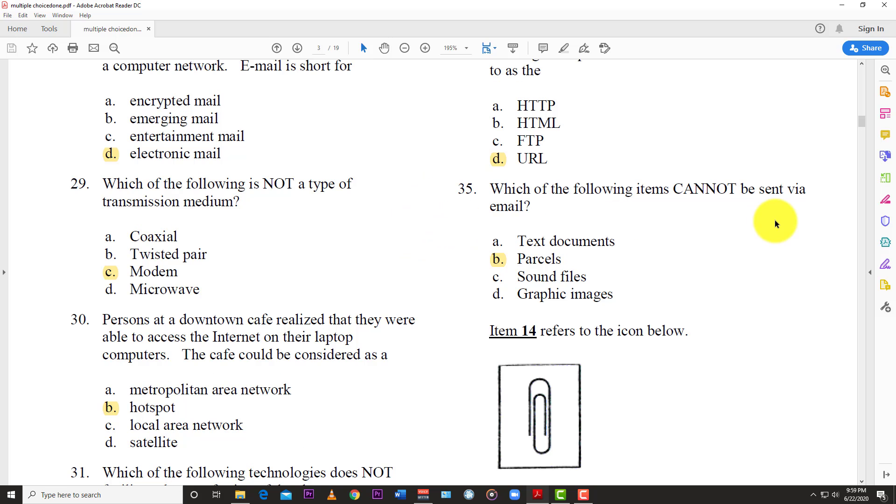
mouse_move(459, 271)
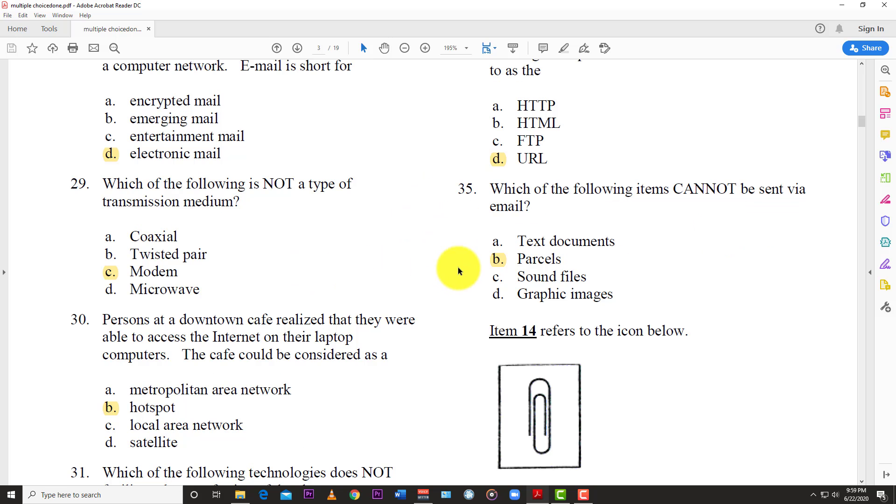
mouse_move(503, 266)
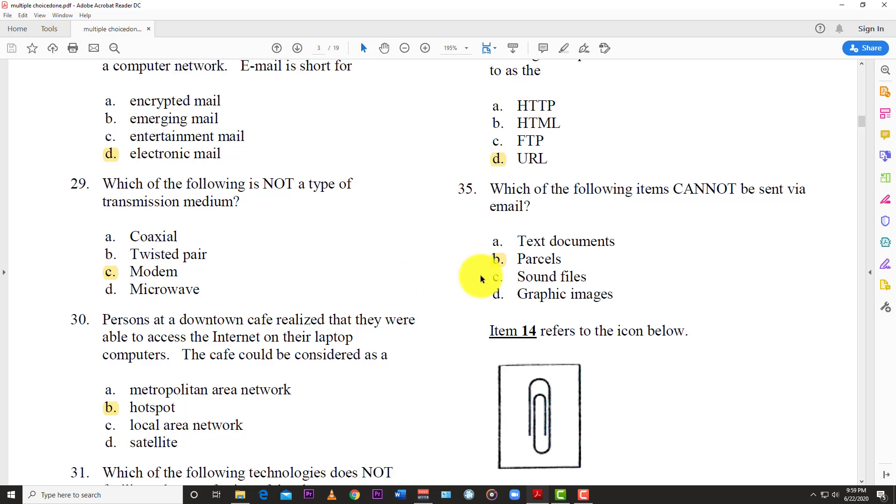
mouse_move(489, 288)
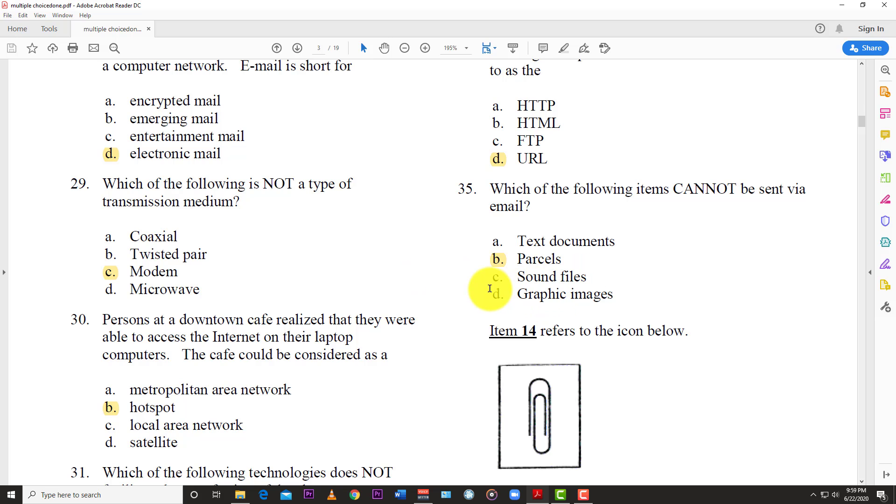
scroll("down", 3)
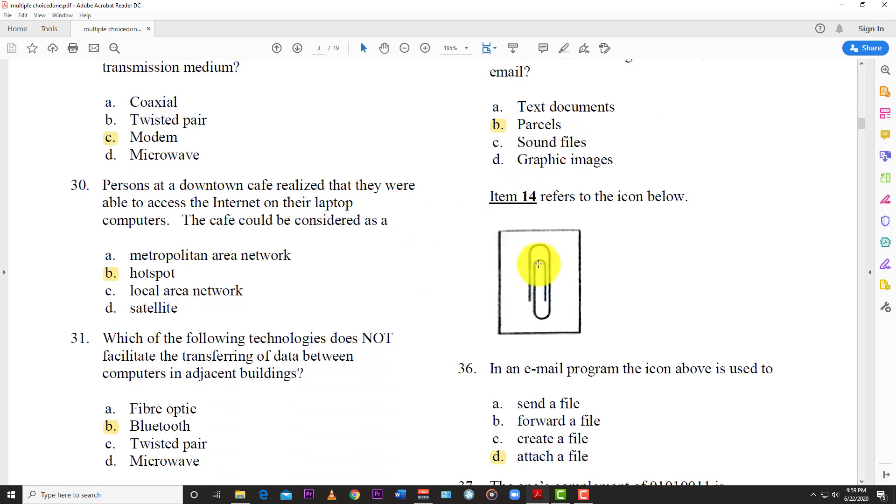
scroll("down", 3)
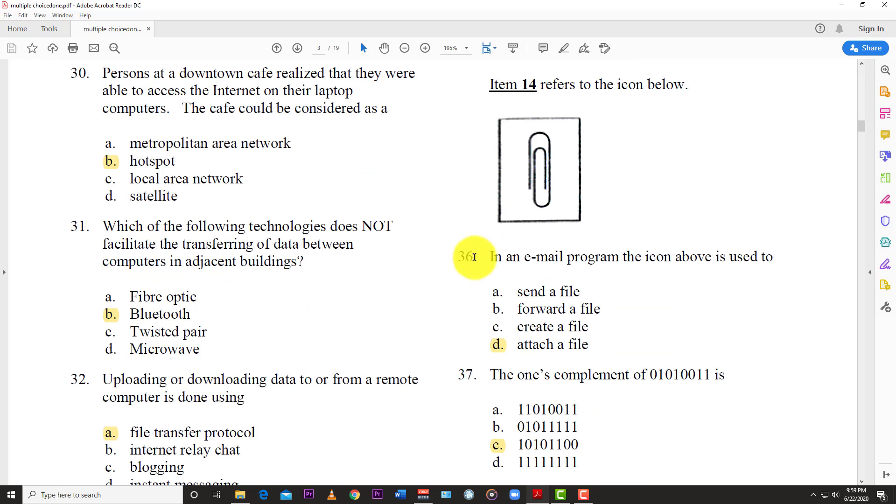
mouse_move(588, 264)
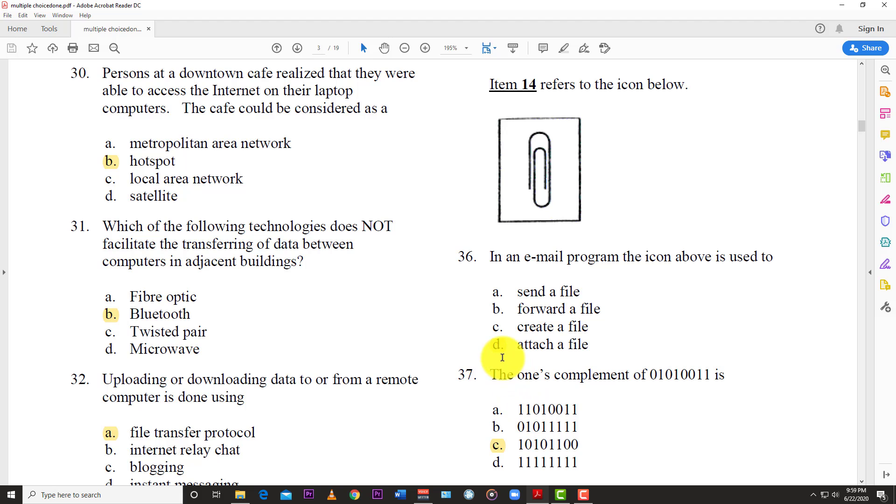
mouse_move(623, 311)
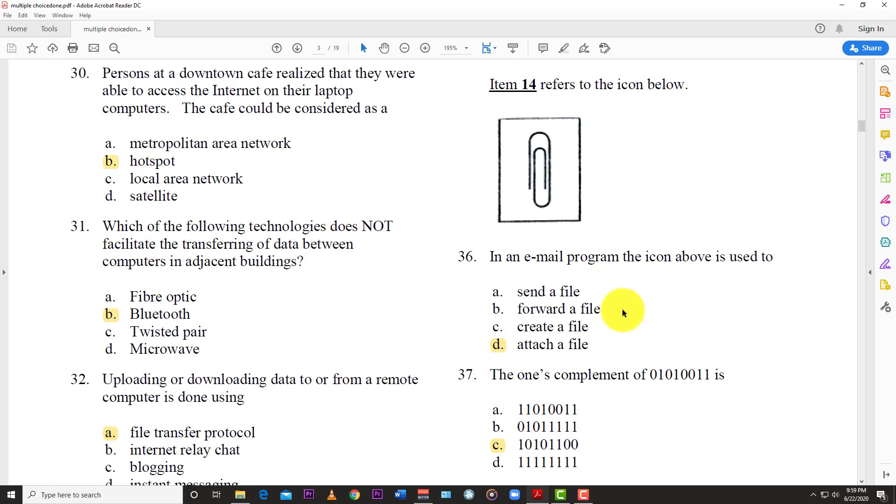
scroll("down", 3)
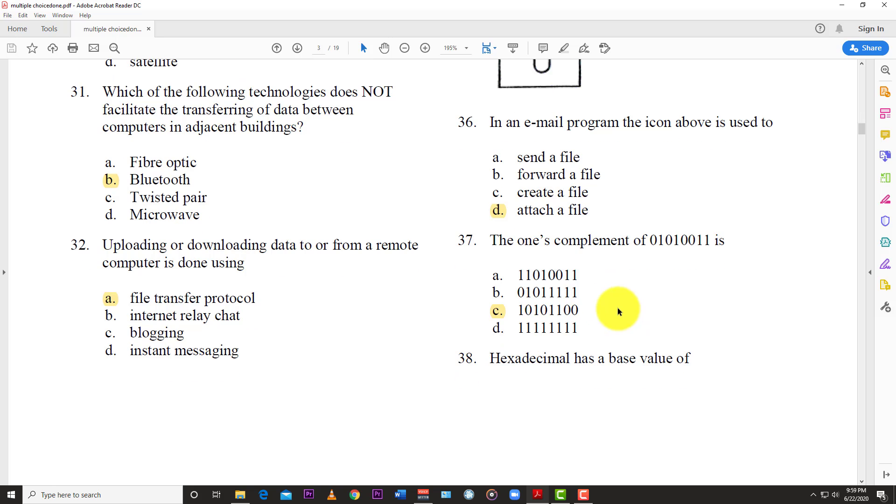
mouse_move(552, 292)
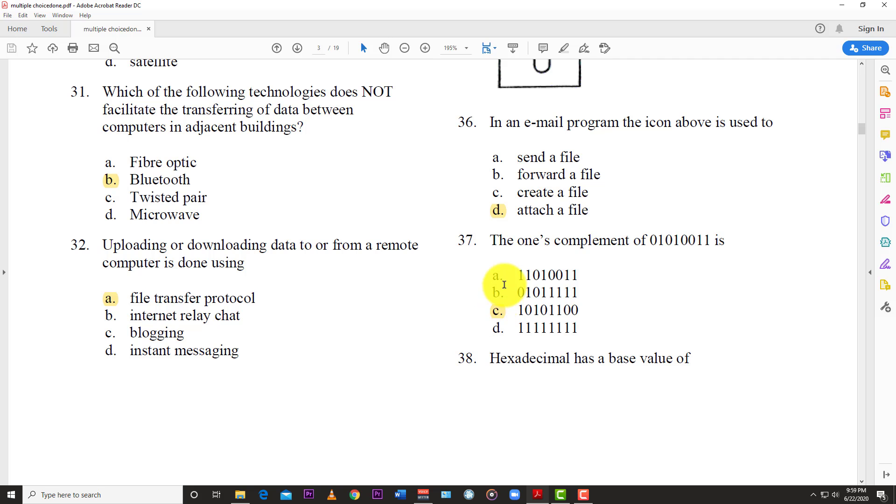
scroll("down", 3)
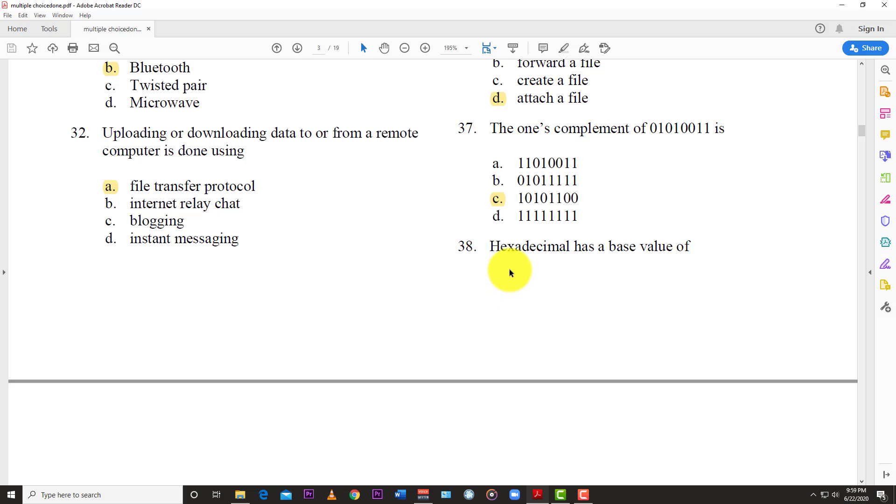
scroll("down", 3)
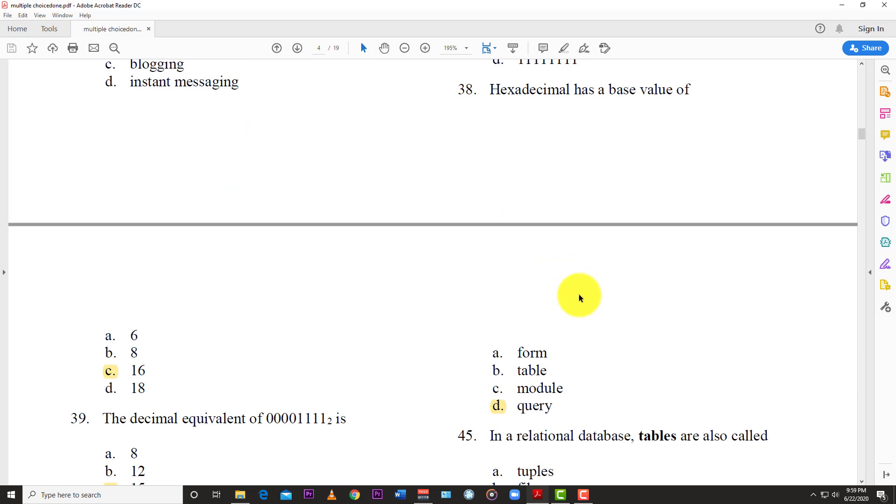
scroll("down", 3)
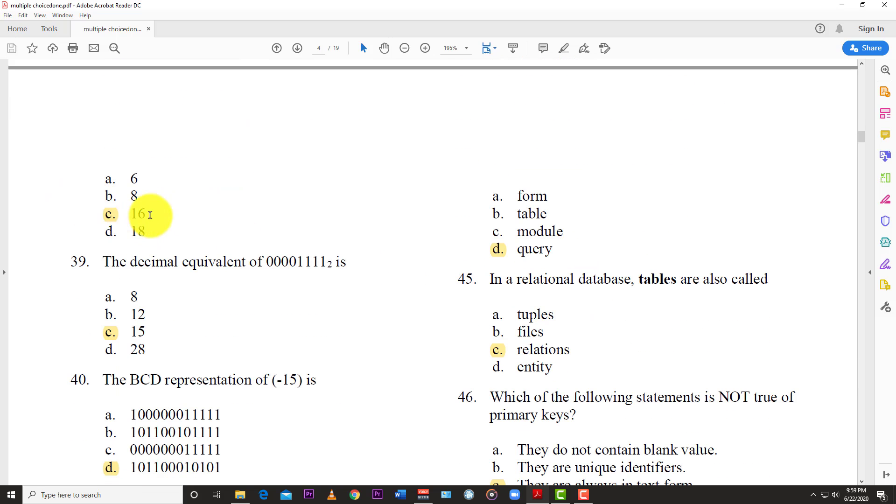
mouse_move(160, 260)
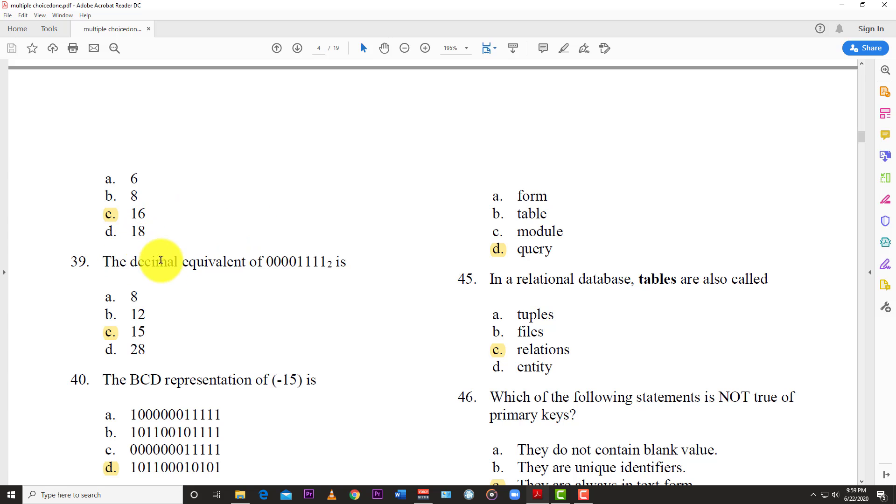
mouse_move(125, 272)
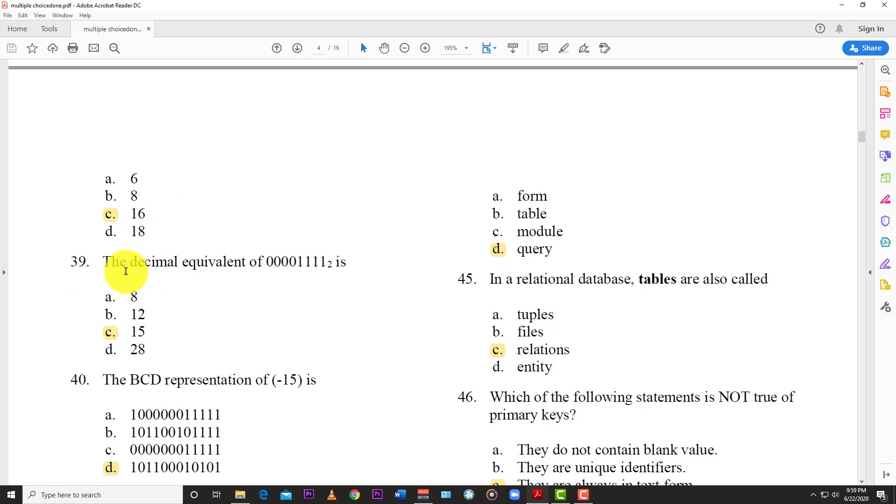
mouse_move(250, 284)
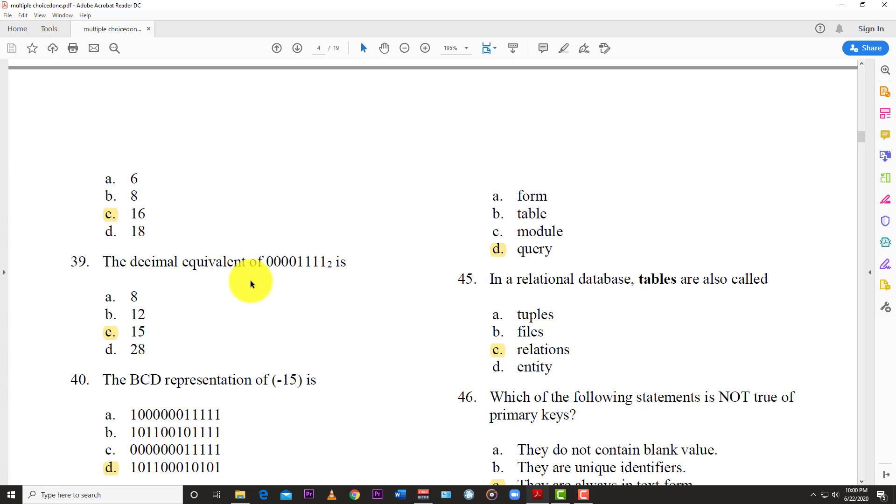
mouse_move(232, 305)
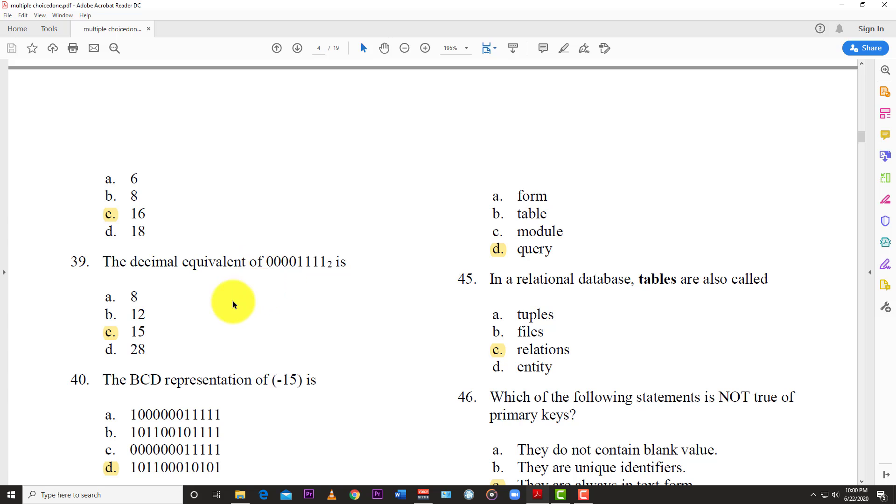
mouse_move(111, 334)
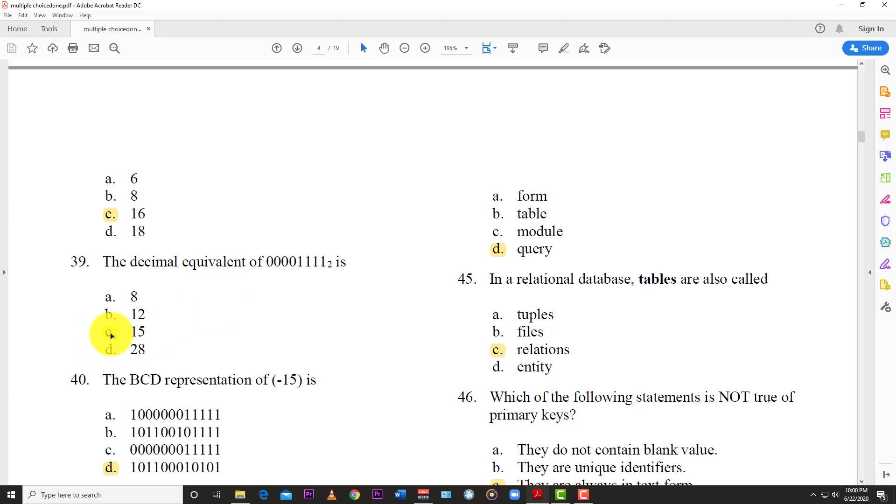
mouse_move(240, 349)
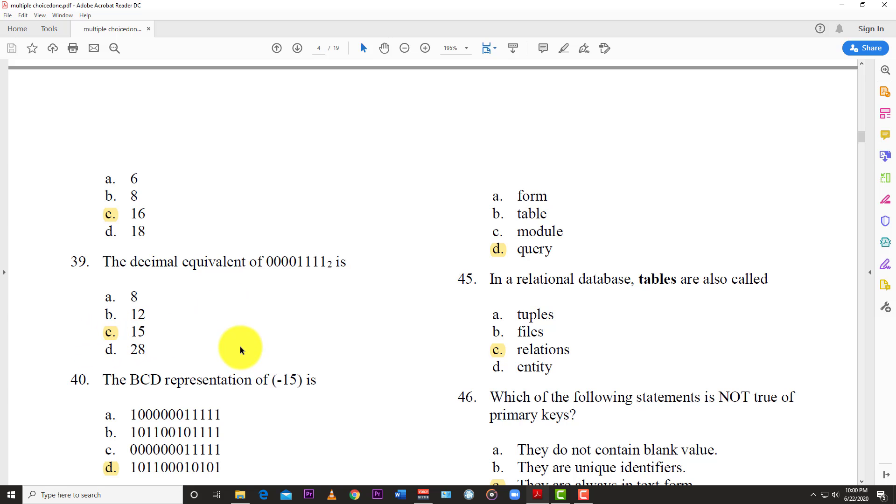
mouse_move(241, 342)
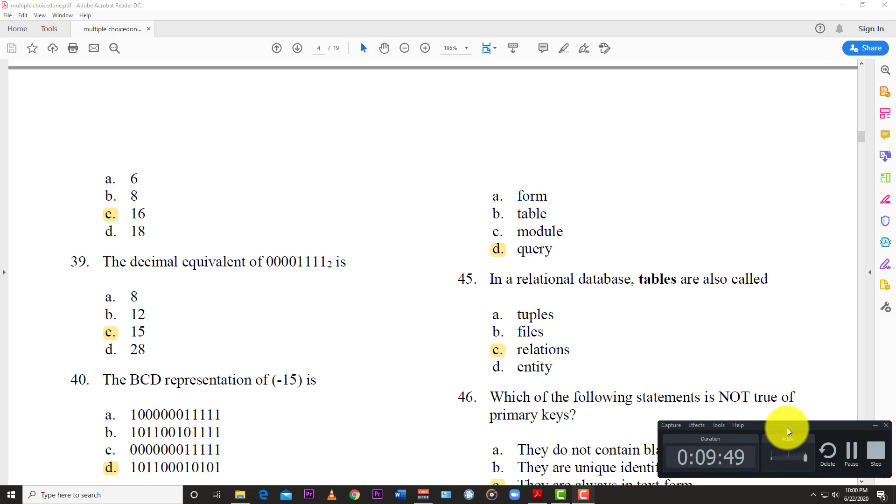
scroll("down", 3)
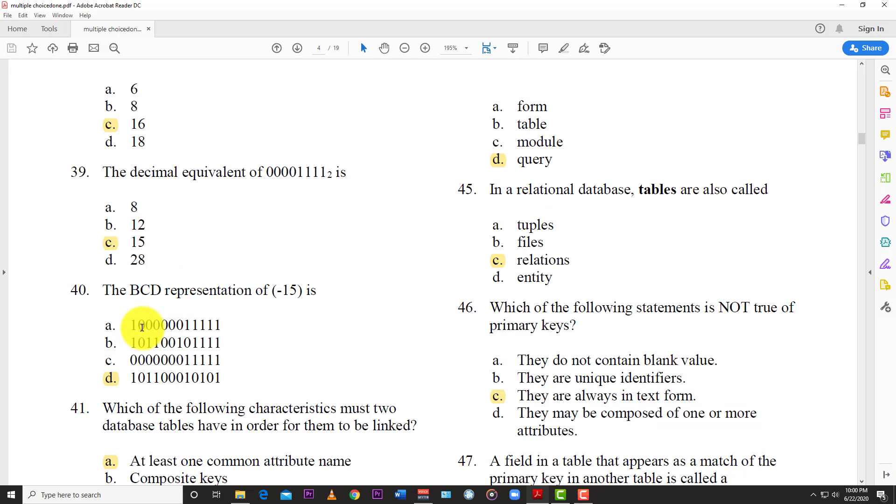
mouse_move(142, 330)
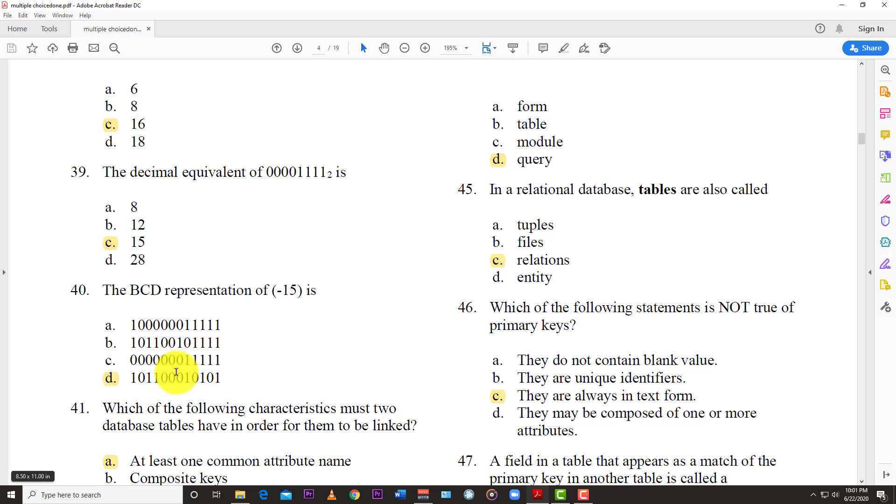
mouse_move(243, 362)
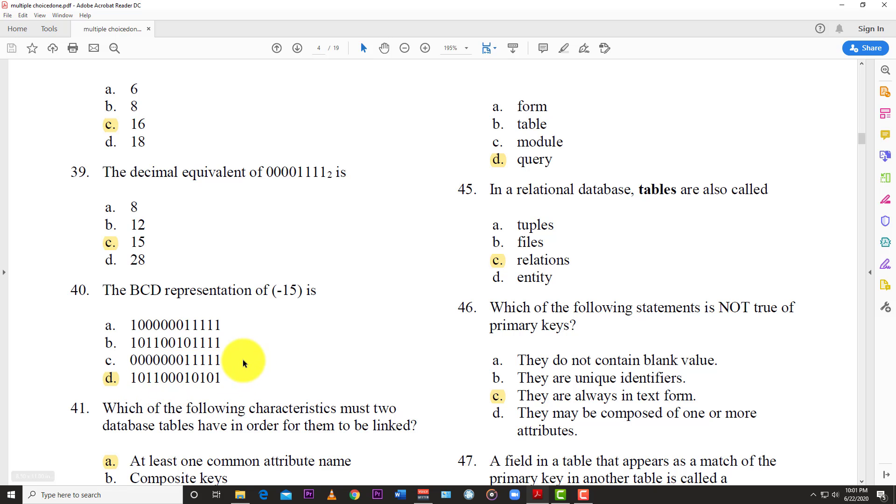
scroll("down", 3)
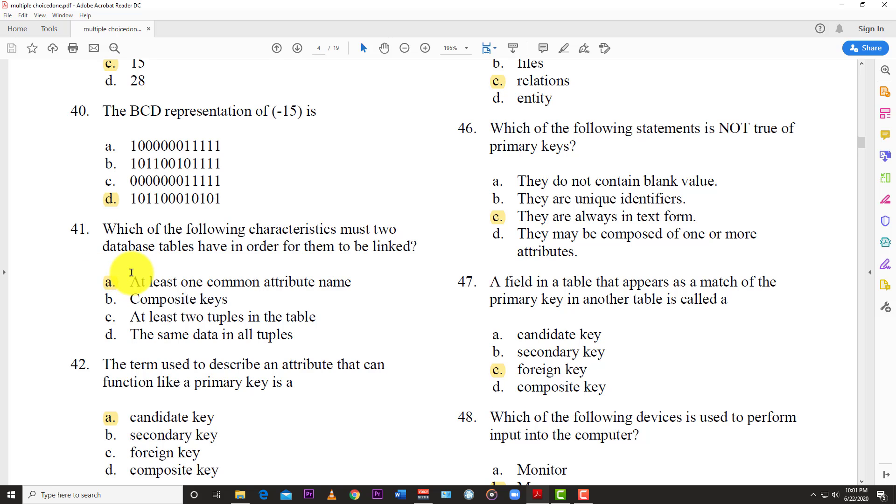
mouse_move(111, 284)
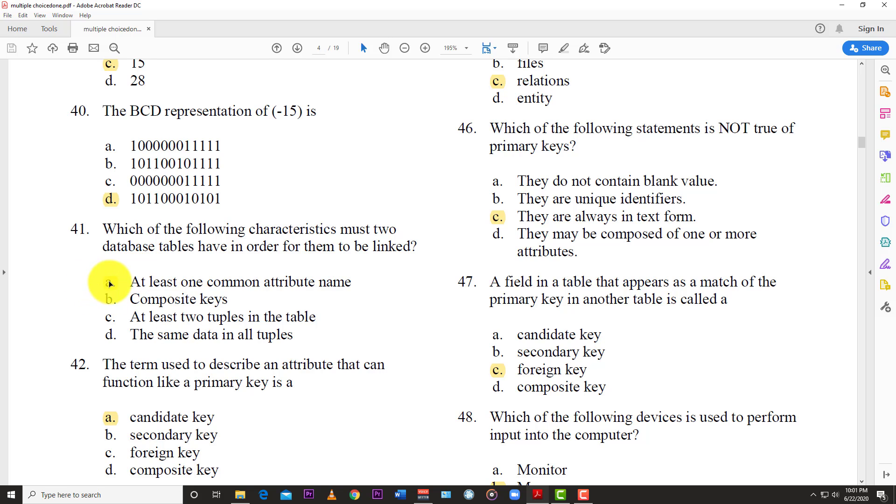
mouse_move(312, 304)
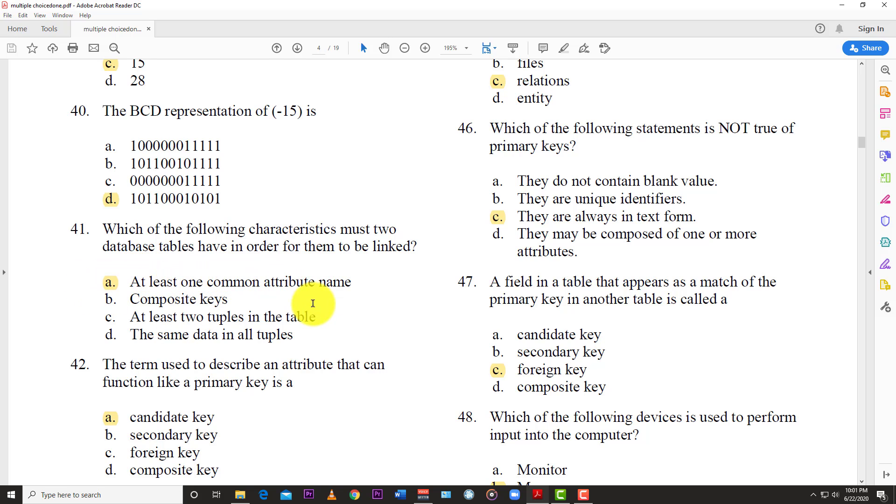
scroll("down", 3)
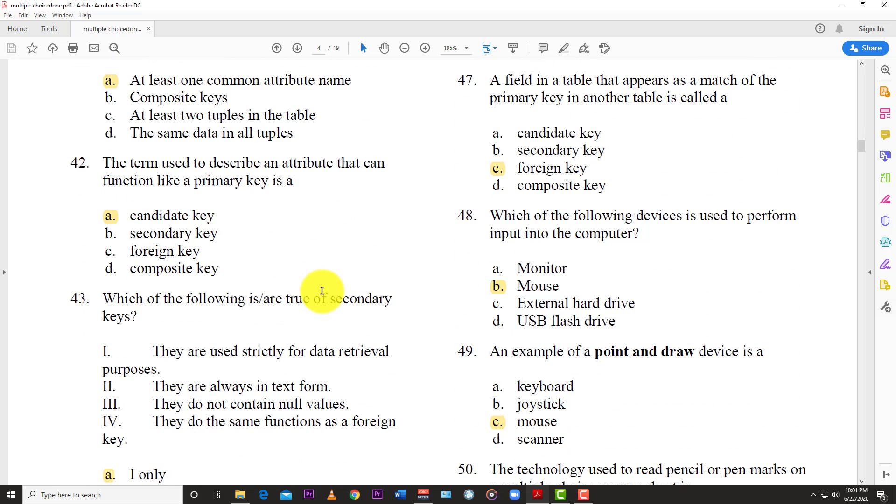
mouse_move(245, 166)
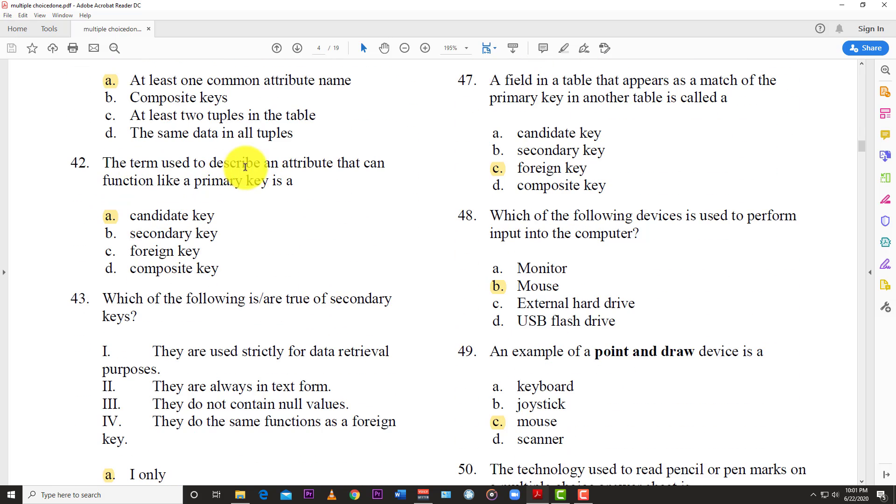
mouse_move(105, 212)
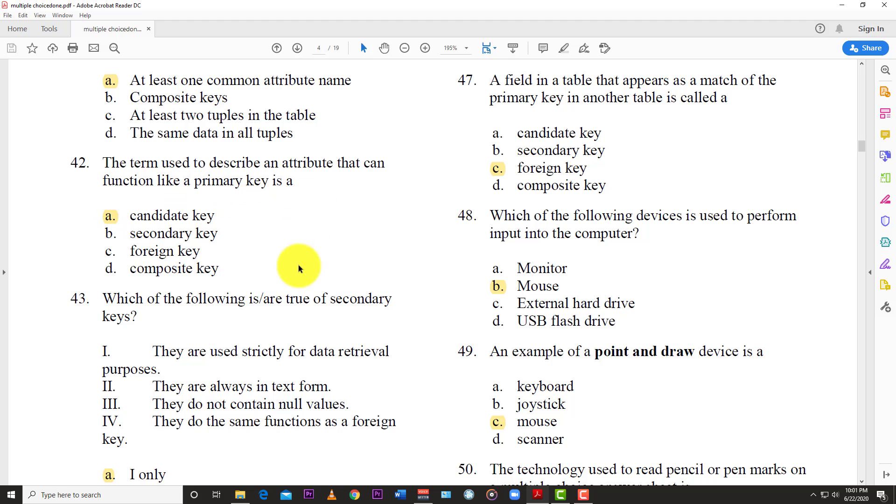
mouse_move(178, 213)
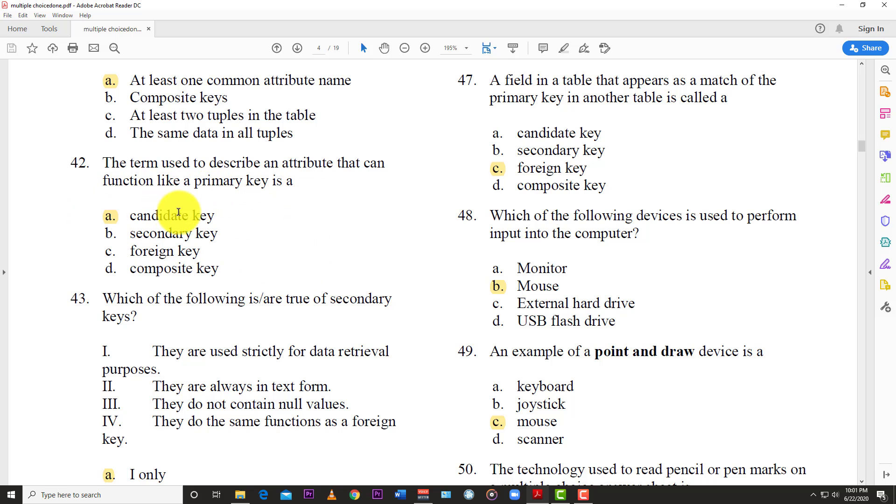
scroll("down", 3)
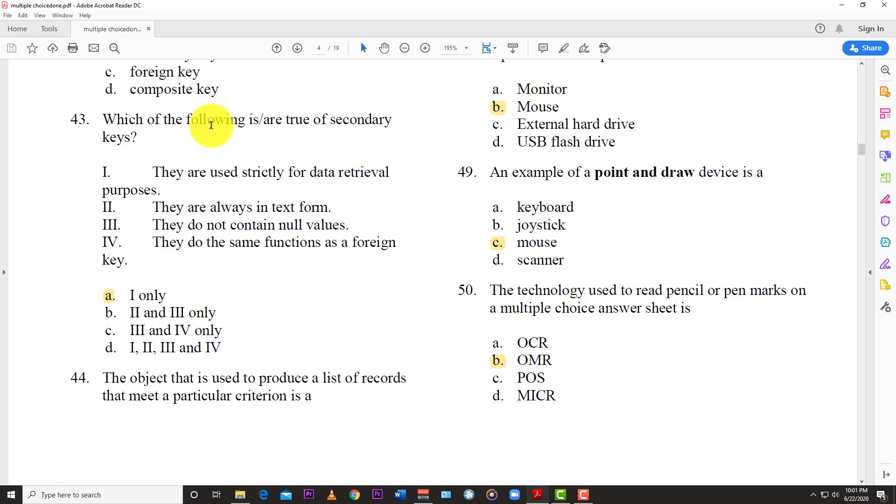
mouse_move(162, 79)
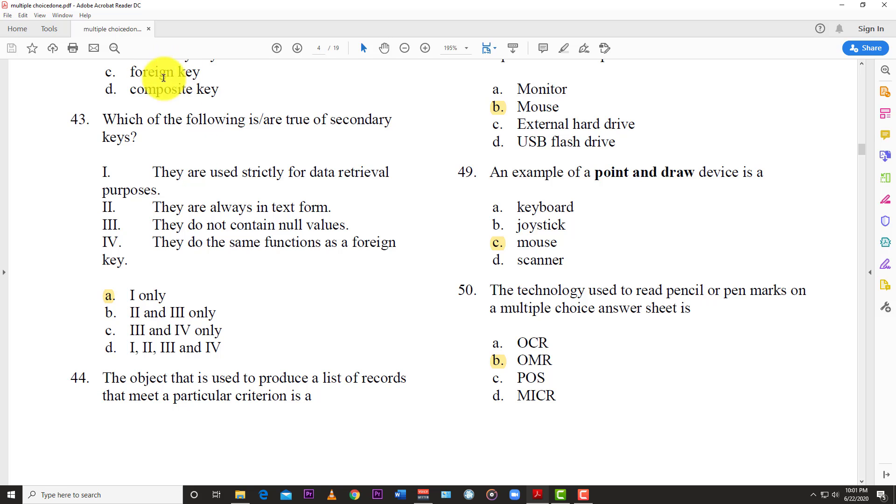
mouse_move(329, 172)
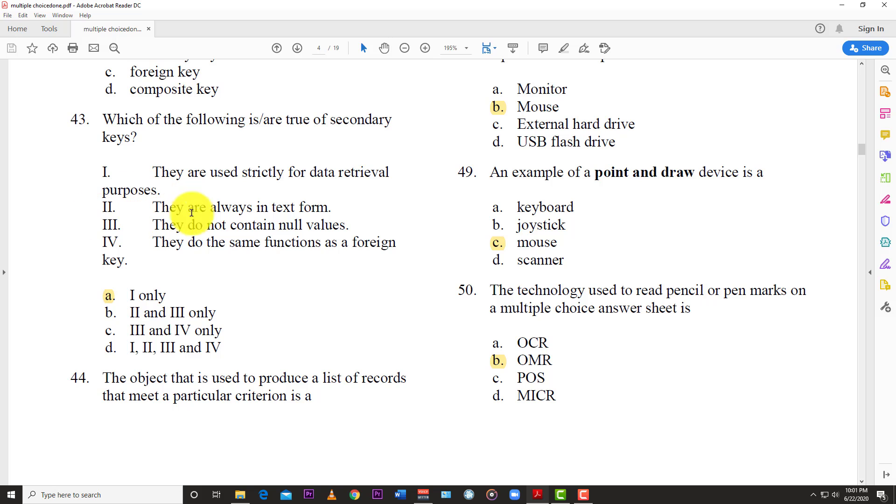
mouse_move(102, 251)
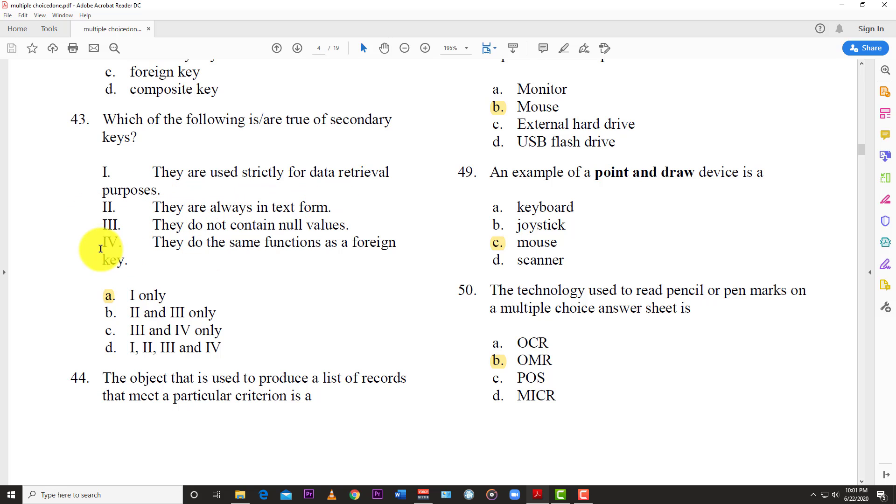
mouse_move(313, 242)
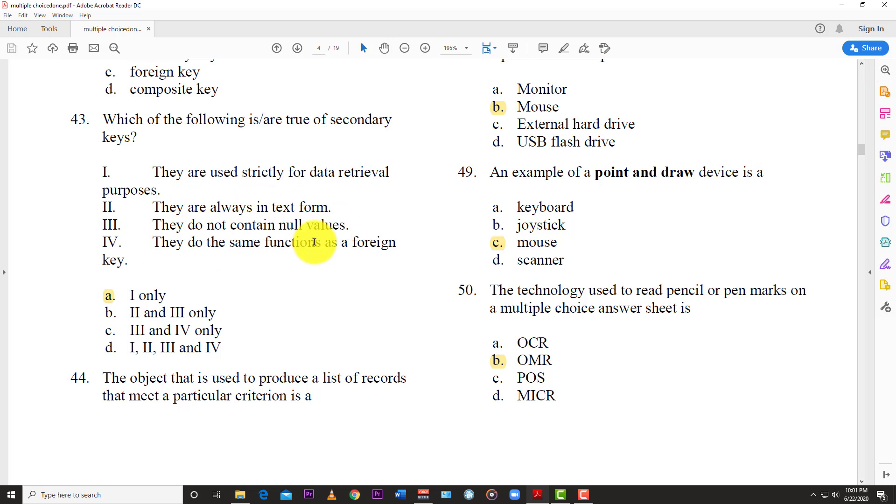
mouse_move(222, 251)
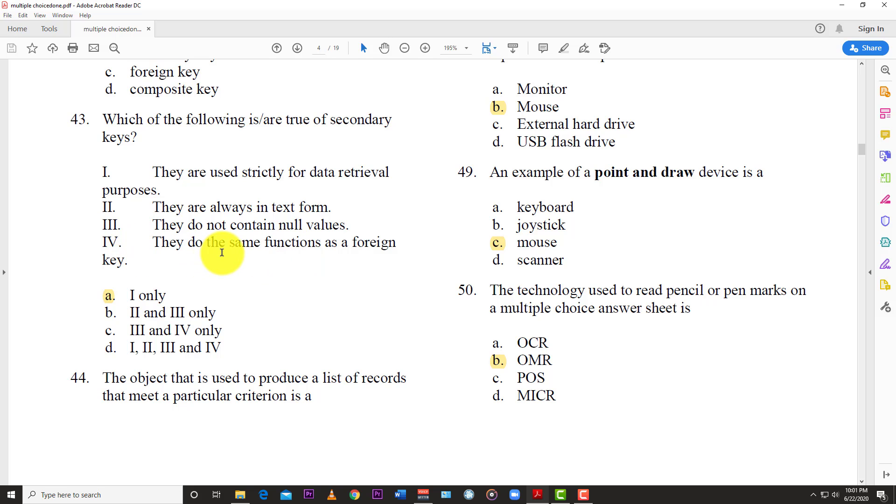
mouse_move(316, 254)
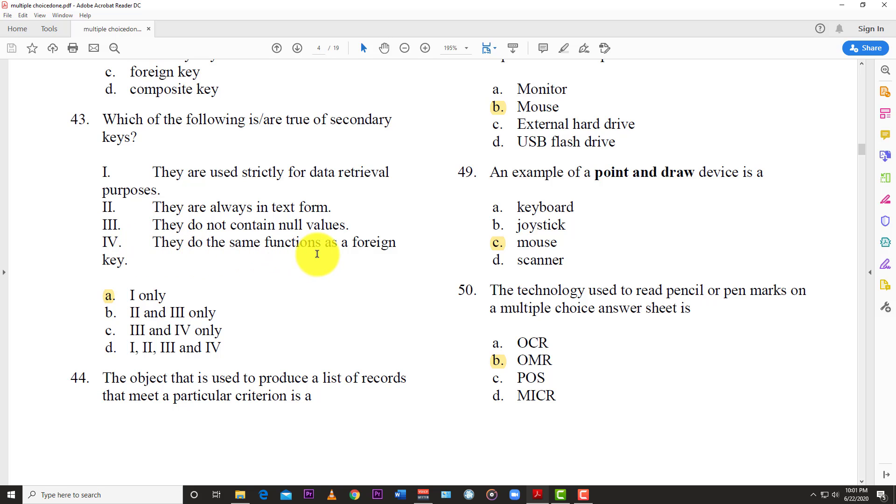
mouse_move(118, 260)
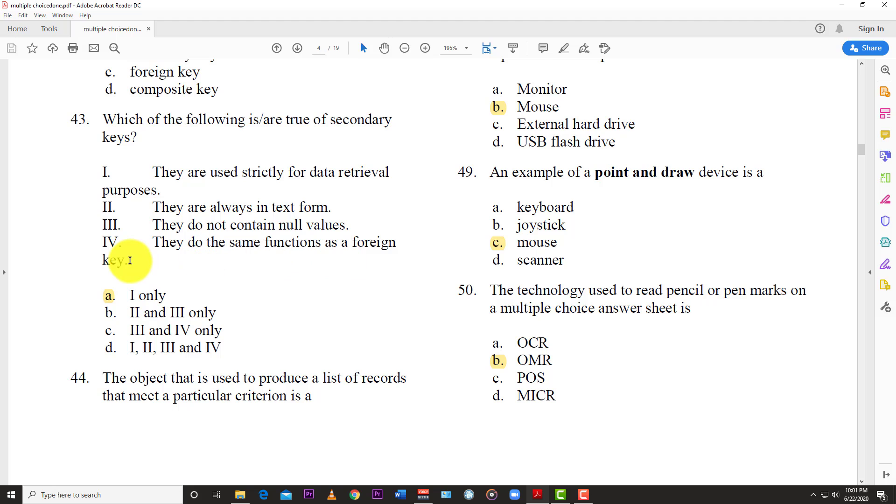
mouse_move(108, 294)
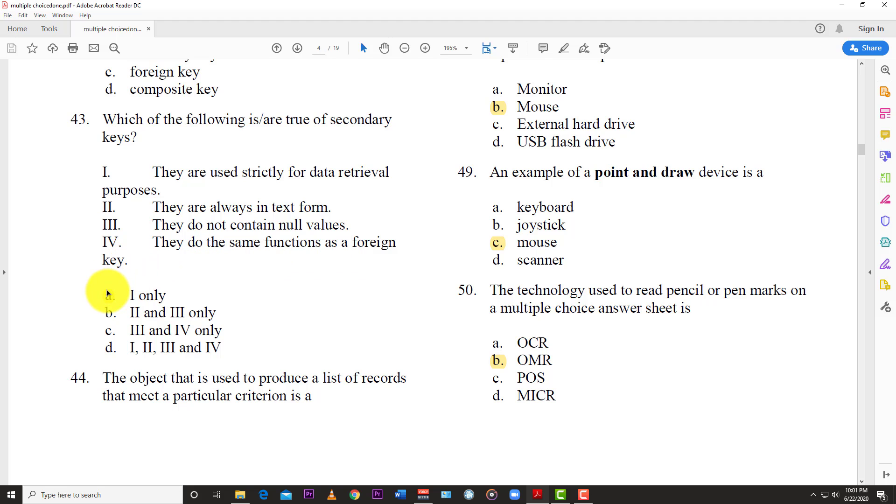
mouse_move(140, 174)
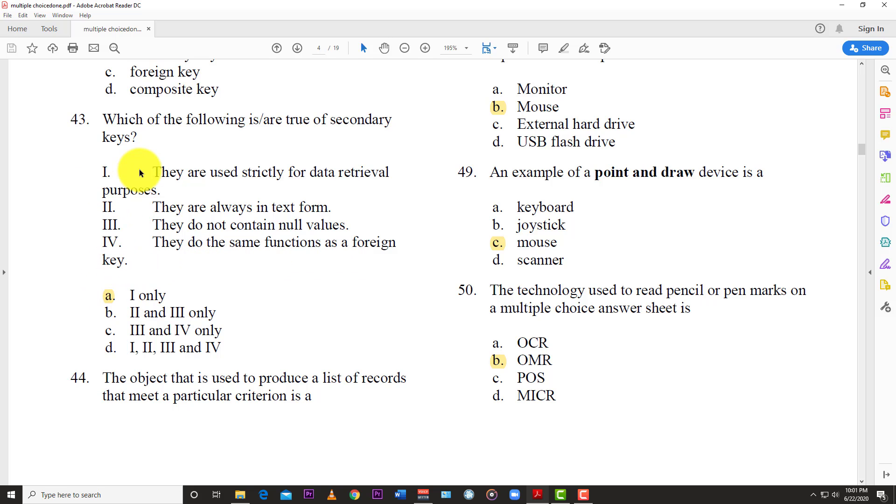
mouse_move(232, 247)
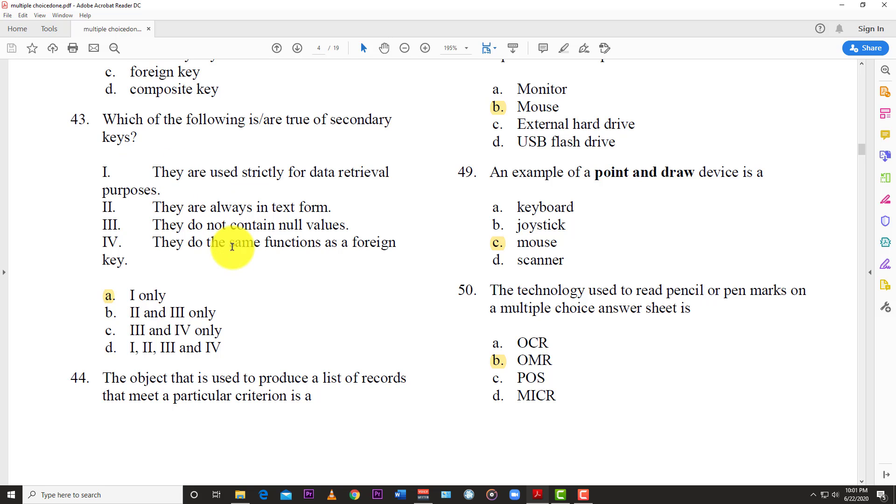
scroll("down", 3)
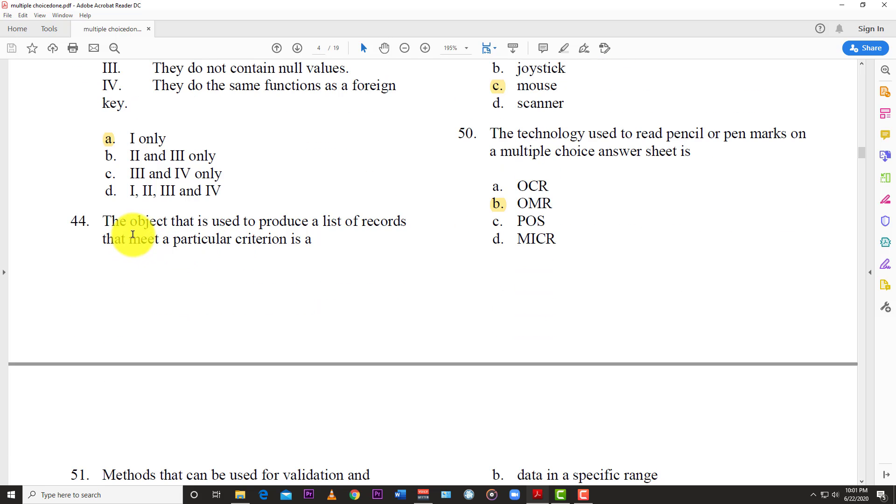
mouse_move(358, 228)
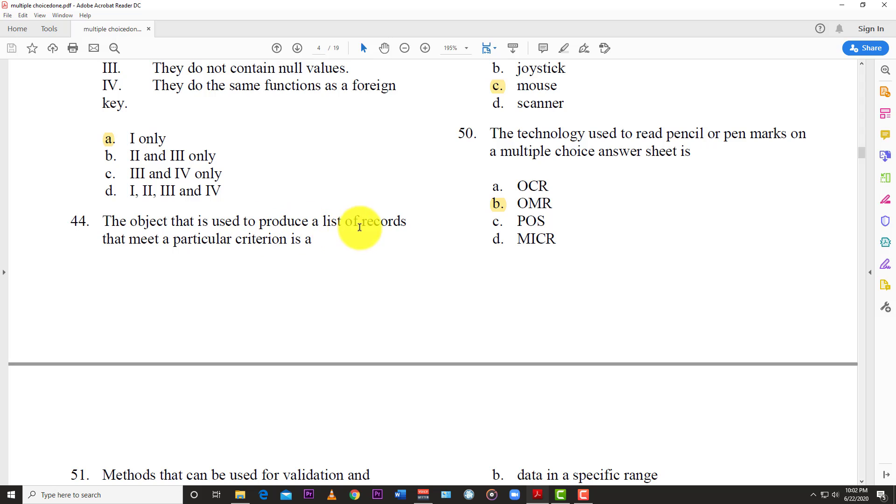
mouse_move(280, 268)
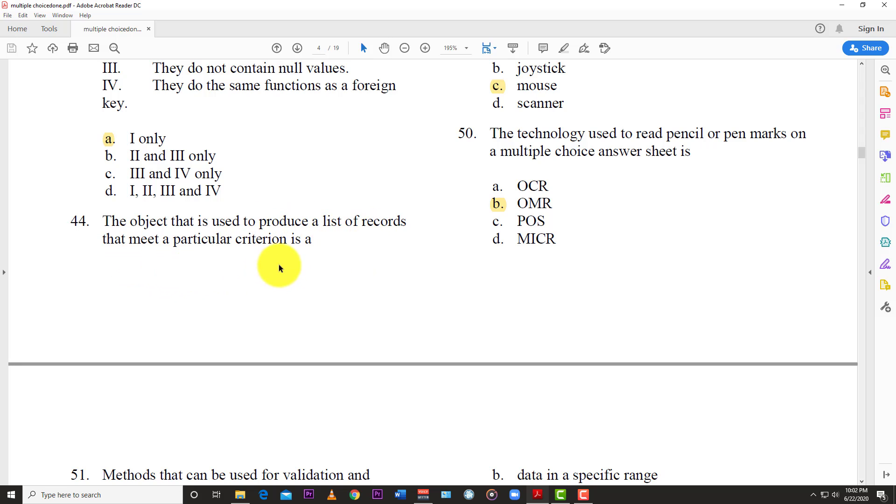
mouse_move(356, 273)
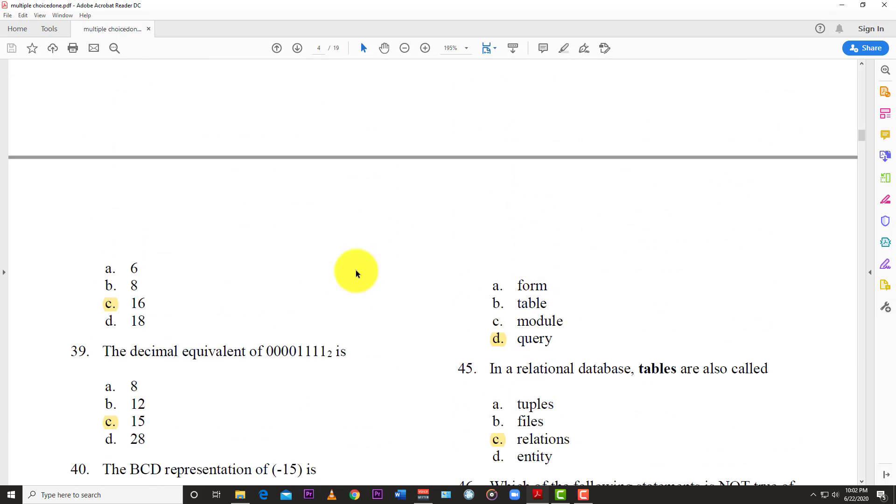
scroll("down", 3)
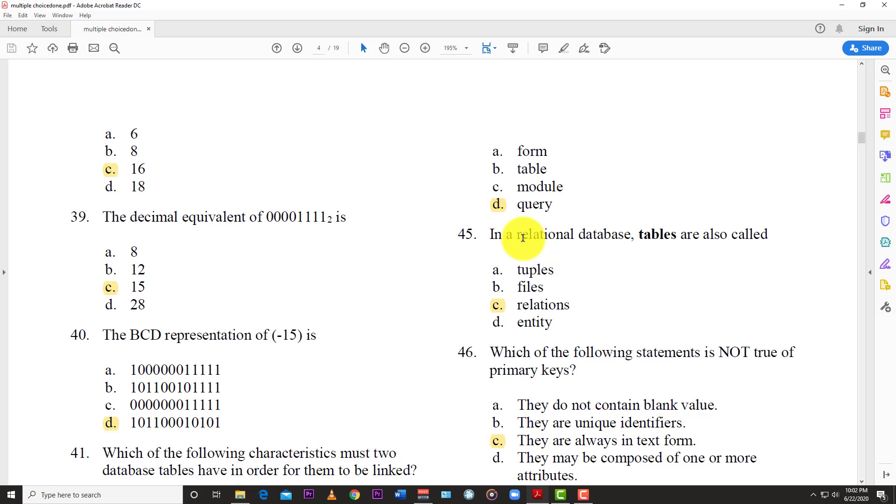
mouse_move(540, 273)
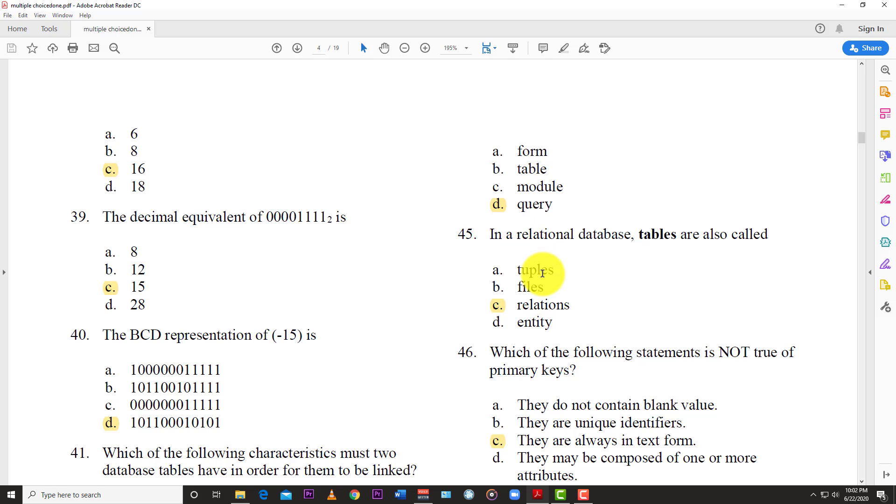
mouse_move(606, 259)
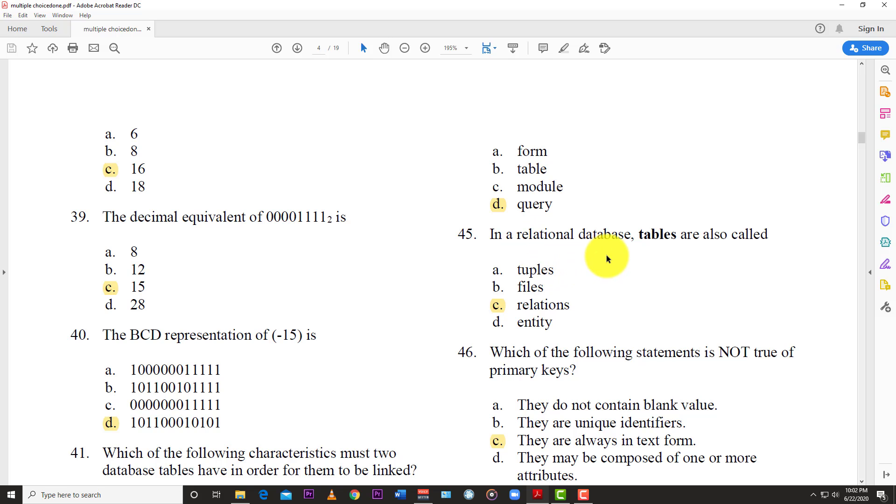
mouse_move(513, 309)
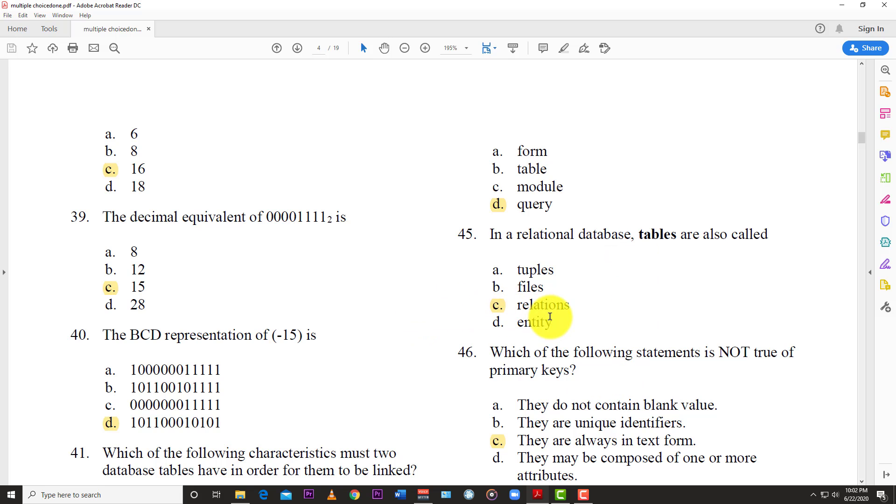
scroll("down", 3)
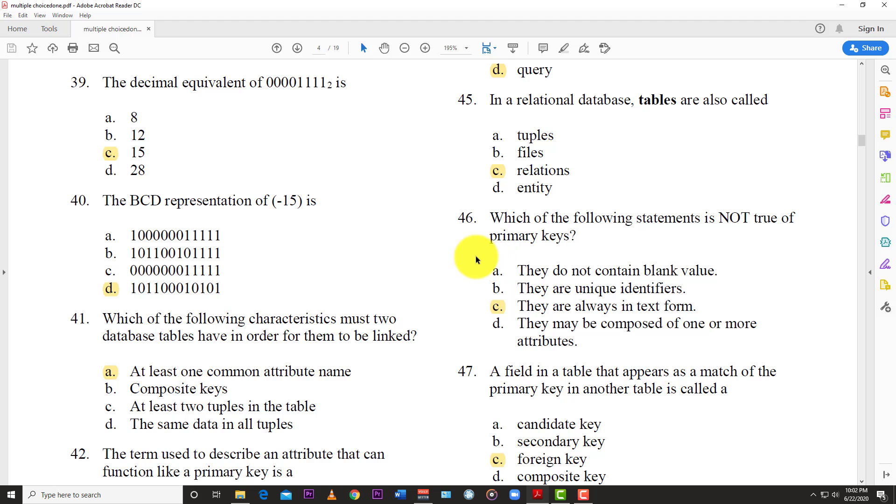
mouse_move(688, 246)
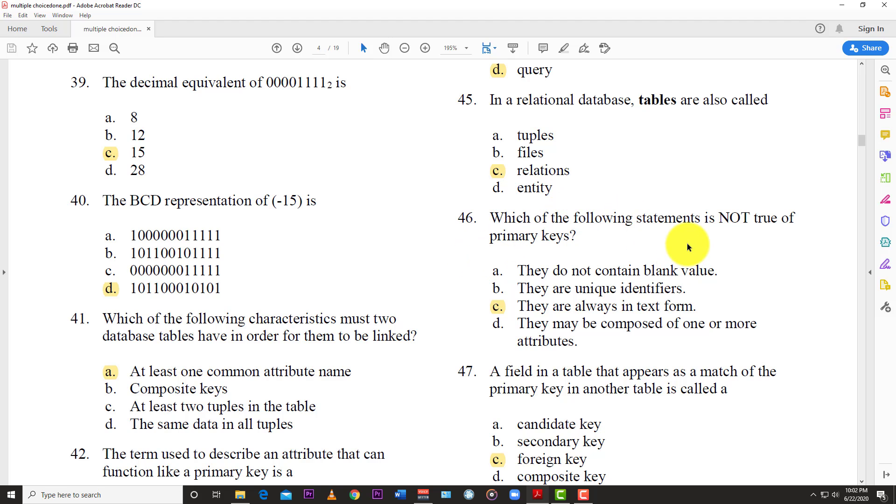
mouse_move(729, 207)
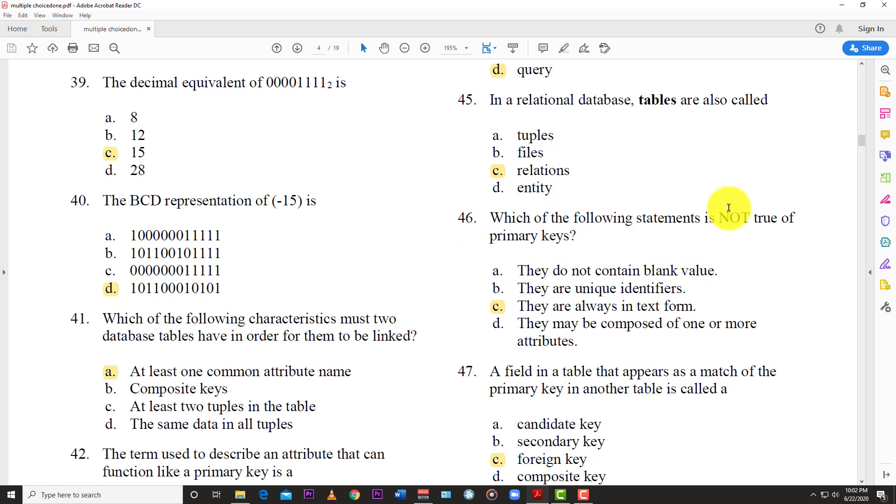
mouse_move(486, 318)
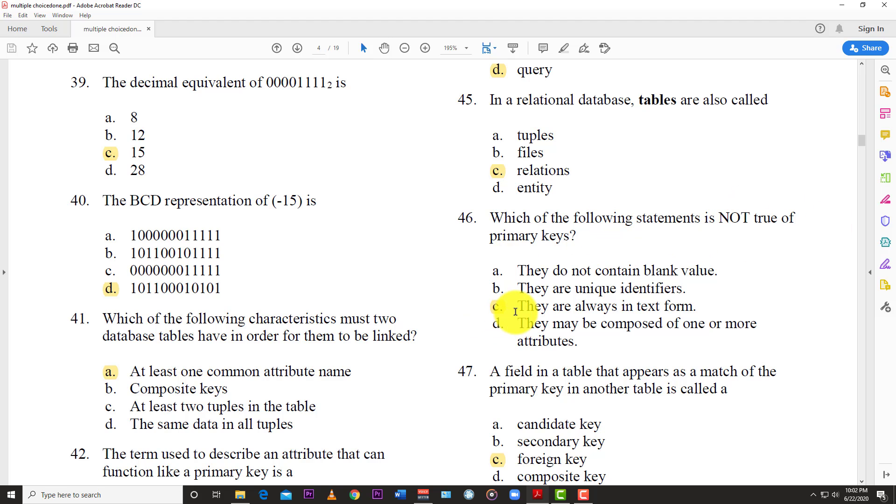
mouse_move(577, 341)
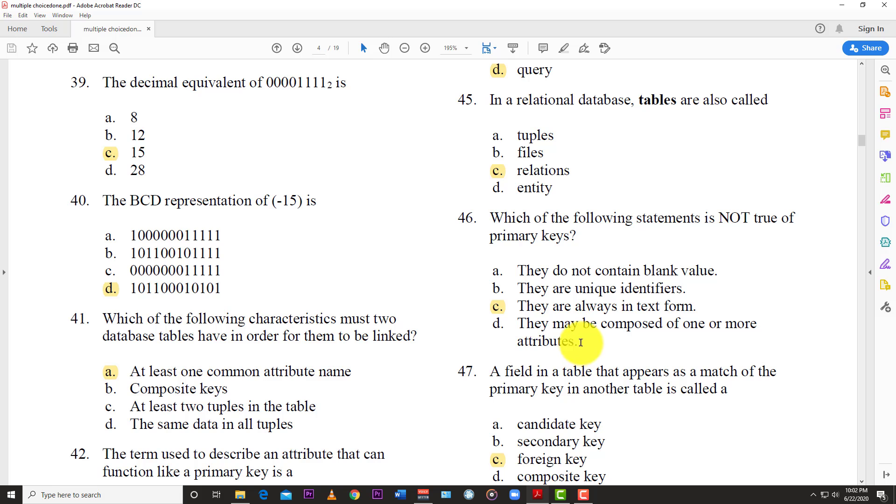
scroll("down", 3)
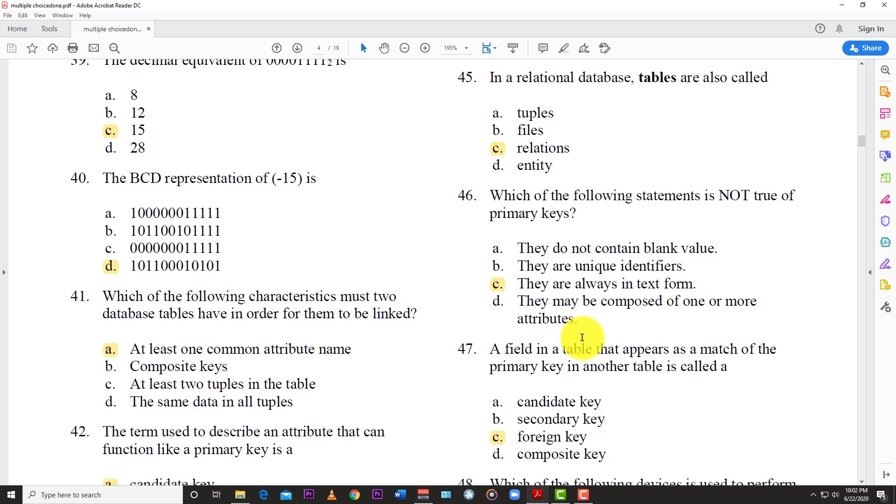
scroll("down", 3)
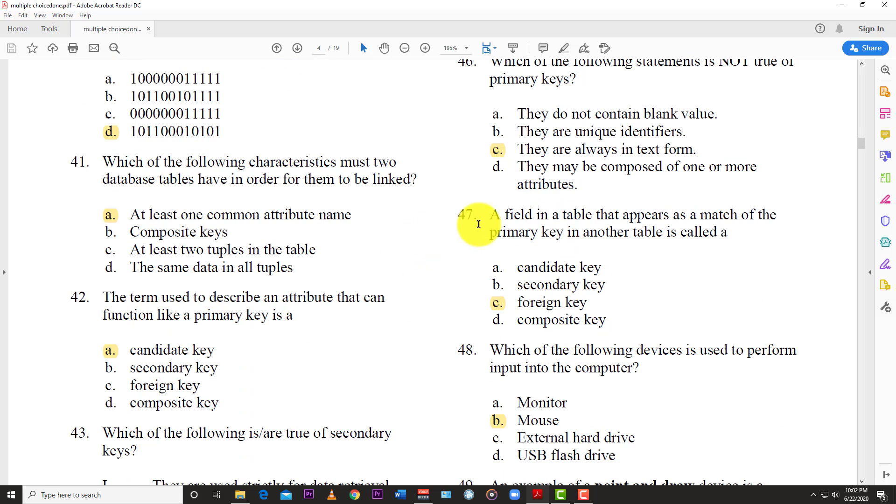
mouse_move(536, 239)
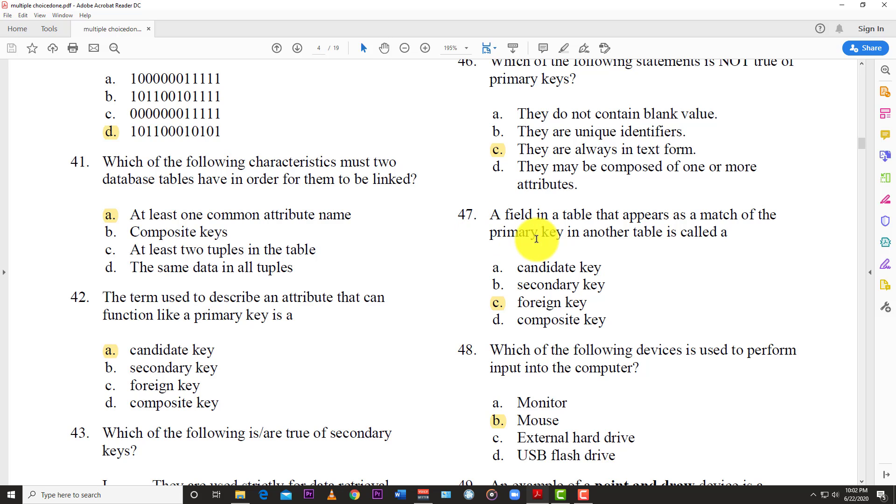
mouse_move(553, 283)
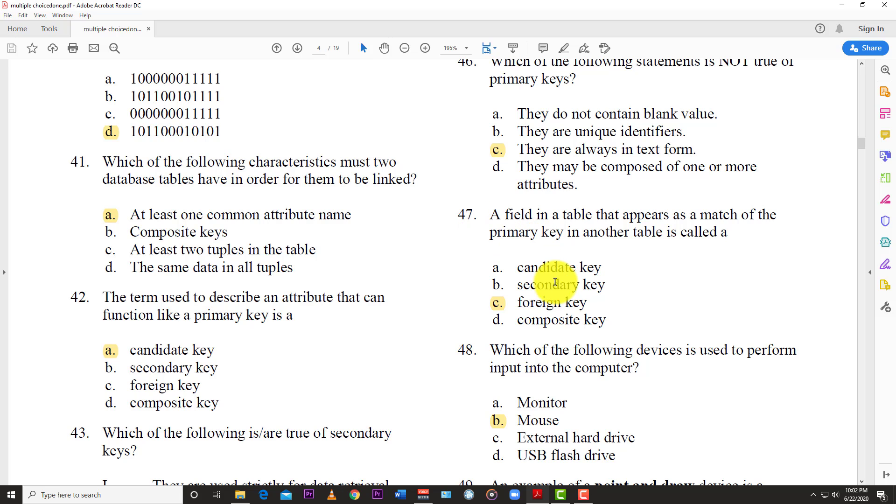
mouse_move(561, 322)
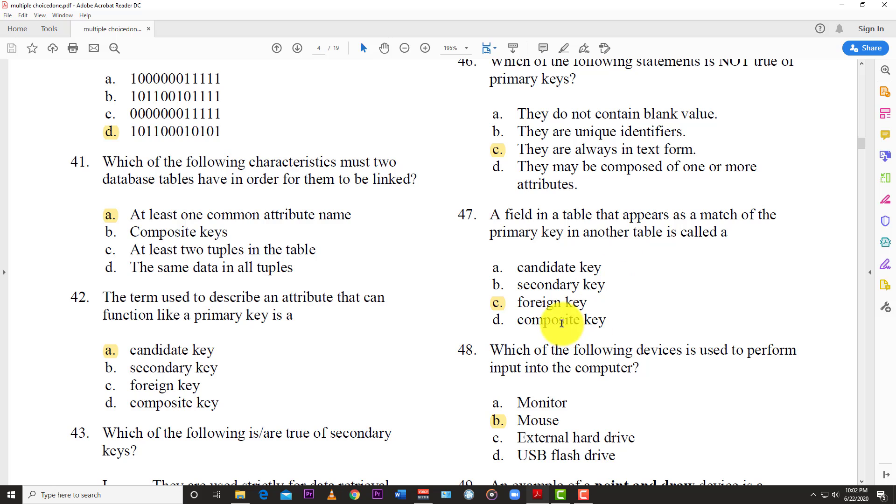
mouse_move(488, 310)
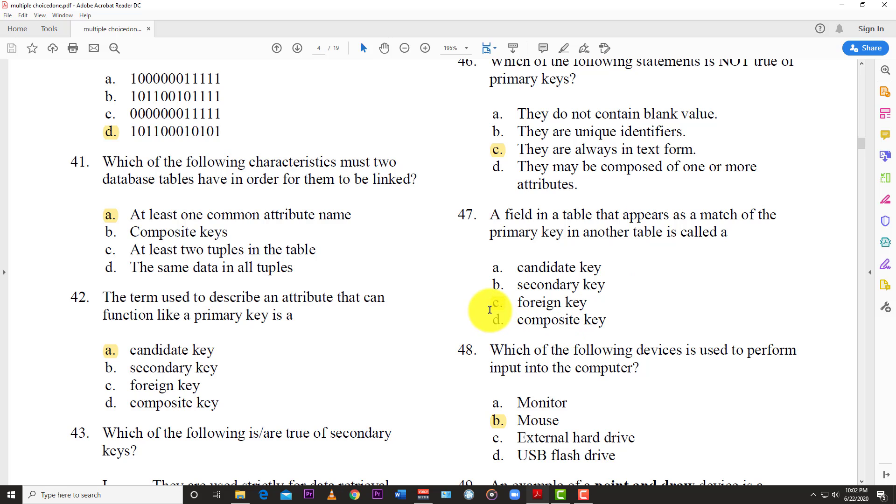
mouse_move(505, 314)
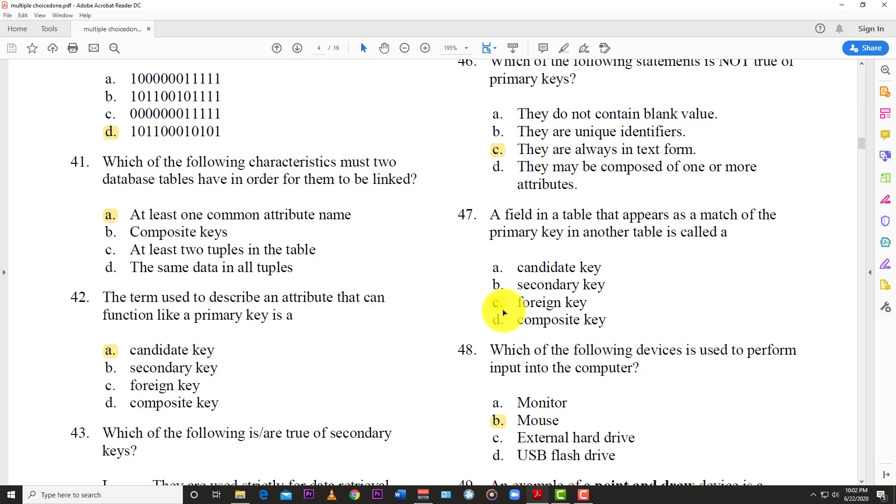
scroll("down", 3)
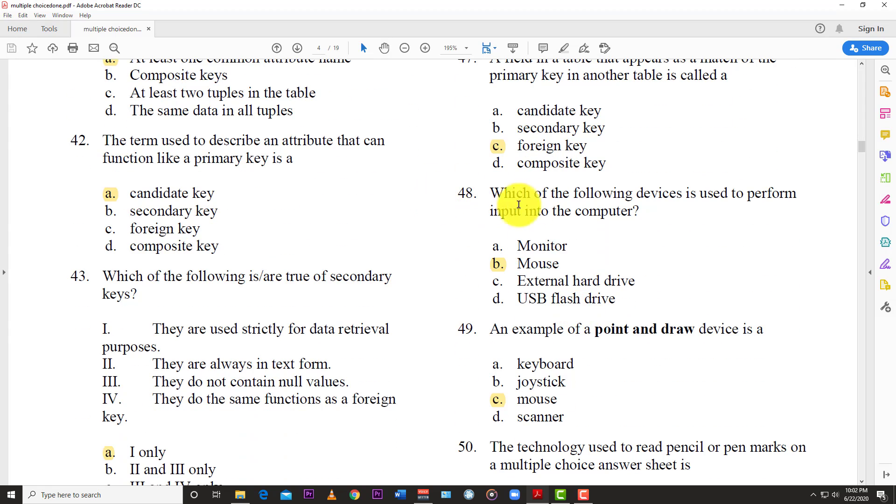
mouse_move(455, 237)
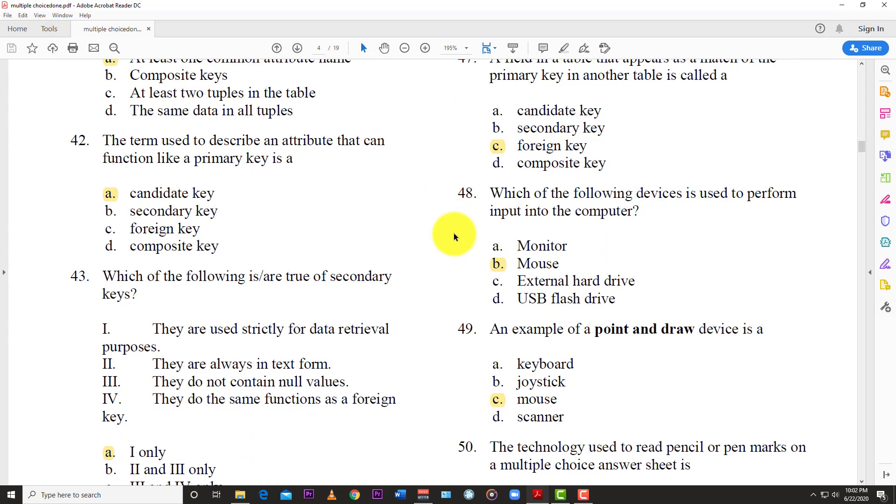
mouse_move(563, 215)
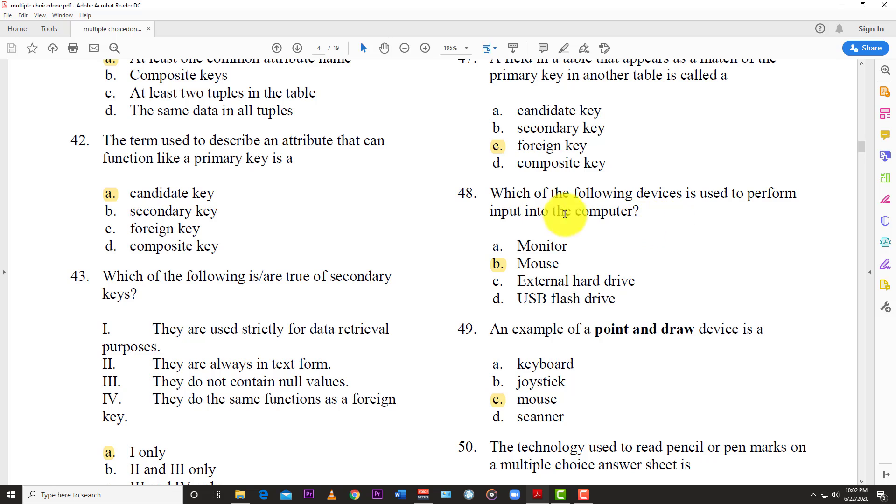
mouse_move(565, 270)
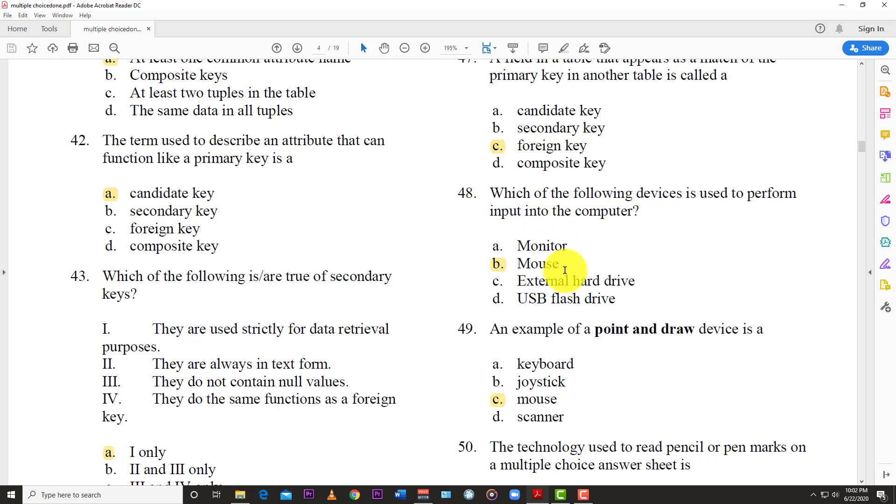
mouse_move(563, 266)
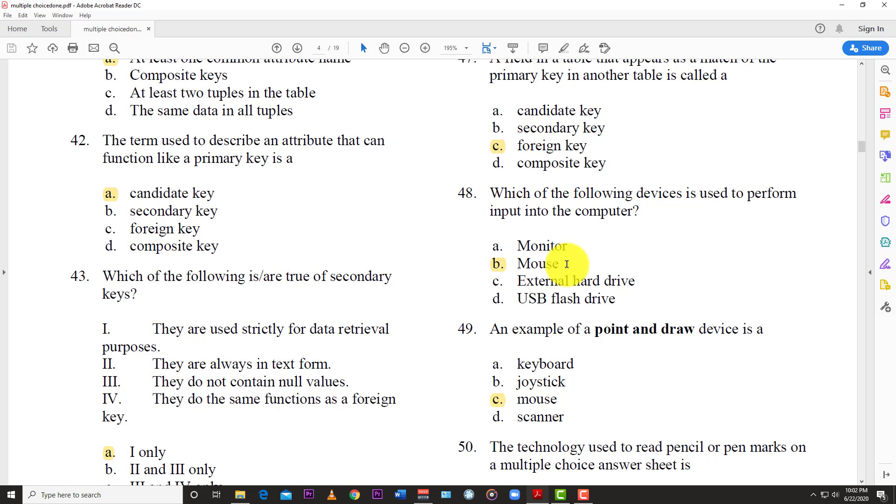
scroll("down", 3)
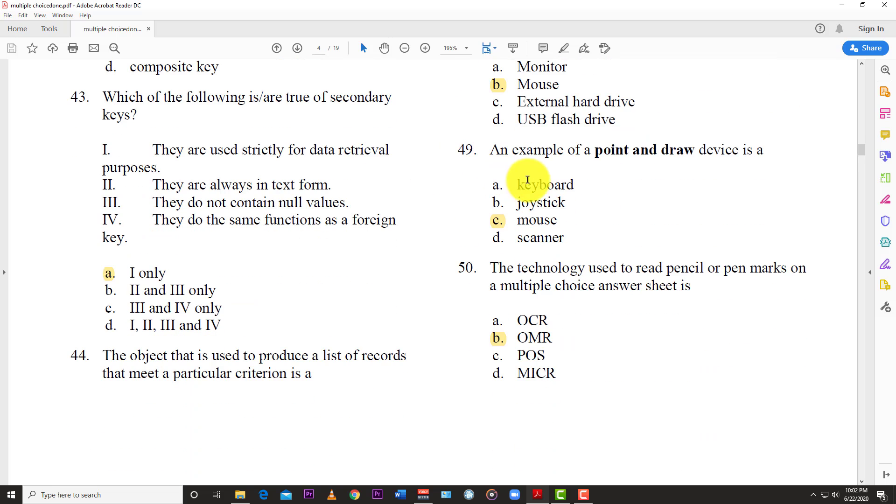
mouse_move(681, 178)
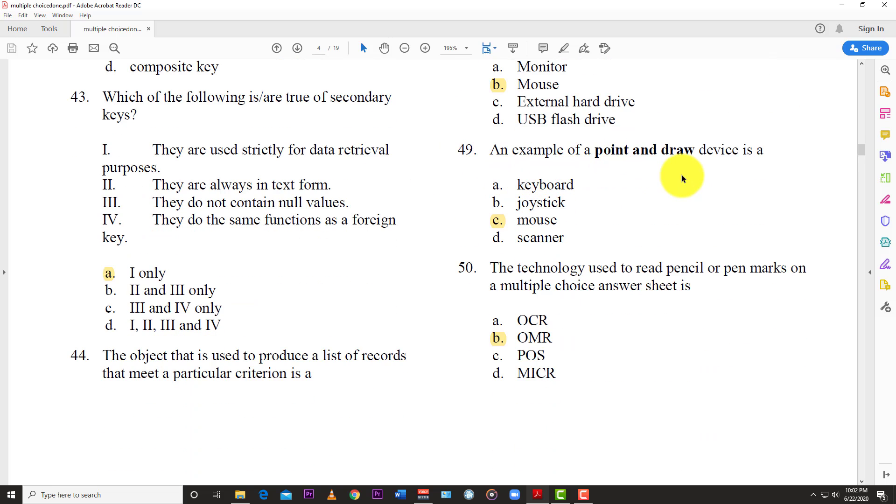
mouse_move(511, 232)
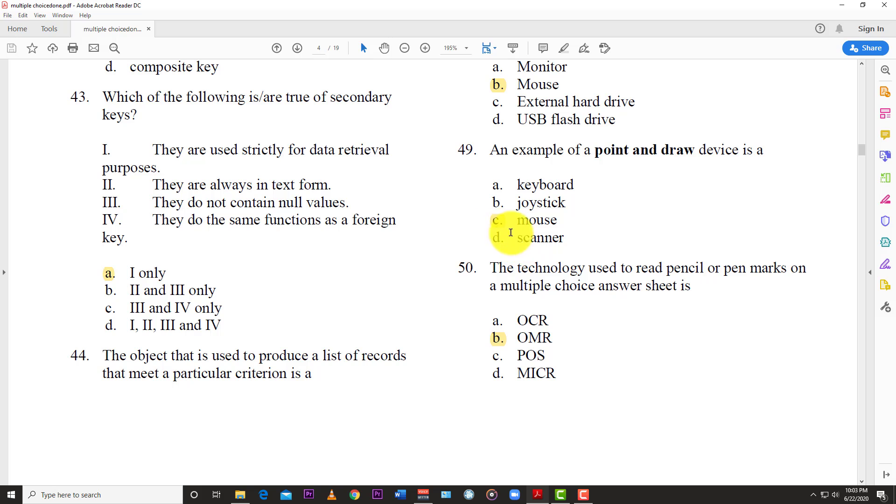
scroll("down", 3)
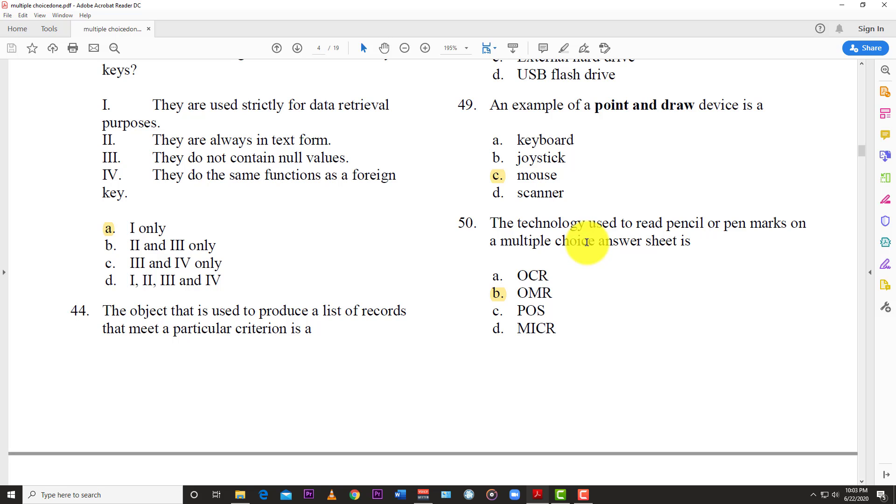
mouse_move(597, 254)
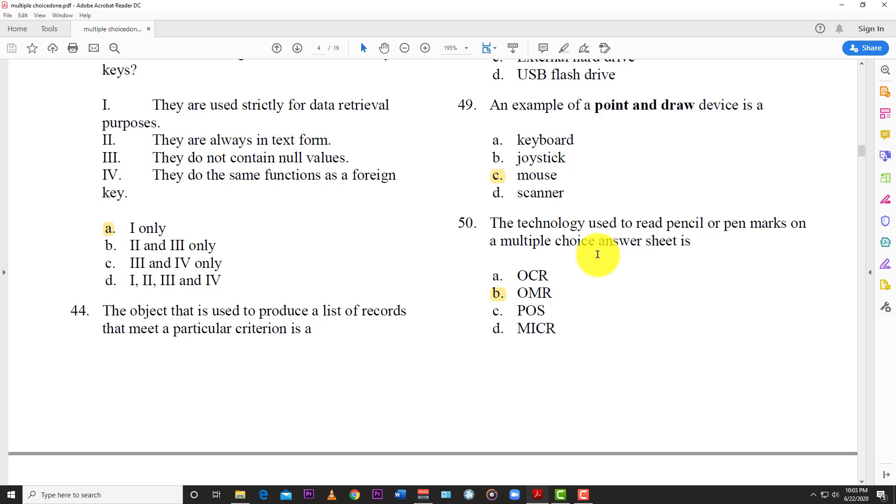
mouse_move(511, 301)
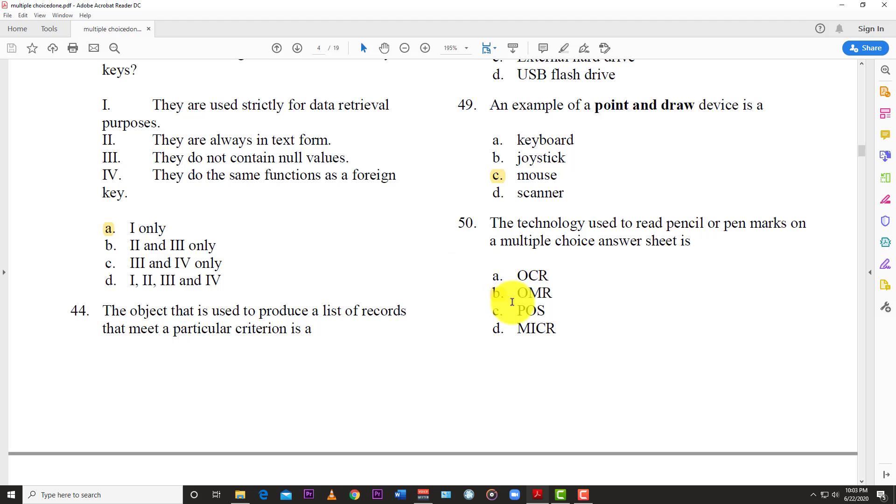
mouse_move(485, 299)
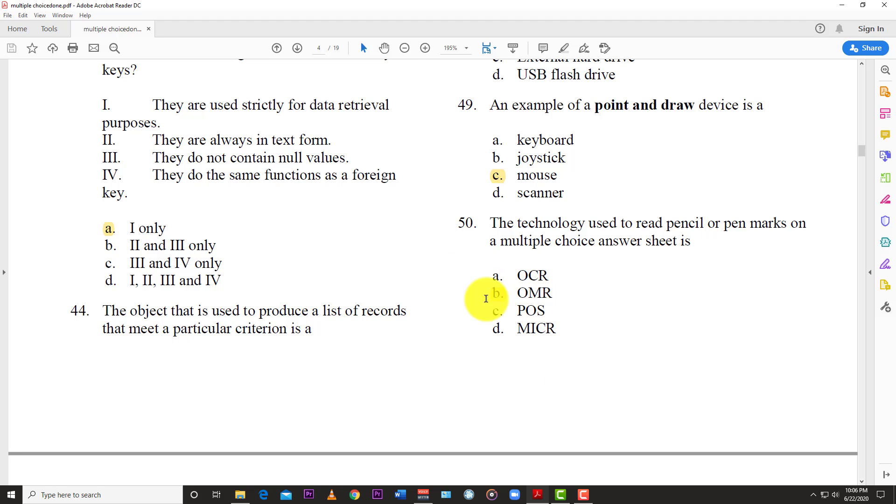
mouse_move(452, 309)
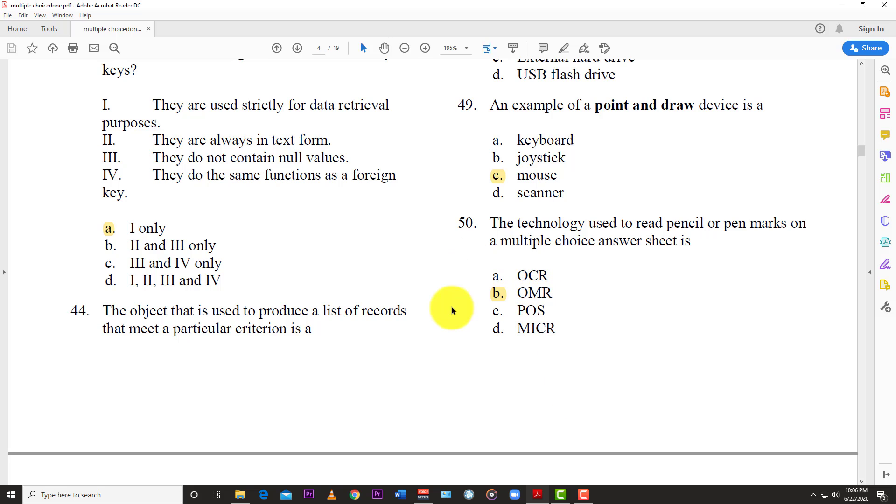
scroll("down", 3)
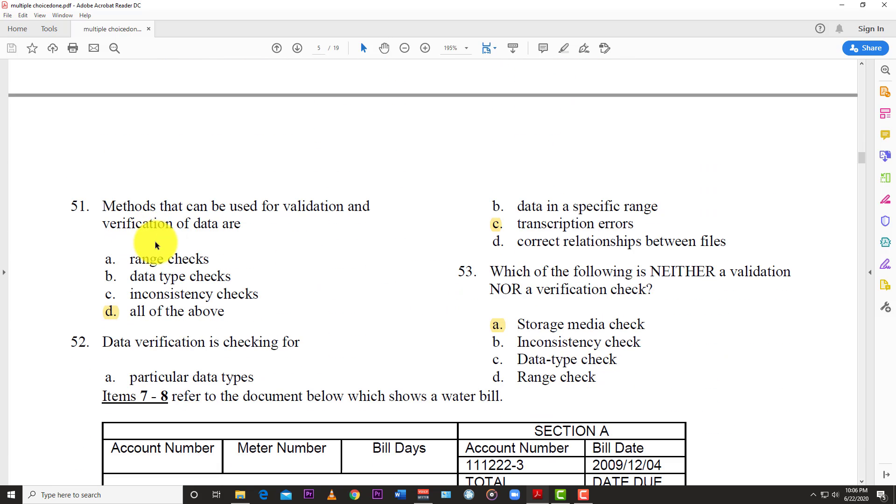
mouse_move(177, 269)
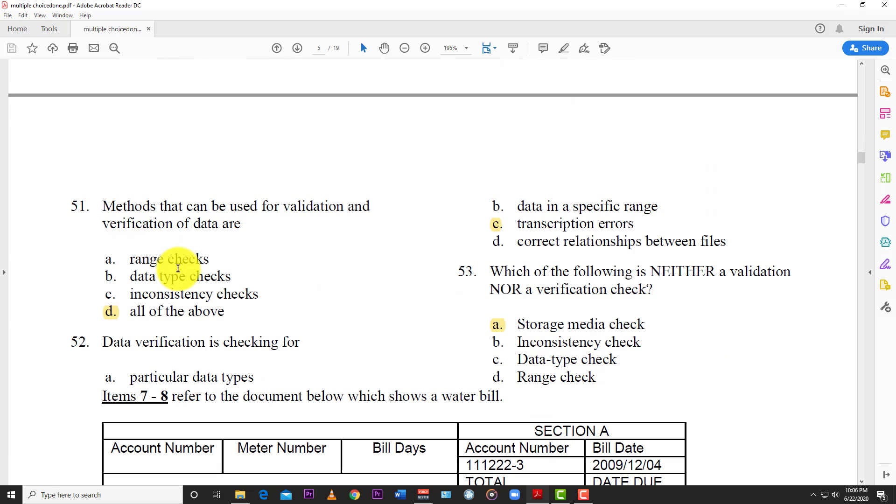
mouse_move(102, 311)
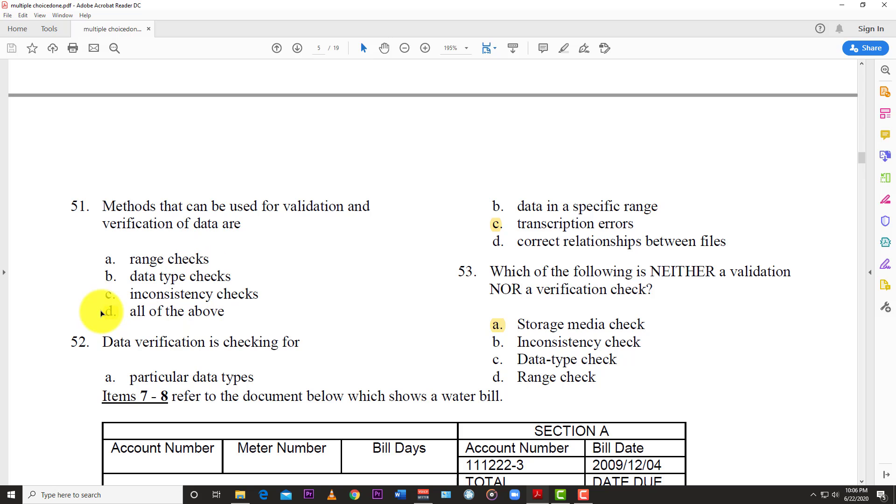
mouse_move(240, 324)
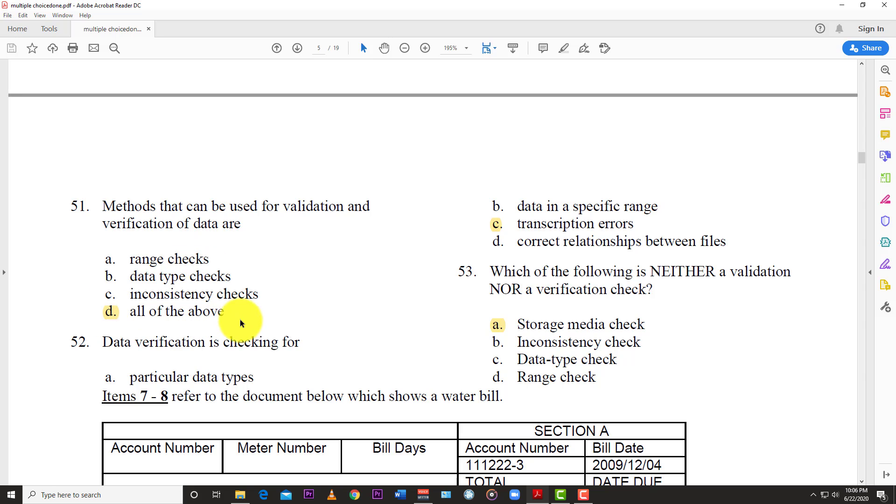
mouse_move(253, 260)
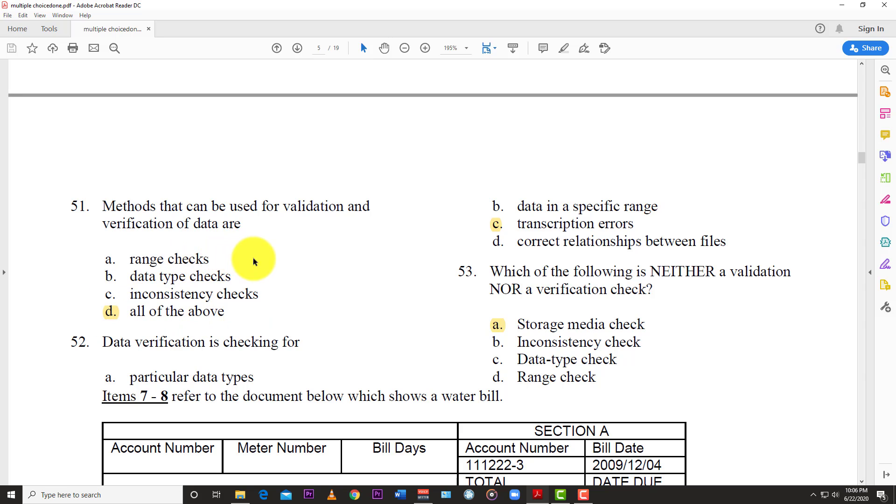
mouse_move(144, 301)
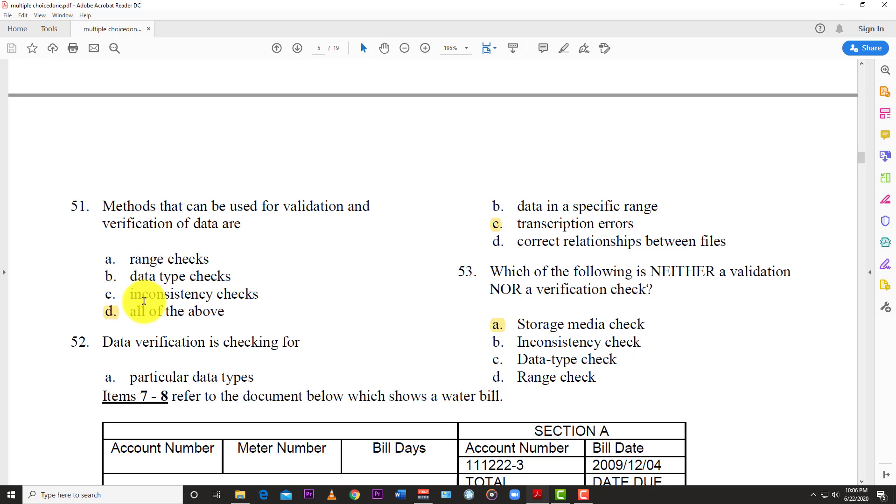
mouse_move(185, 286)
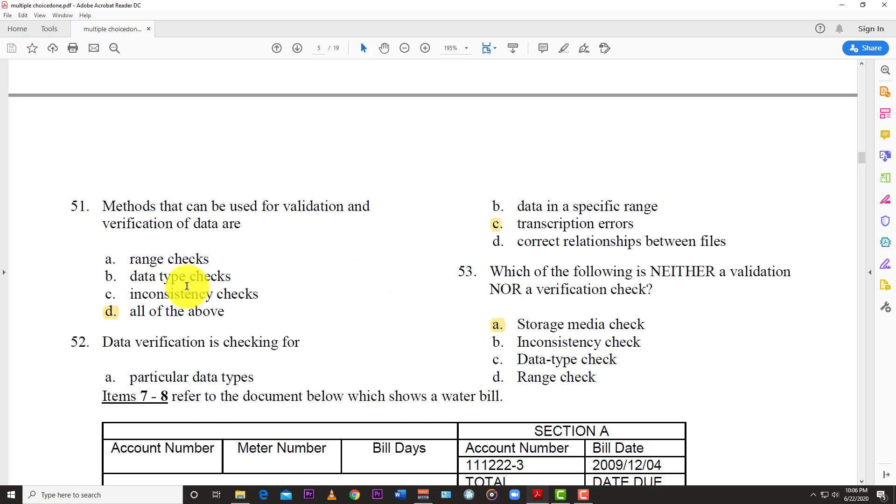
scroll("down", 3)
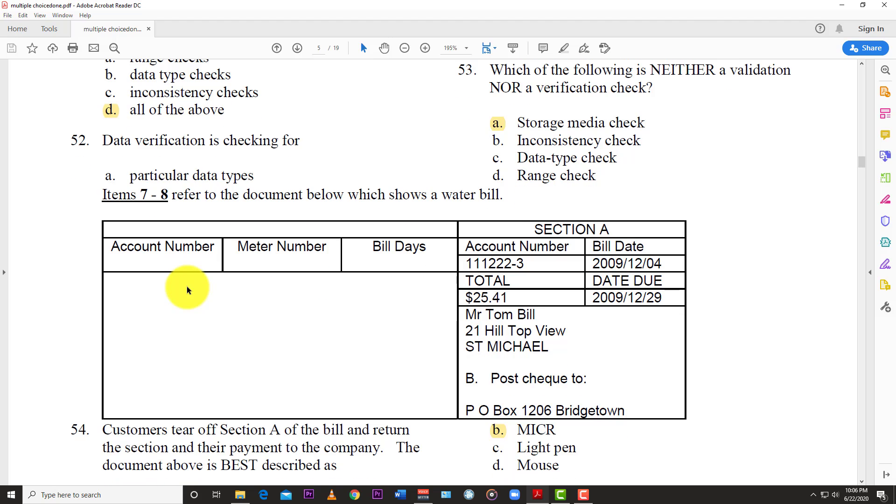
mouse_move(121, 276)
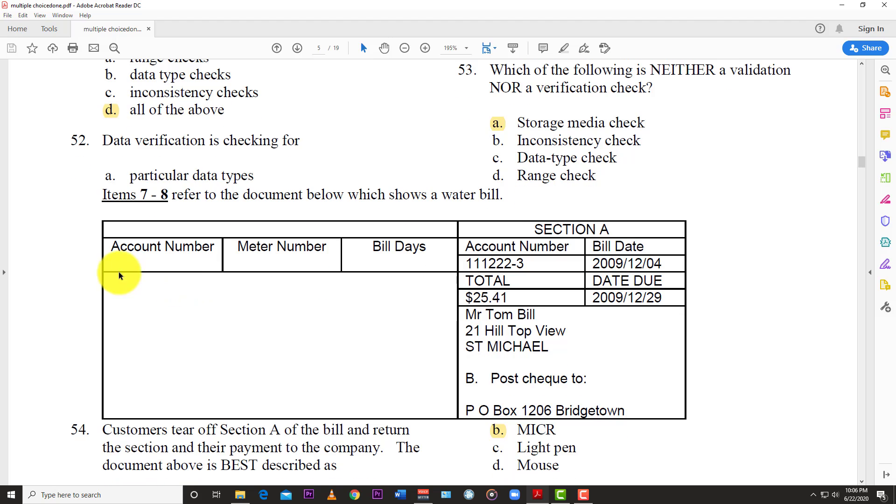
mouse_move(142, 246)
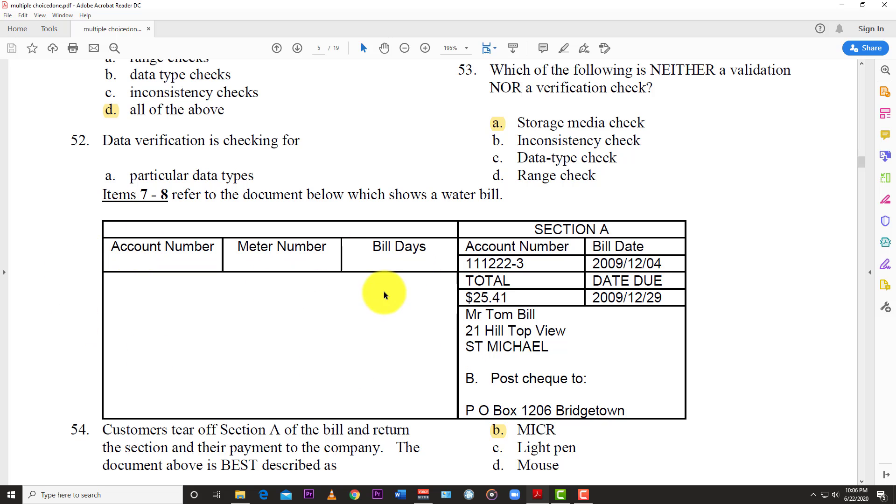
scroll("up", 3)
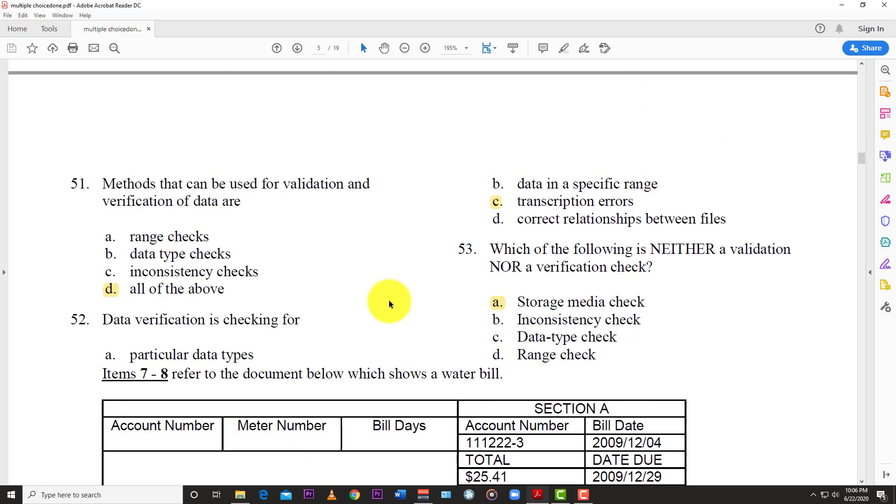
scroll("down", 3)
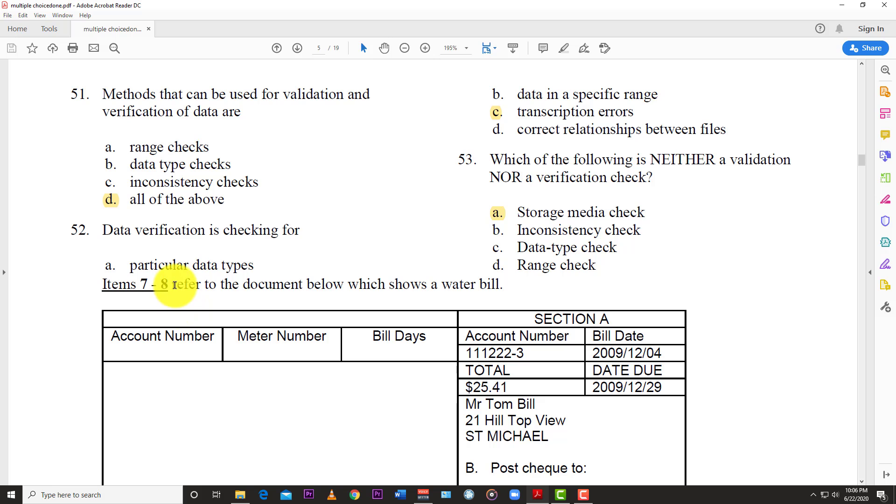
scroll("up", 3)
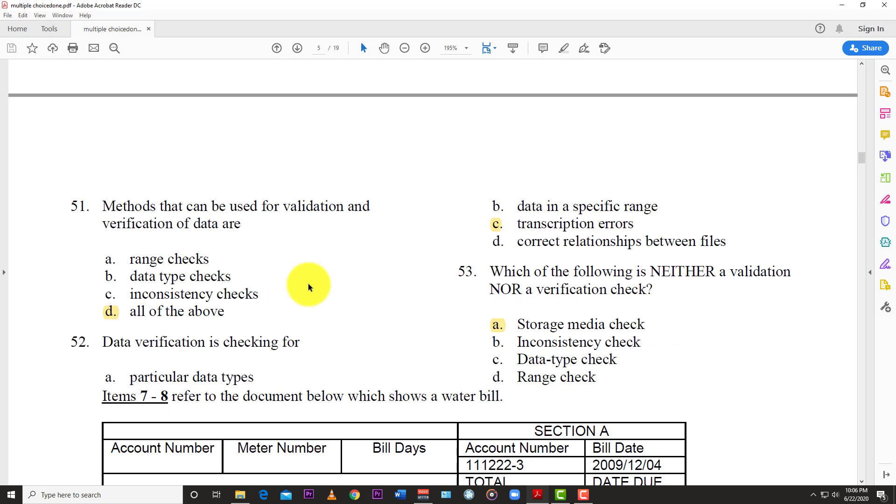
mouse_move(426, 255)
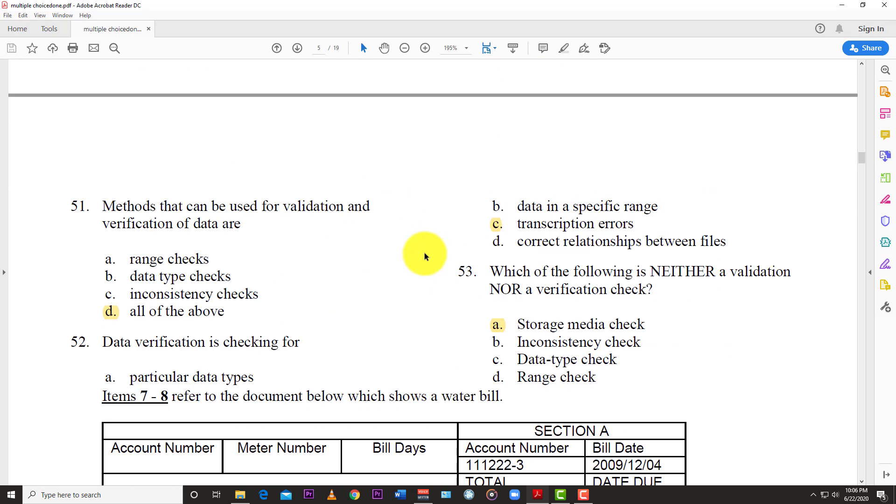
mouse_move(689, 228)
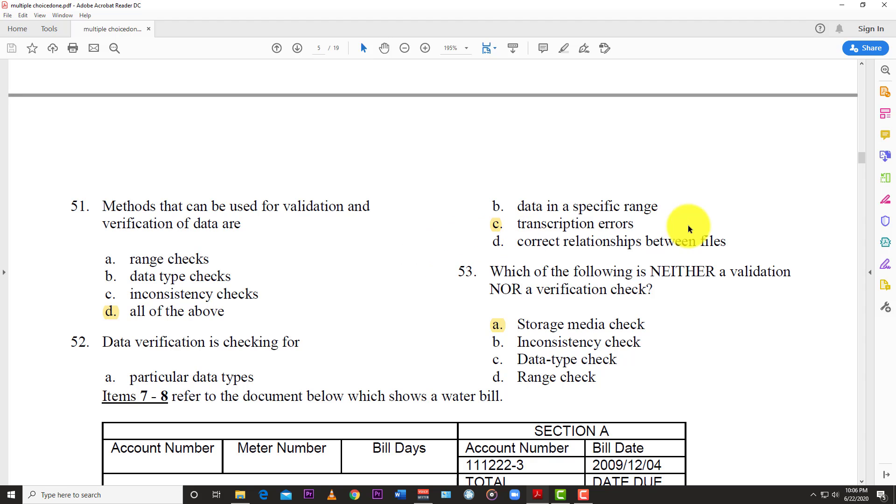
mouse_move(546, 261)
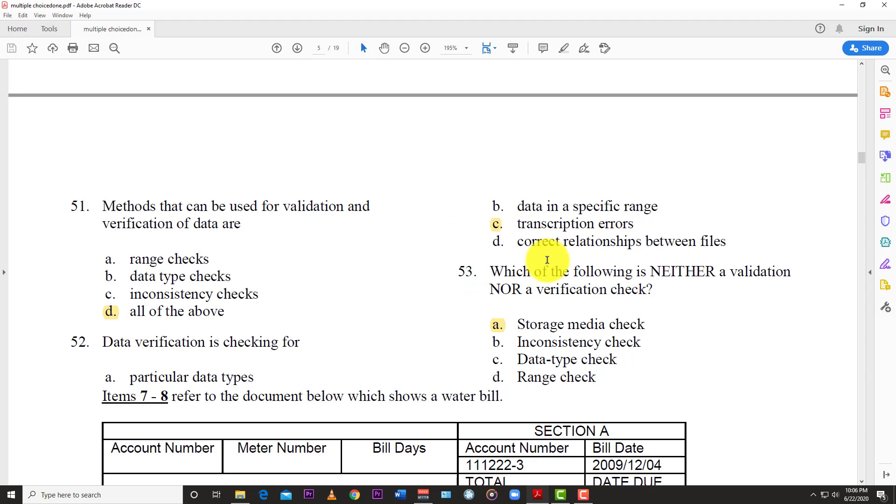
mouse_move(483, 272)
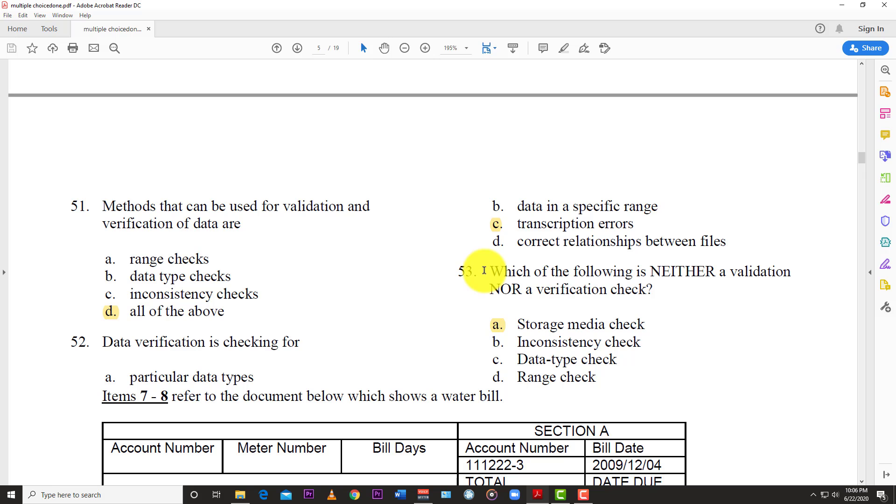
mouse_move(380, 323)
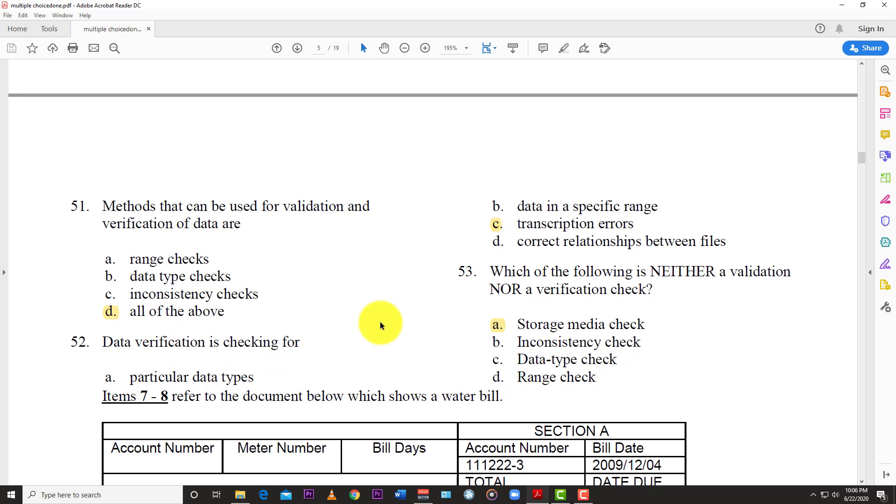
scroll("down", 3)
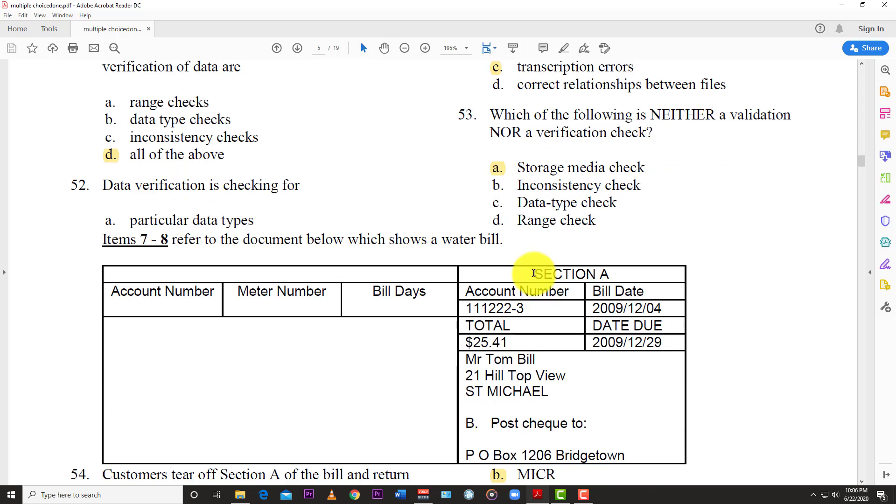
mouse_move(496, 129)
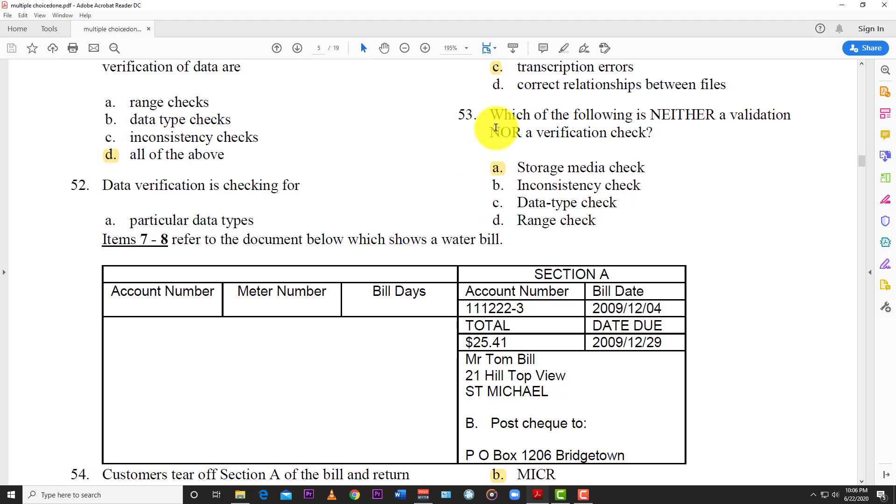
mouse_move(658, 129)
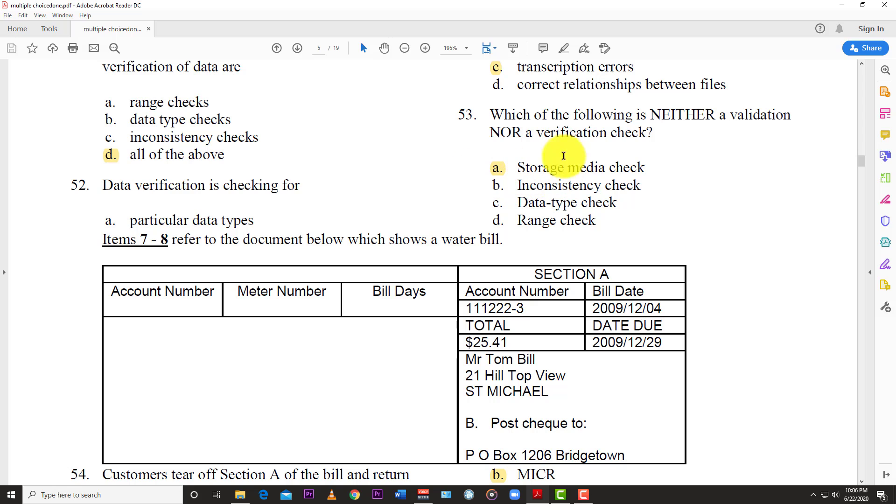
mouse_move(495, 202)
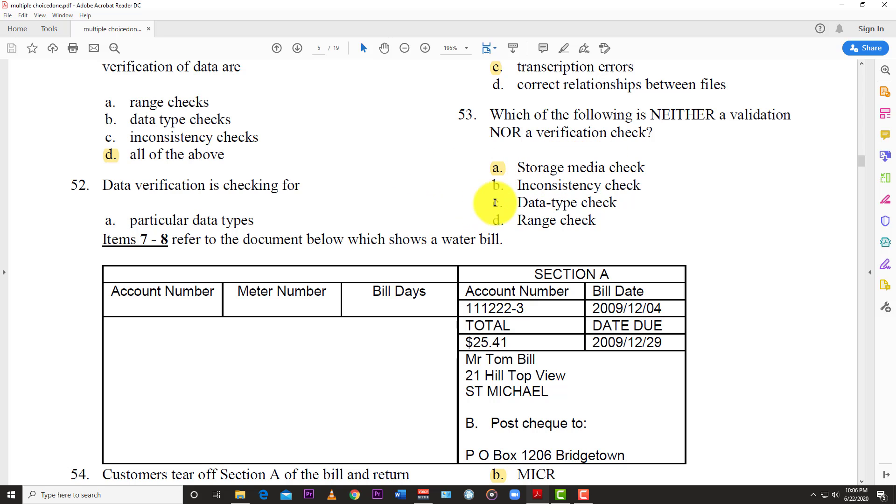
mouse_move(97, 249)
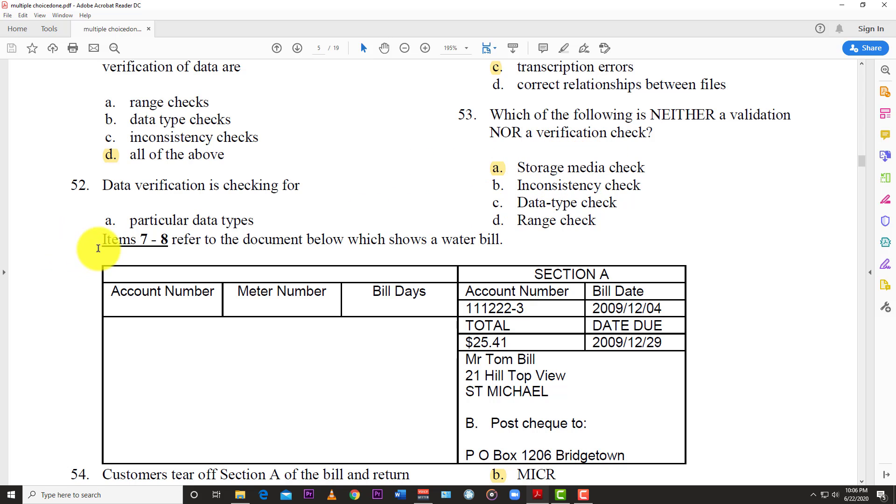
scroll("down", 3)
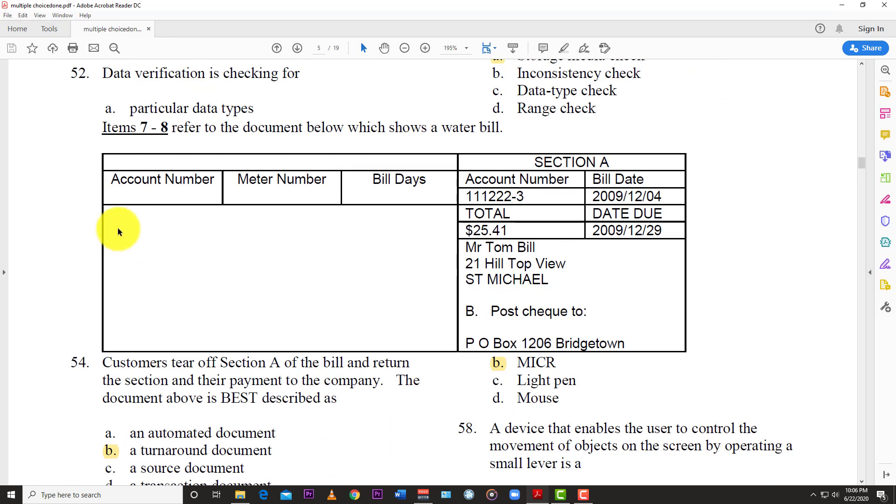
mouse_move(227, 182)
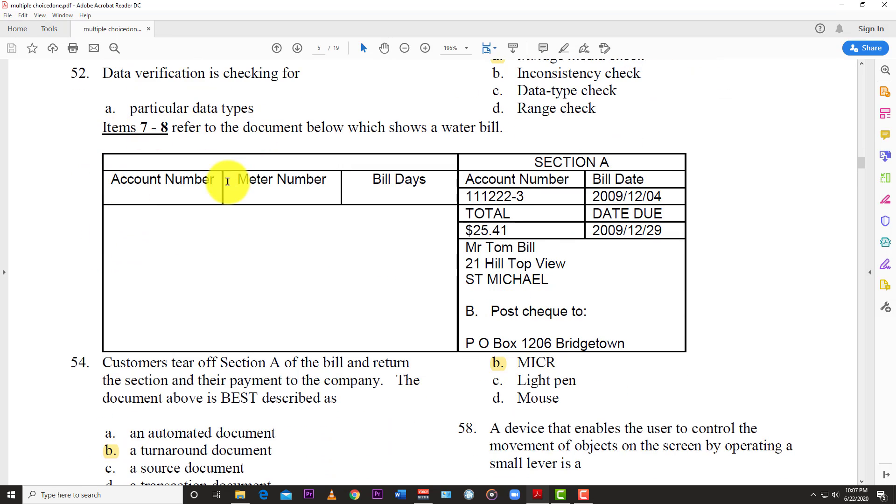
mouse_move(227, 185)
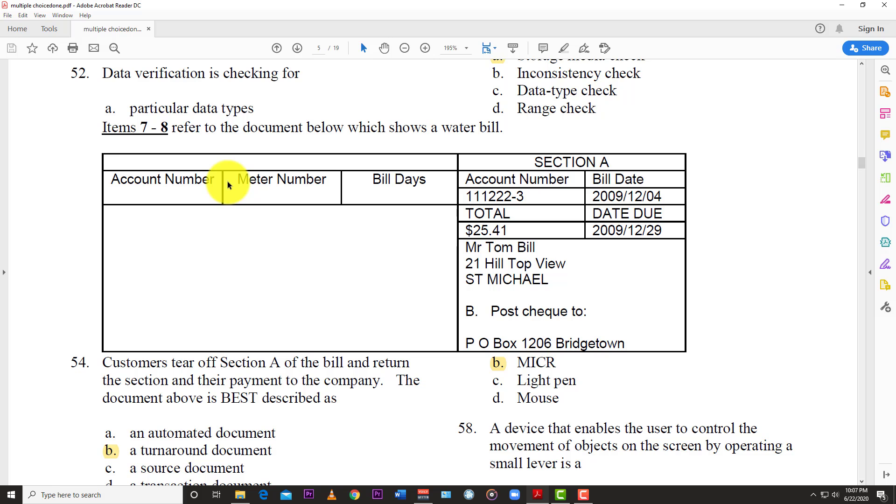
scroll("down", 3)
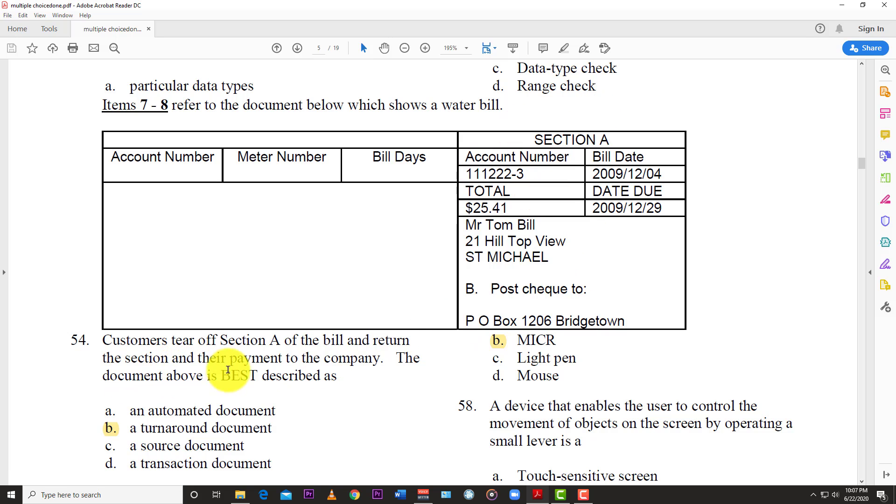
mouse_move(144, 389)
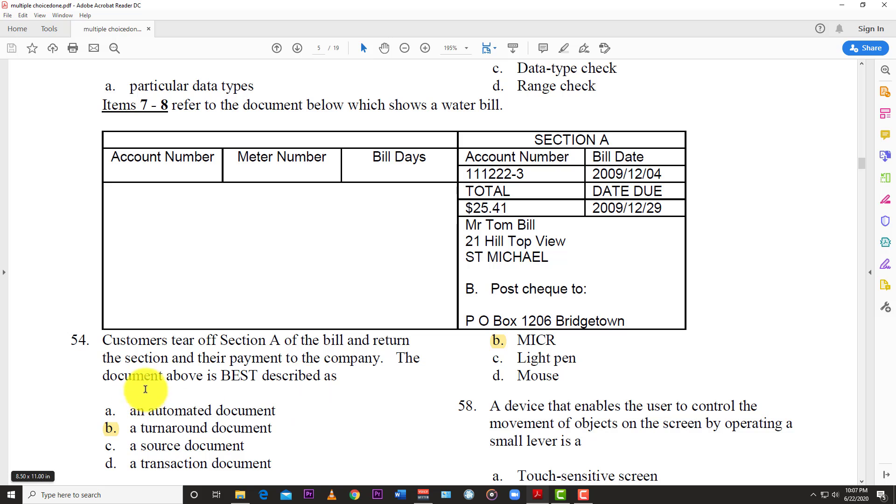
scroll("down", 3)
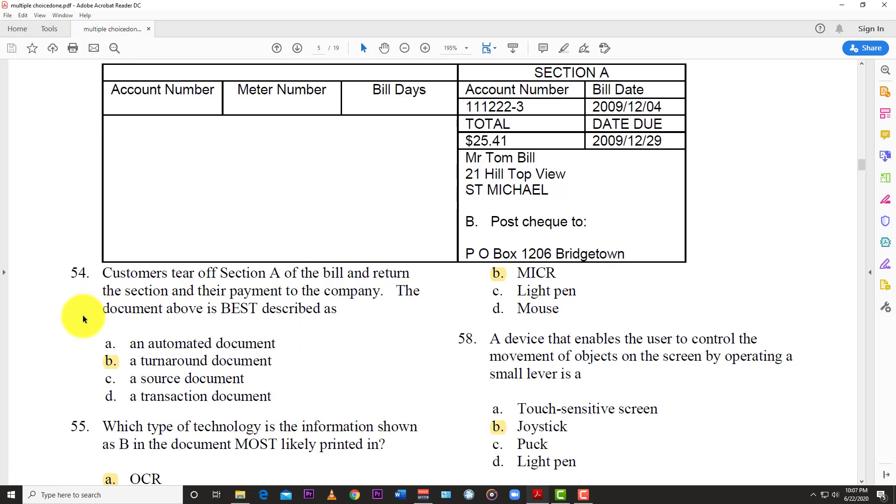
mouse_move(106, 369)
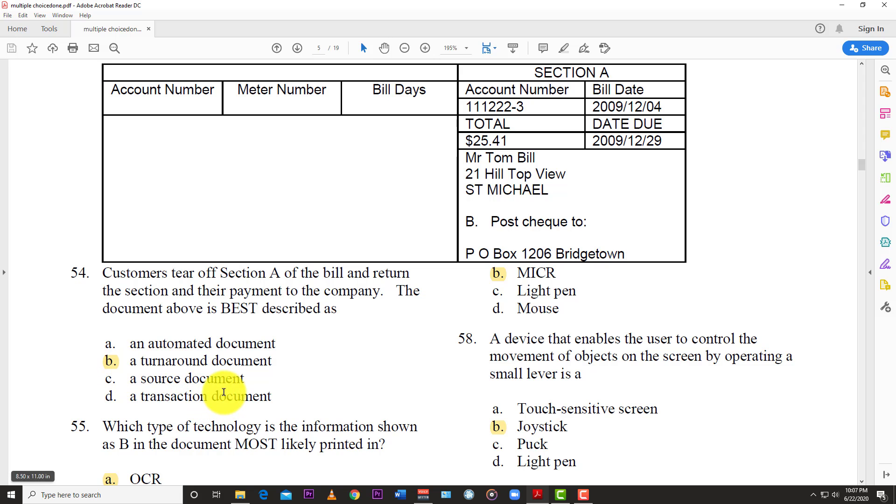
scroll("down", 3)
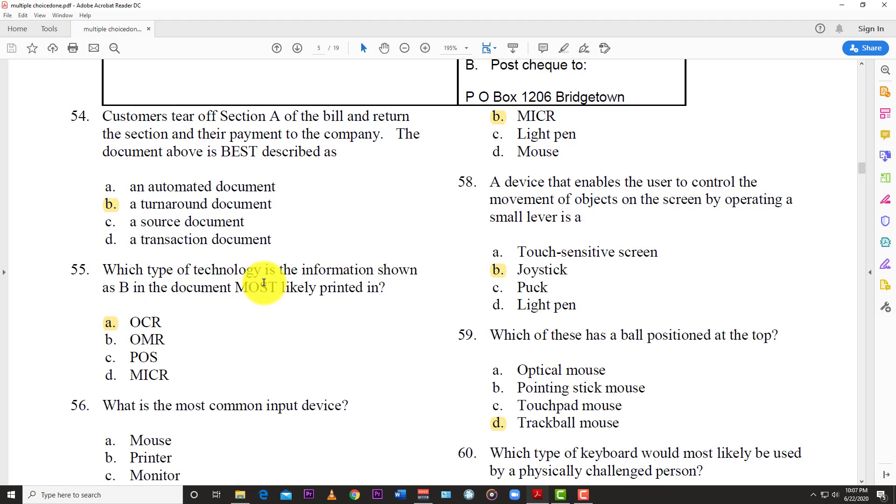
mouse_move(135, 313)
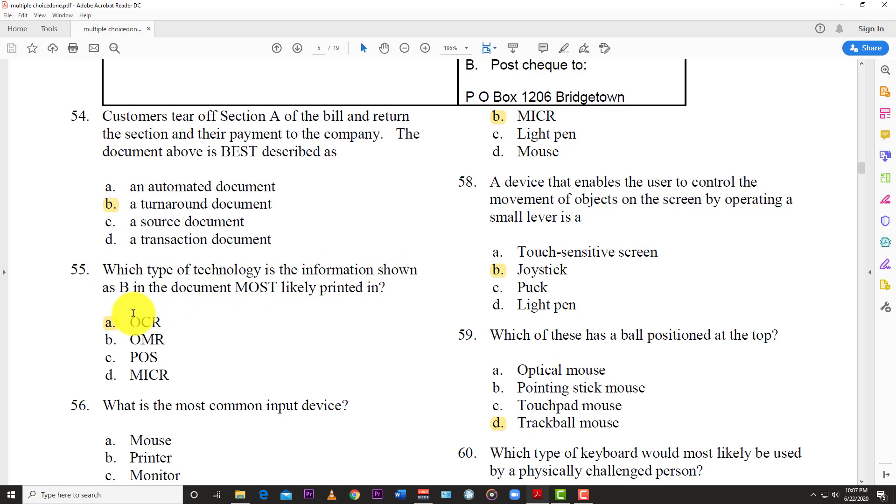
mouse_move(132, 301)
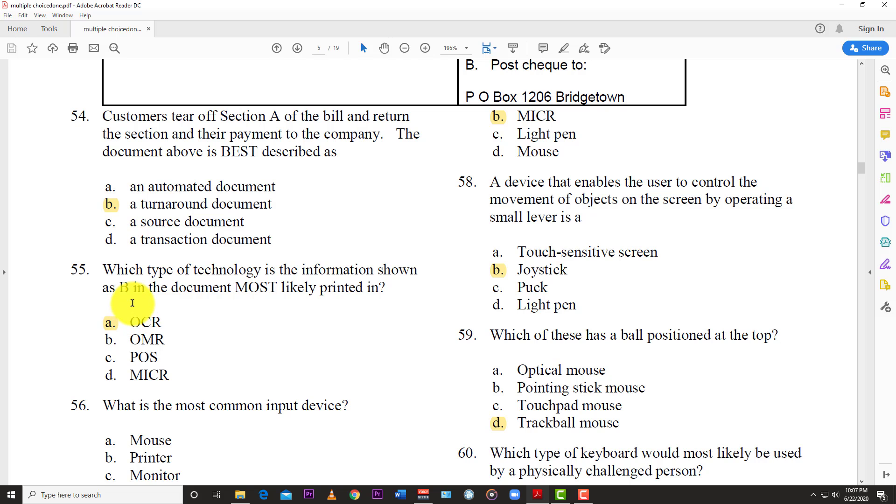
scroll("up", 3)
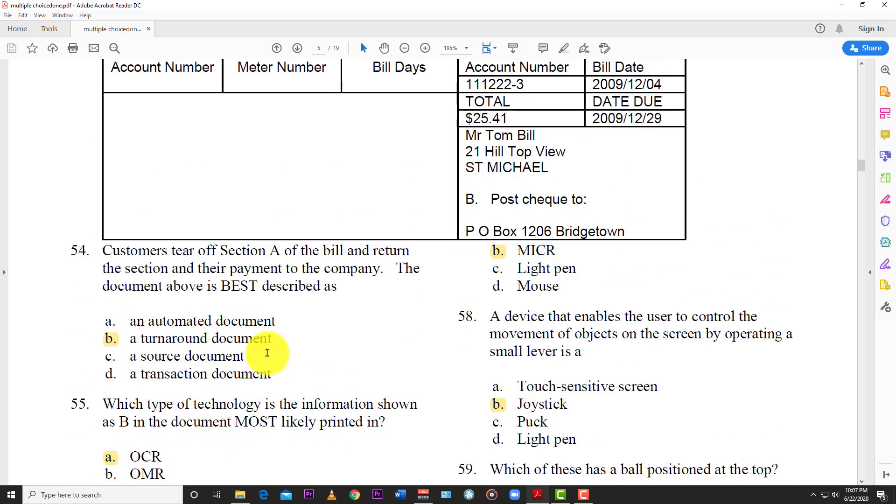
scroll("up", 3)
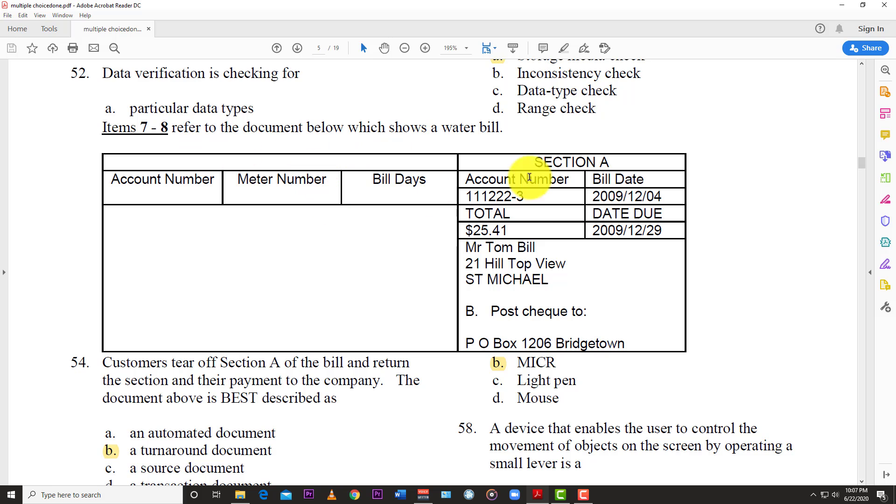
scroll("down", 3)
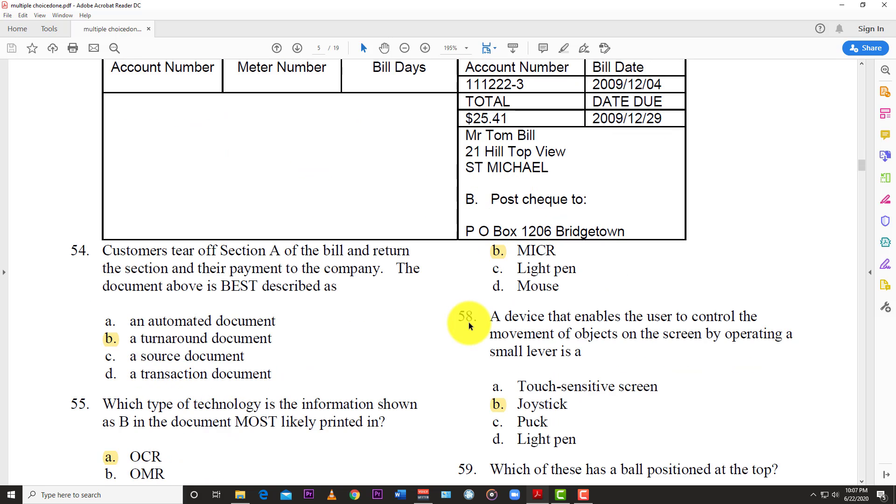
scroll("down", 3)
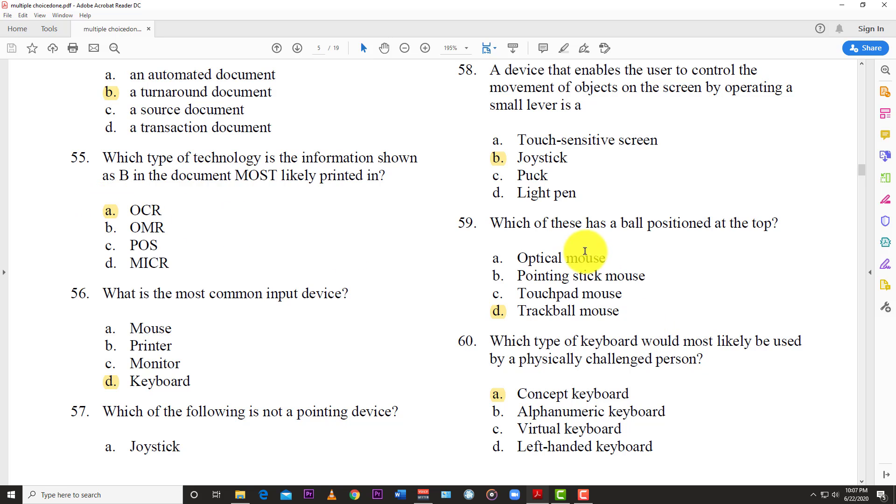
mouse_move(192, 217)
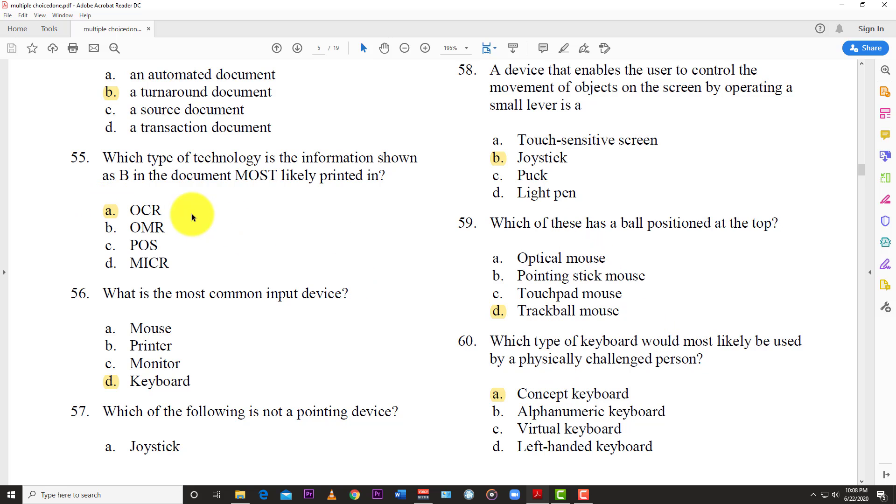
scroll("down", 3)
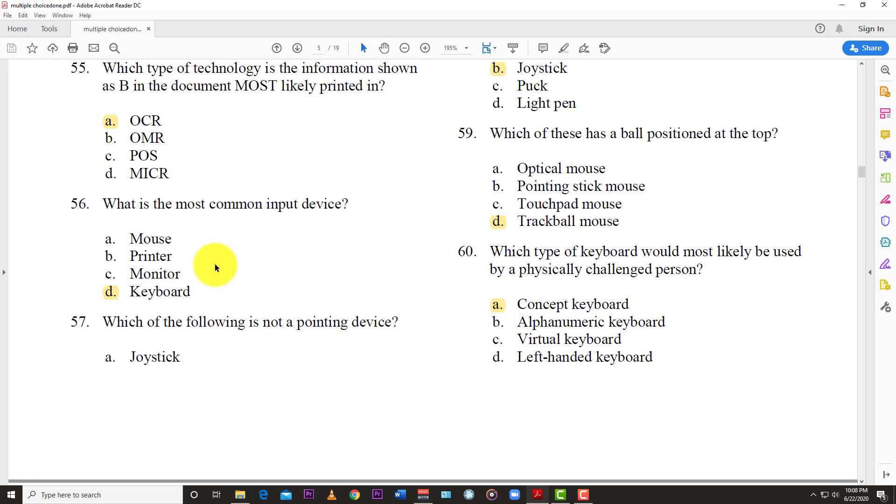
mouse_move(183, 245)
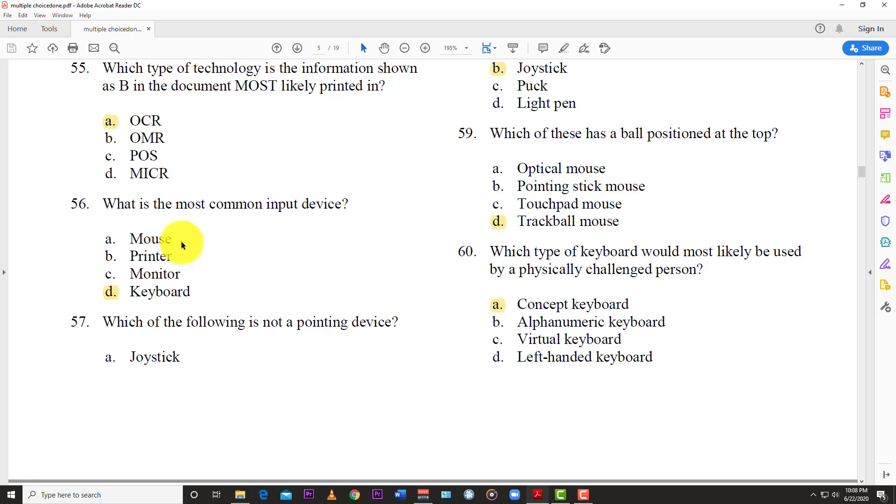
mouse_move(112, 286)
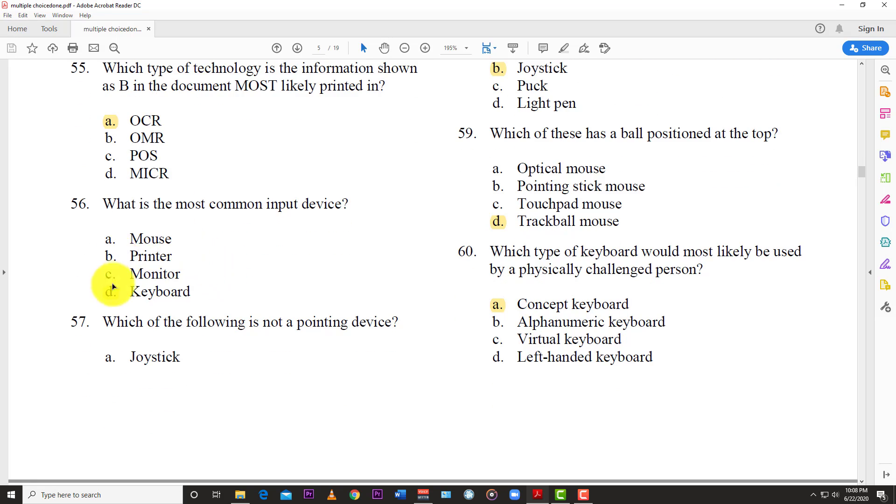
mouse_move(118, 343)
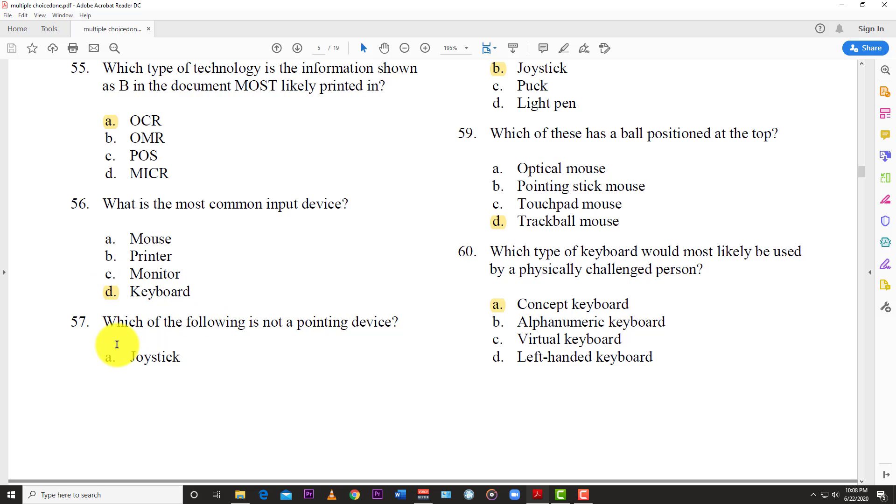
mouse_move(120, 345)
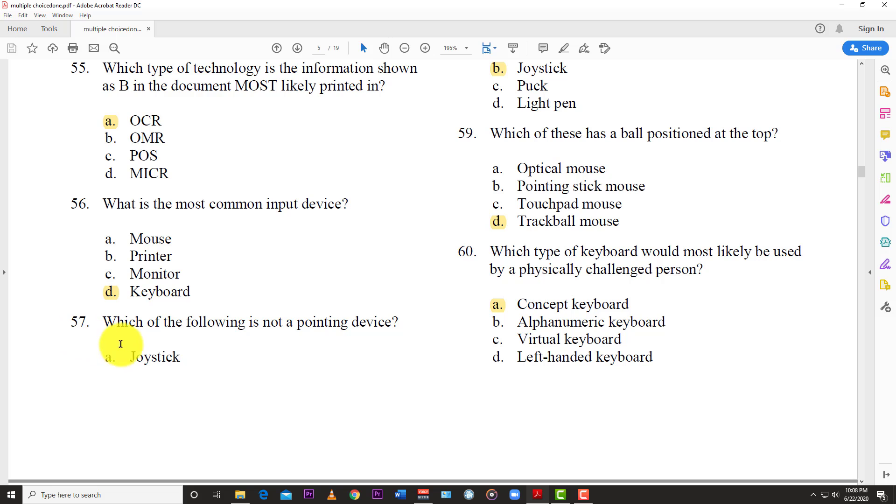
mouse_move(266, 385)
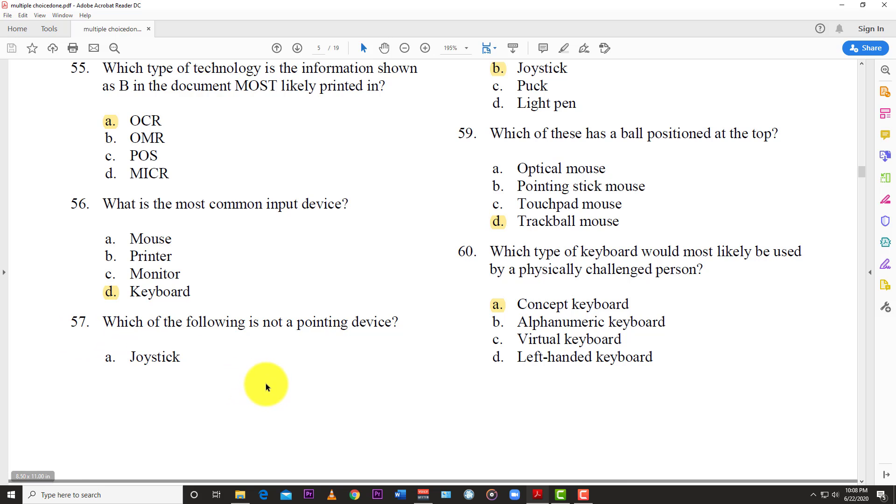
scroll("up", 3)
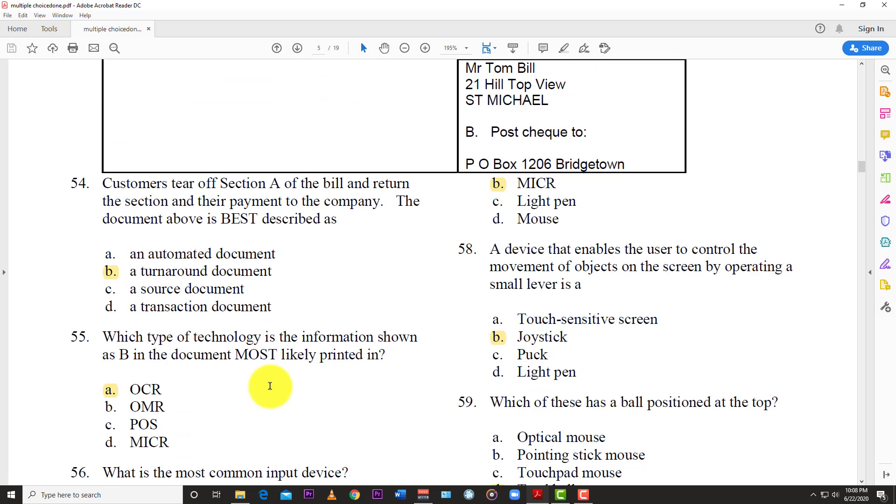
mouse_move(519, 190)
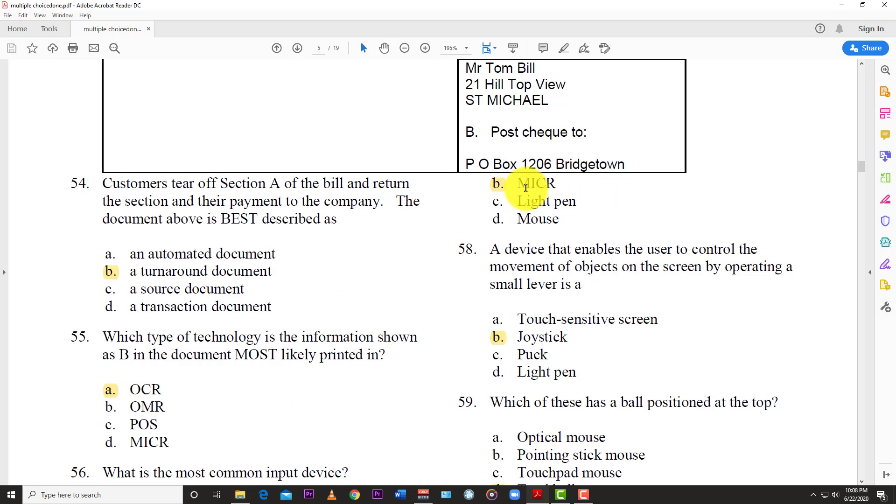
scroll("down", 3)
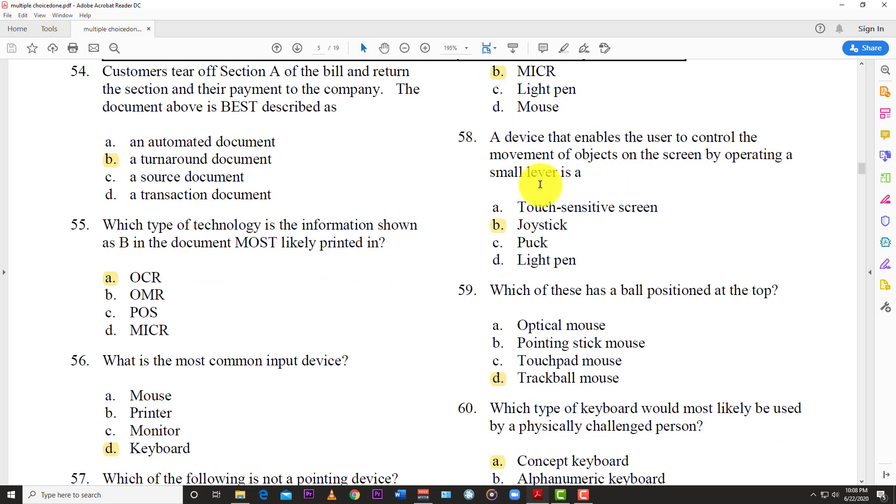
mouse_move(684, 177)
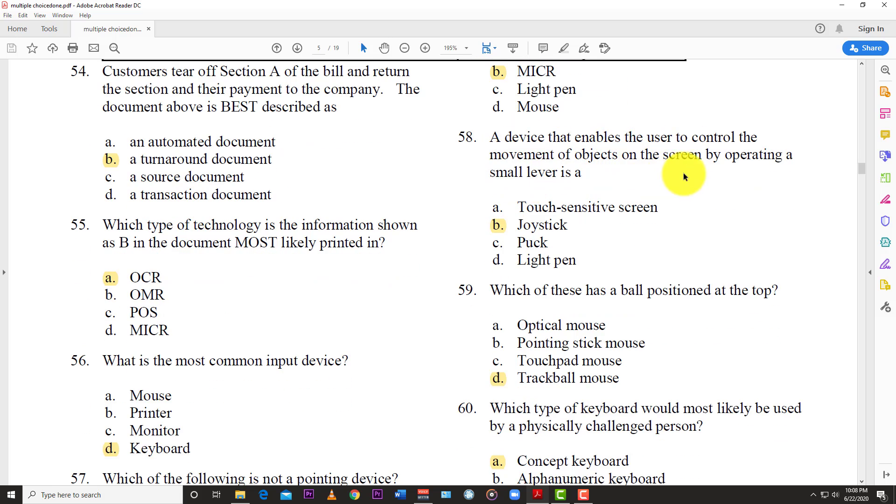
mouse_move(536, 184)
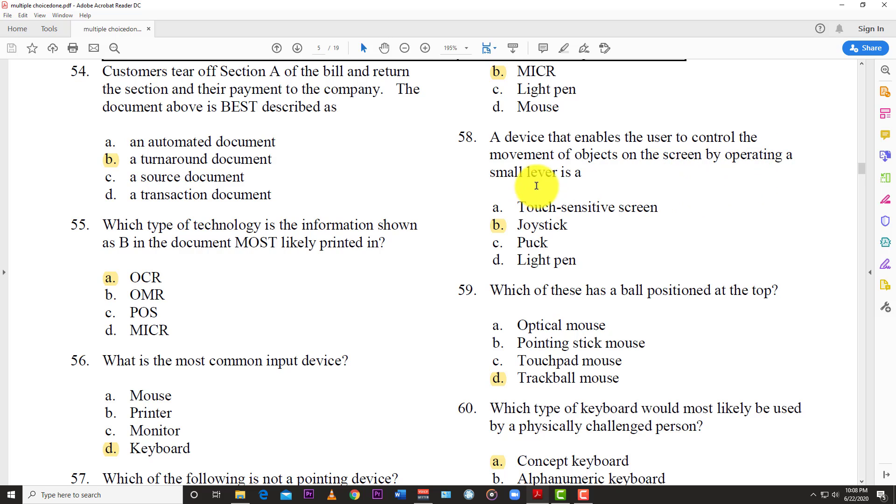
mouse_move(498, 236)
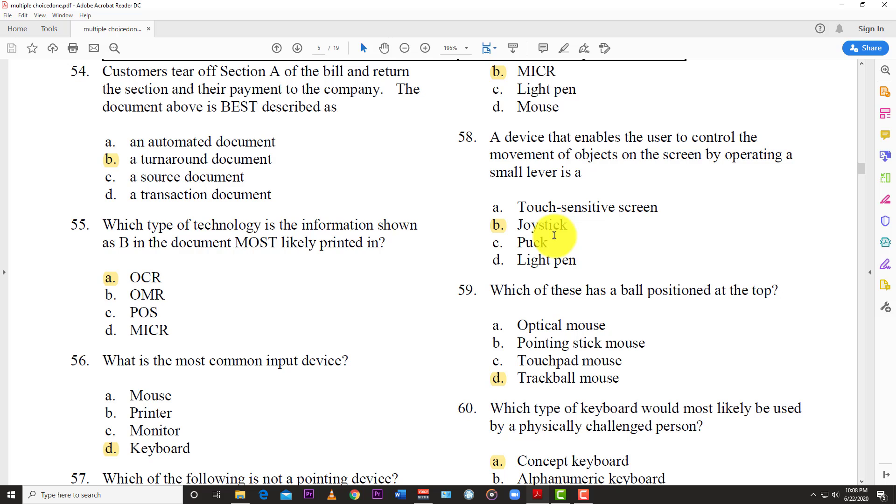
mouse_move(528, 242)
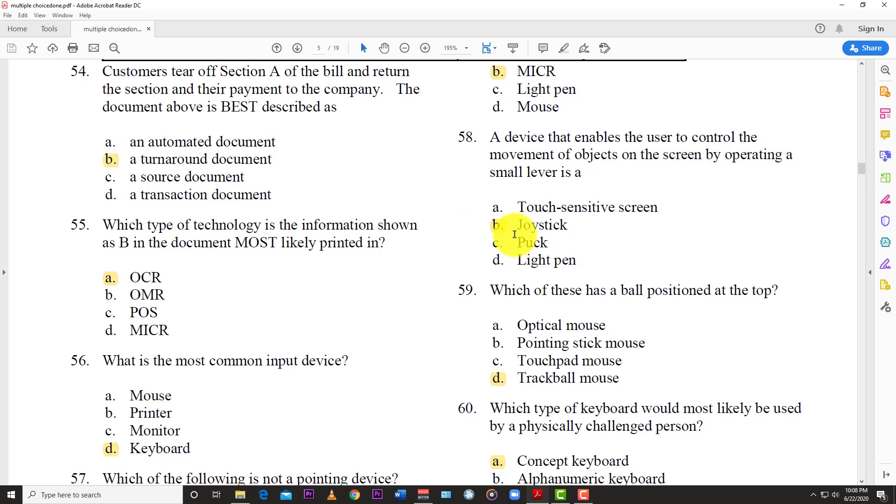
scroll("down", 3)
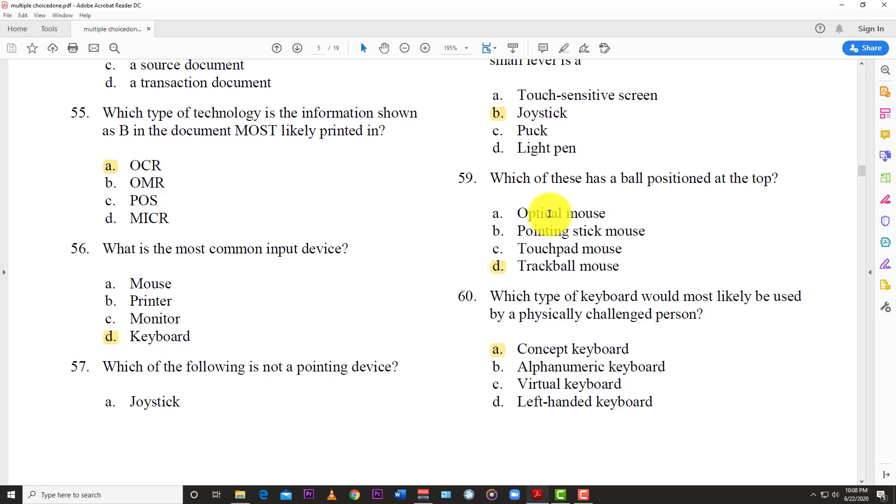
mouse_move(554, 210)
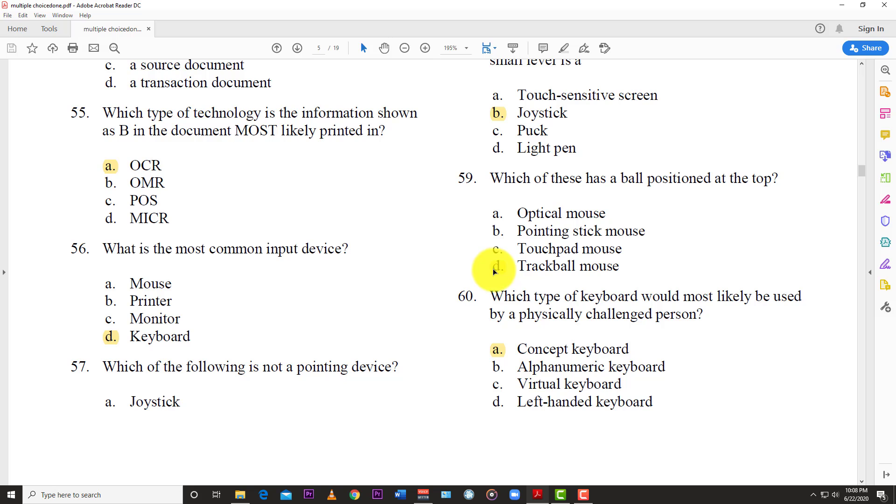
scroll("down", 3)
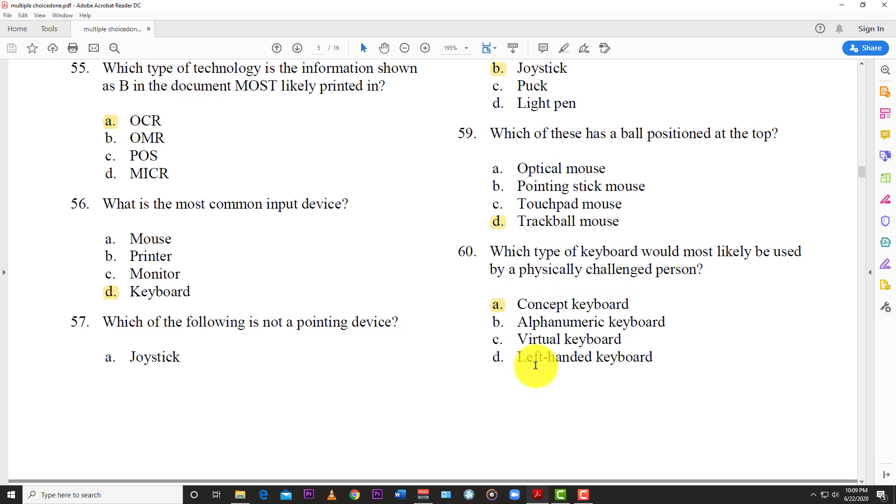
mouse_move(487, 327)
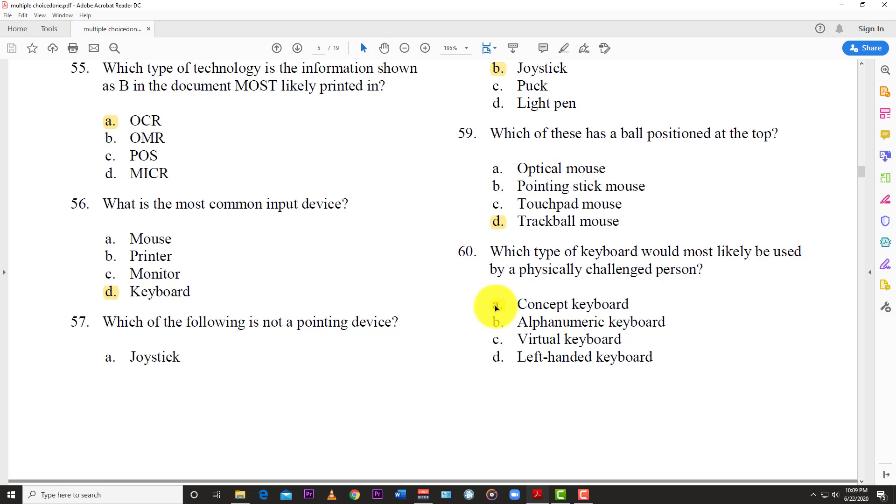
scroll("up", 3)
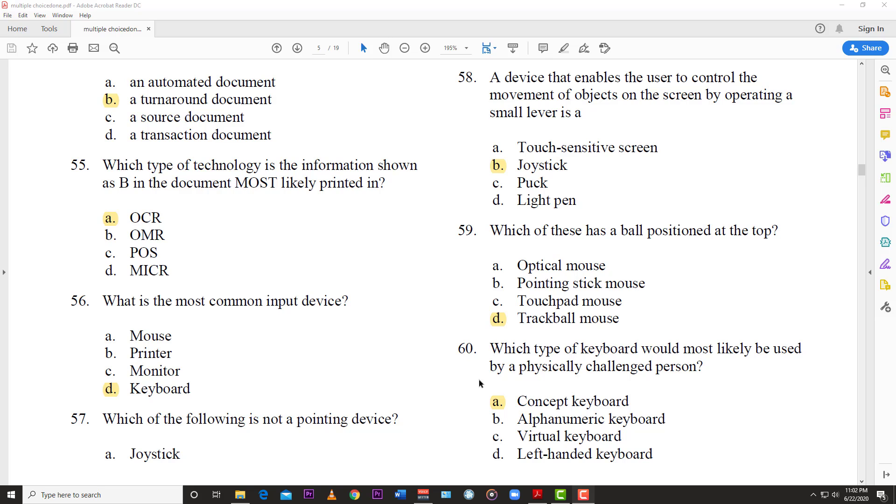
mouse_move(574, 492)
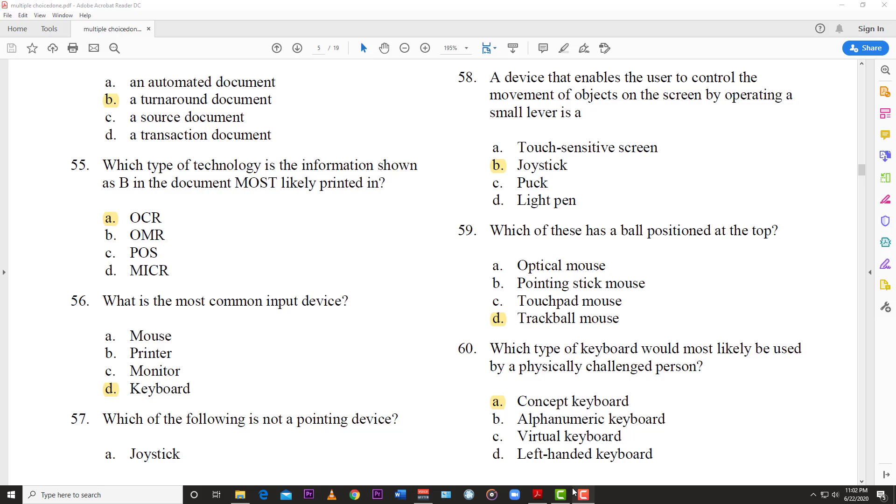